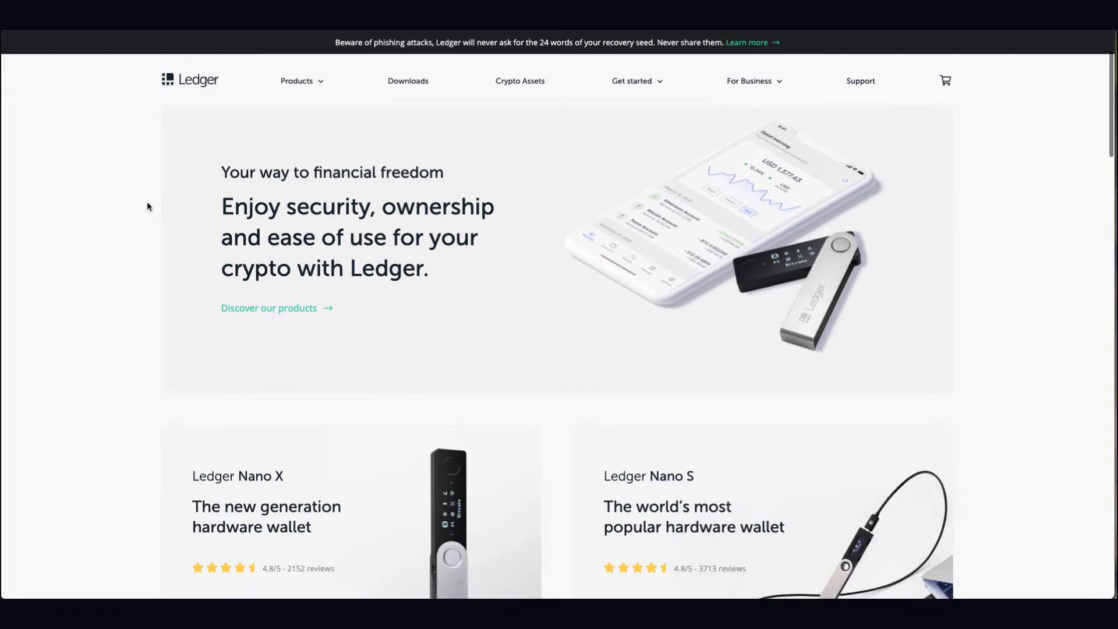
# Scroll the Ledger homepage past Ledger Live and the TechCrunch quote to 'What is a hardware wallet'
pyautogui.scroll(-3)
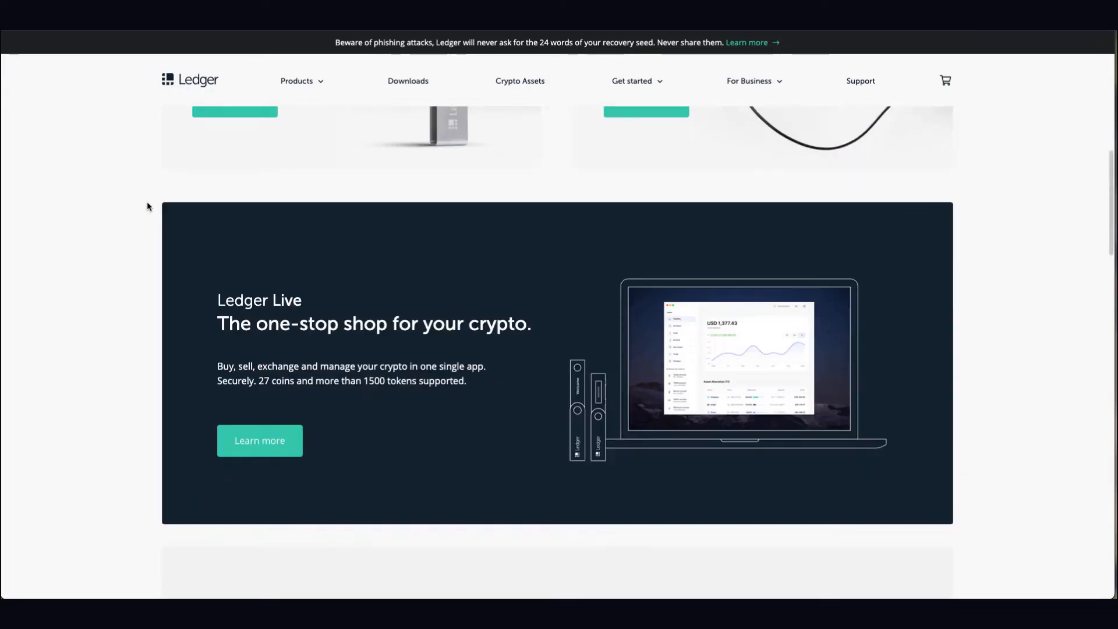
pyautogui.scroll(-3)
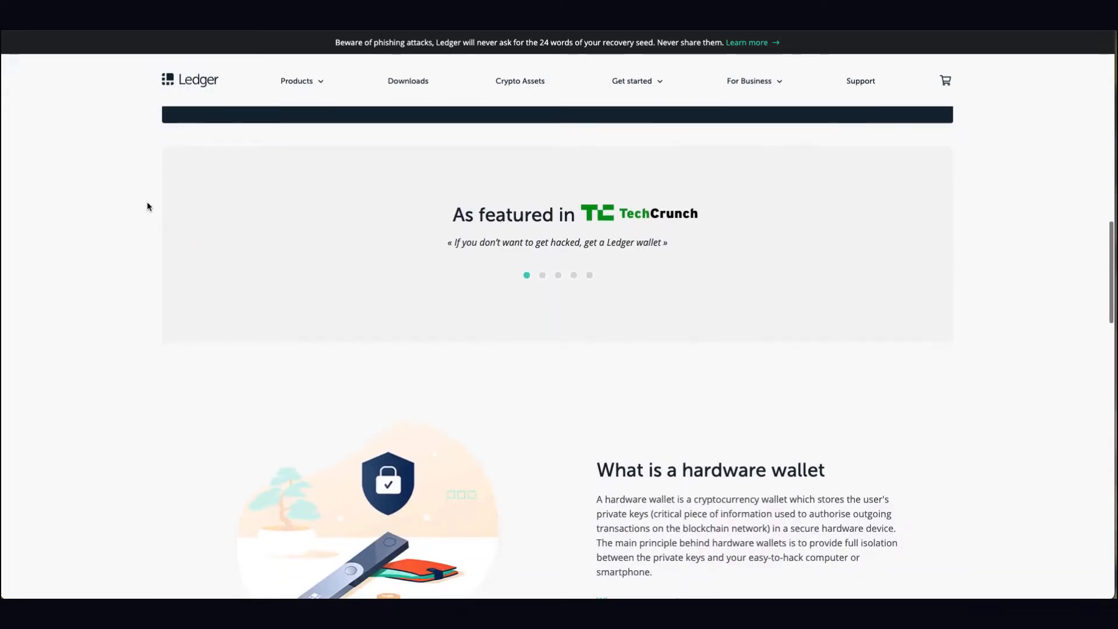
pyautogui.scroll(-3)
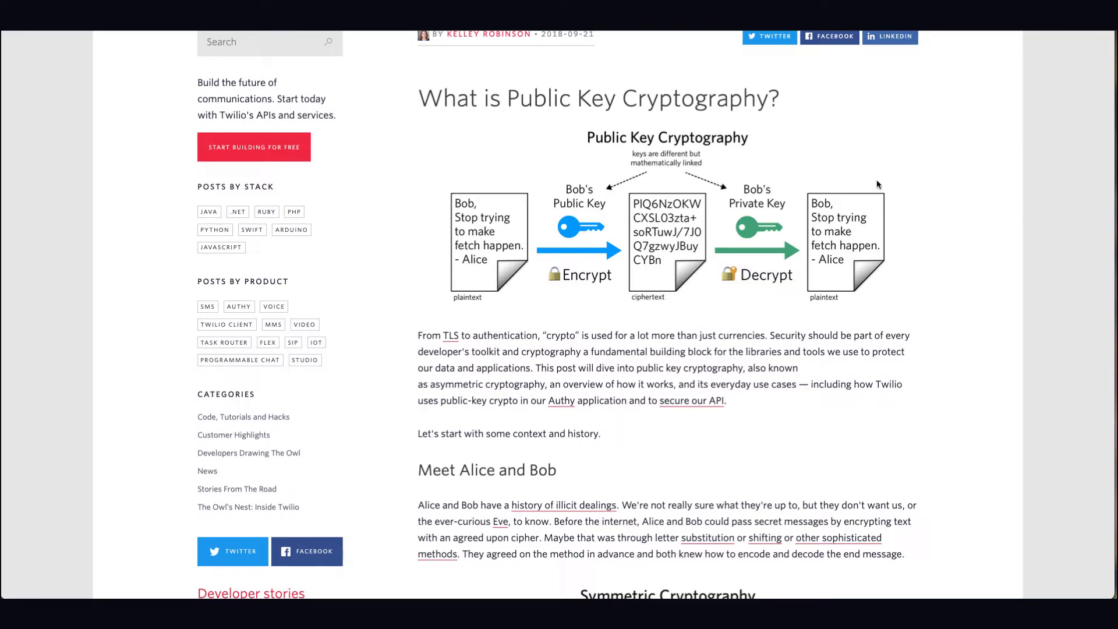
pyautogui.moveTo(619, 240)
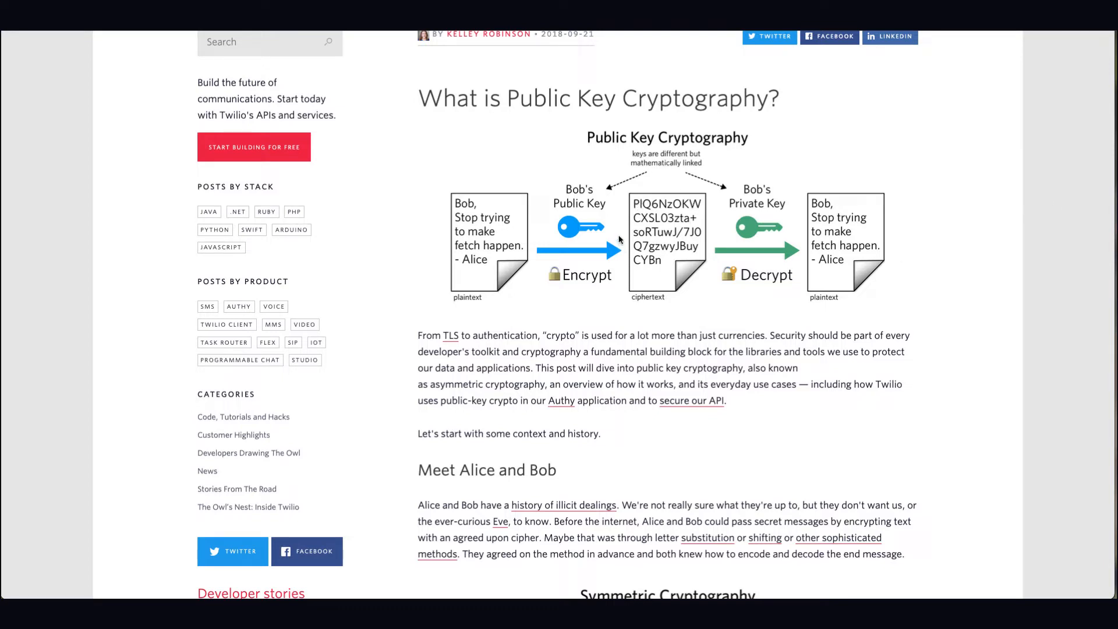
pyautogui.moveTo(623, 228)
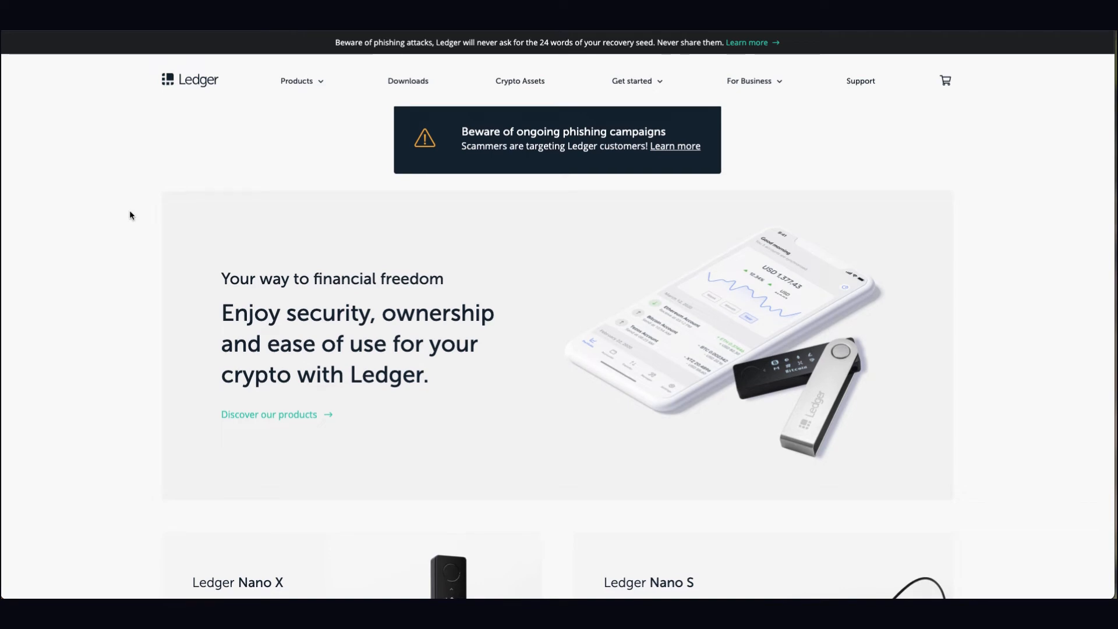
# Go to the Ledger Nano X product page through the Products menu
pyautogui.scroll(-3)
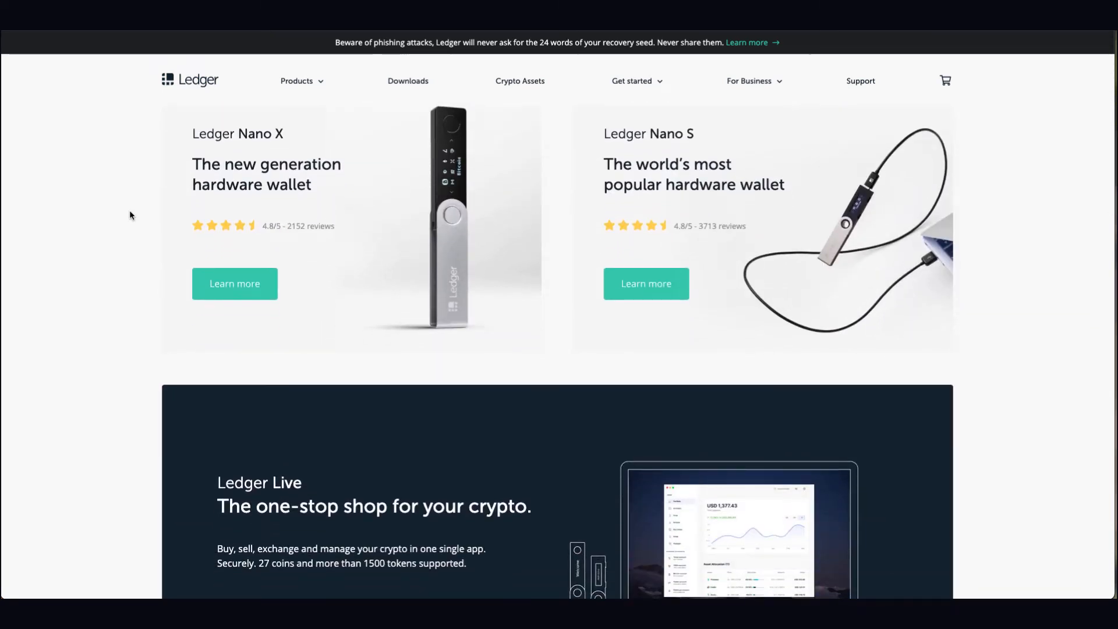
pyautogui.scroll(-3)
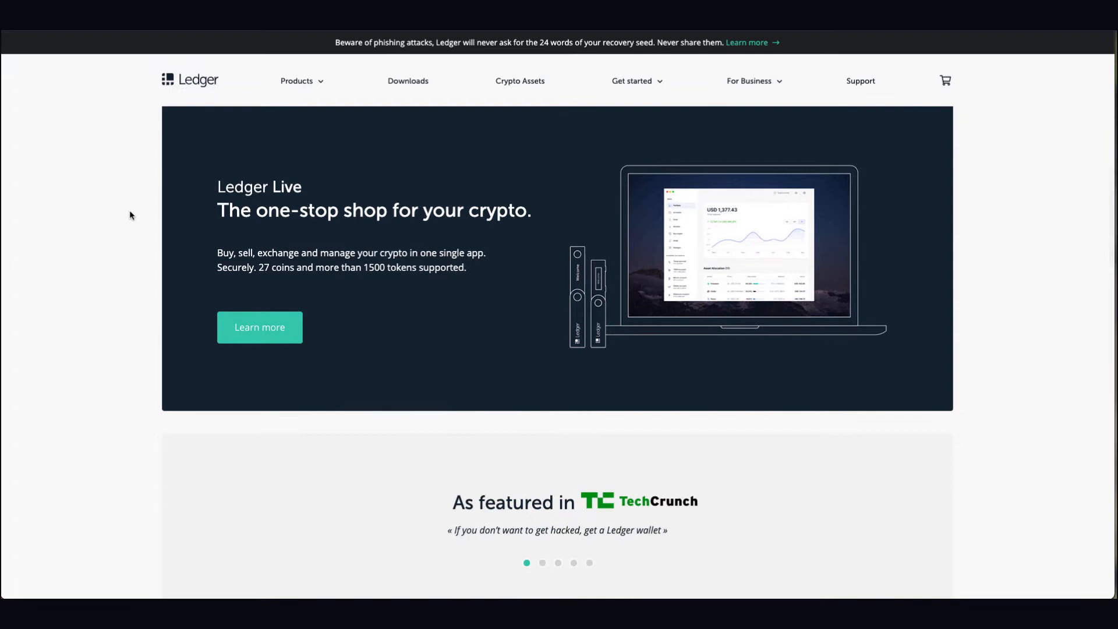
pyautogui.moveTo(630, 206)
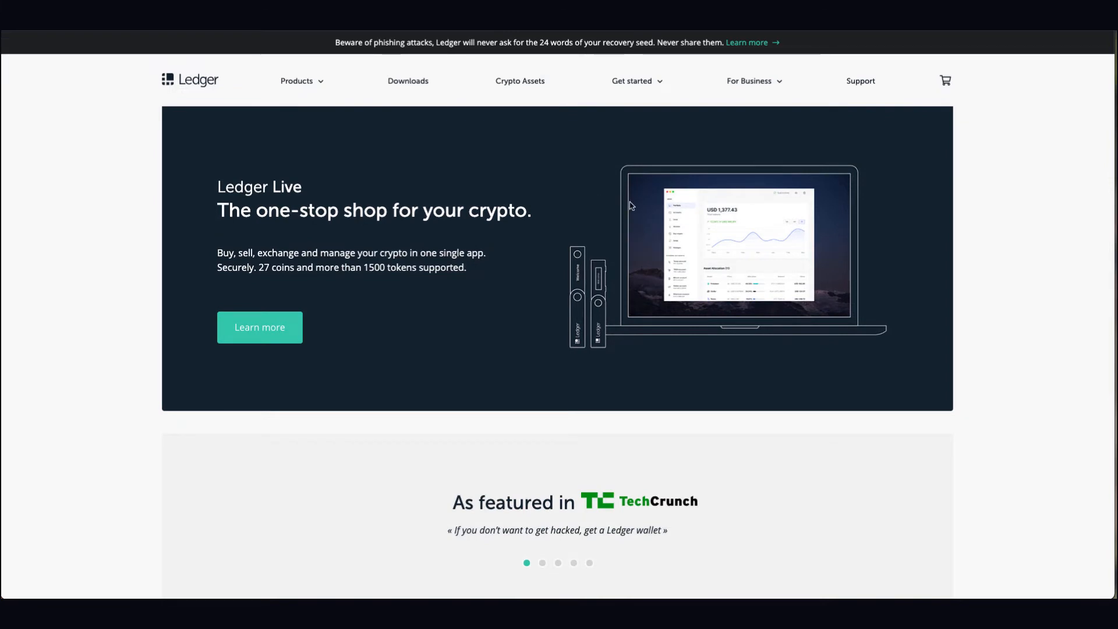
pyautogui.click(297, 81)
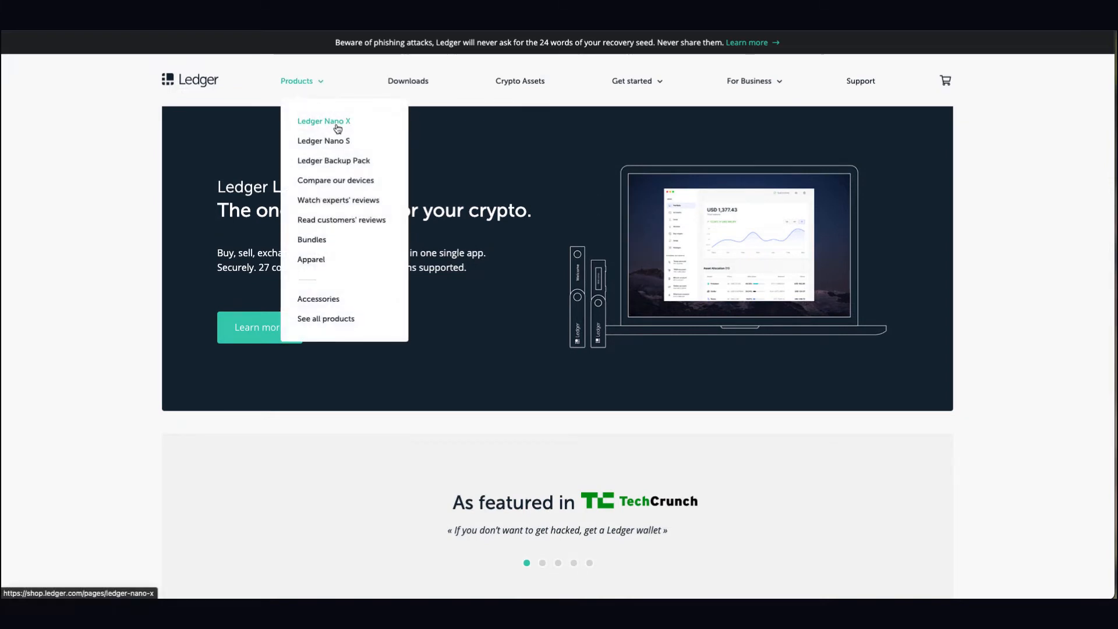
pyautogui.moveTo(323, 141)
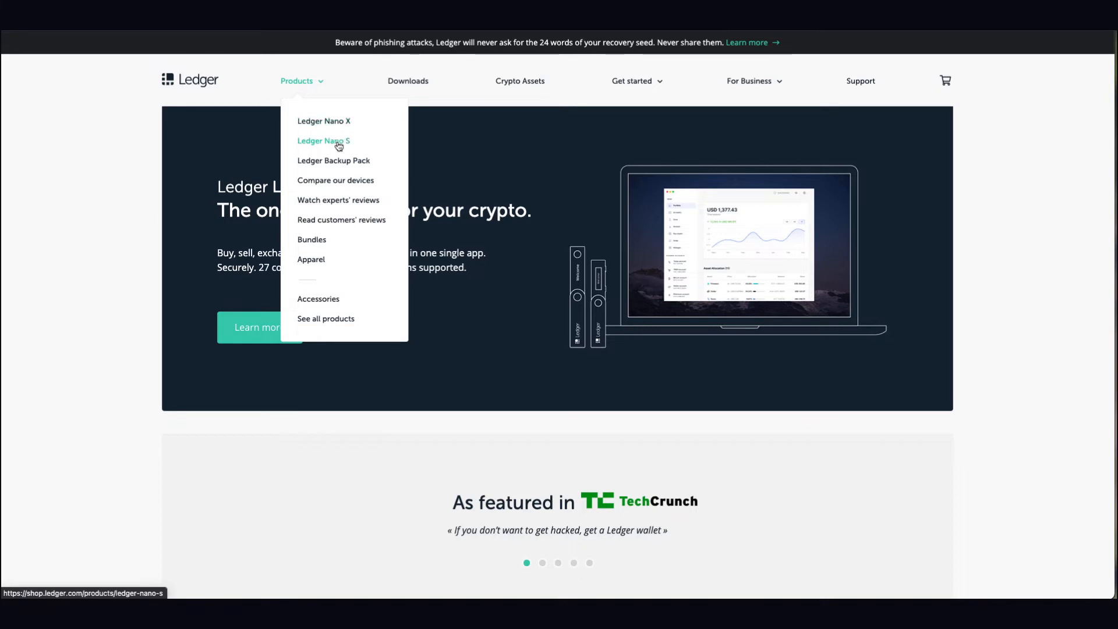
pyautogui.moveTo(349, 145)
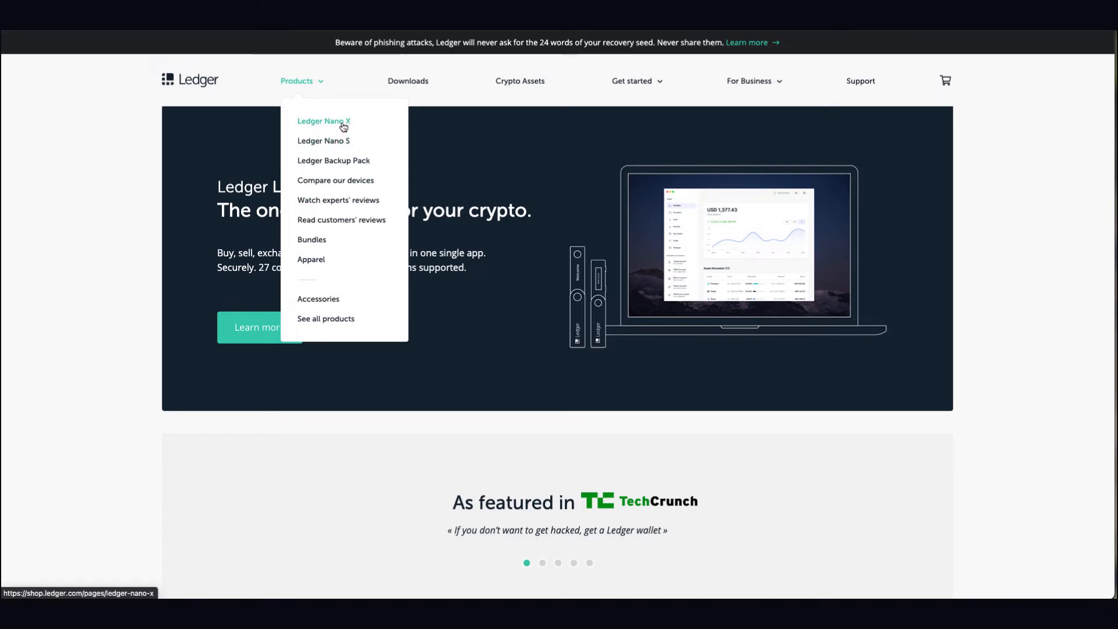
pyautogui.click(324, 120)
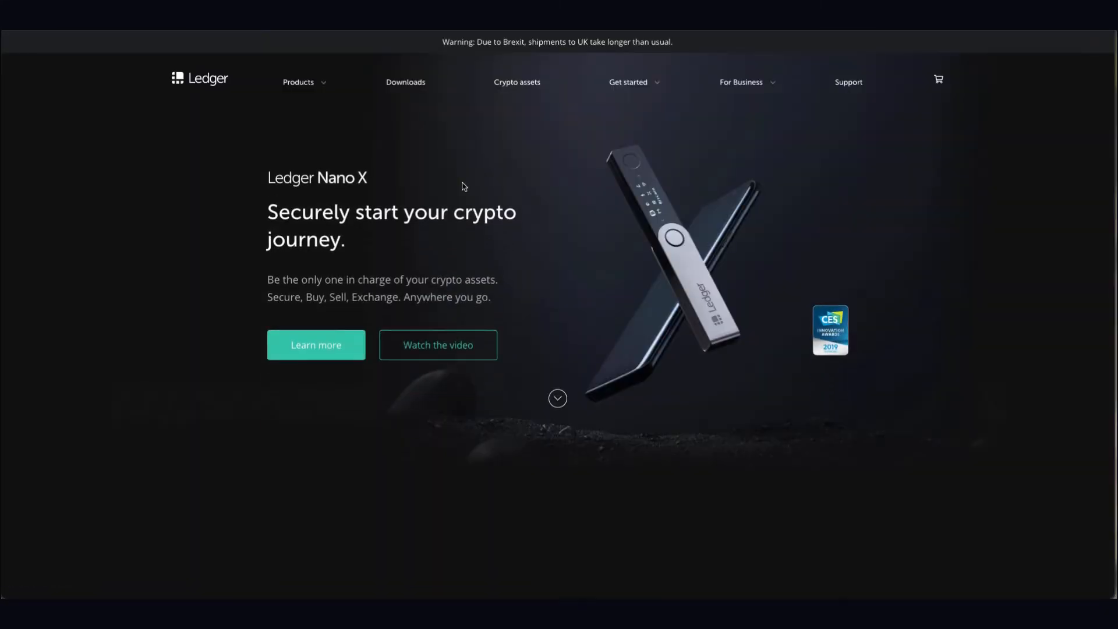
# Read the Nano X Security, Mobility, No limit, Staking and device comparison sections
pyautogui.scroll(-3)
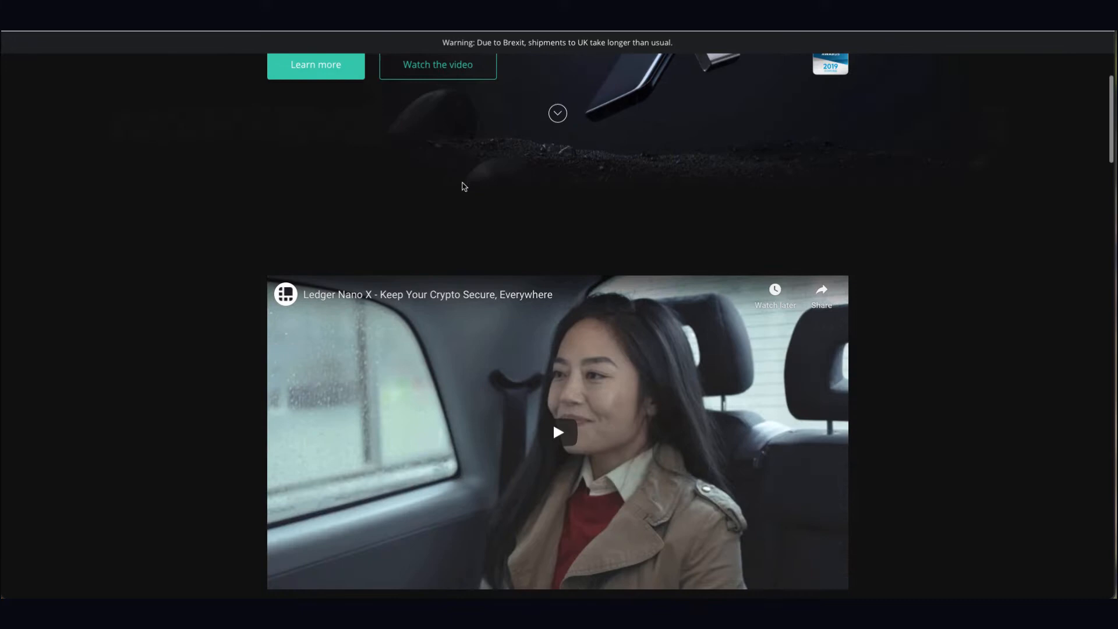
pyautogui.scroll(-3)
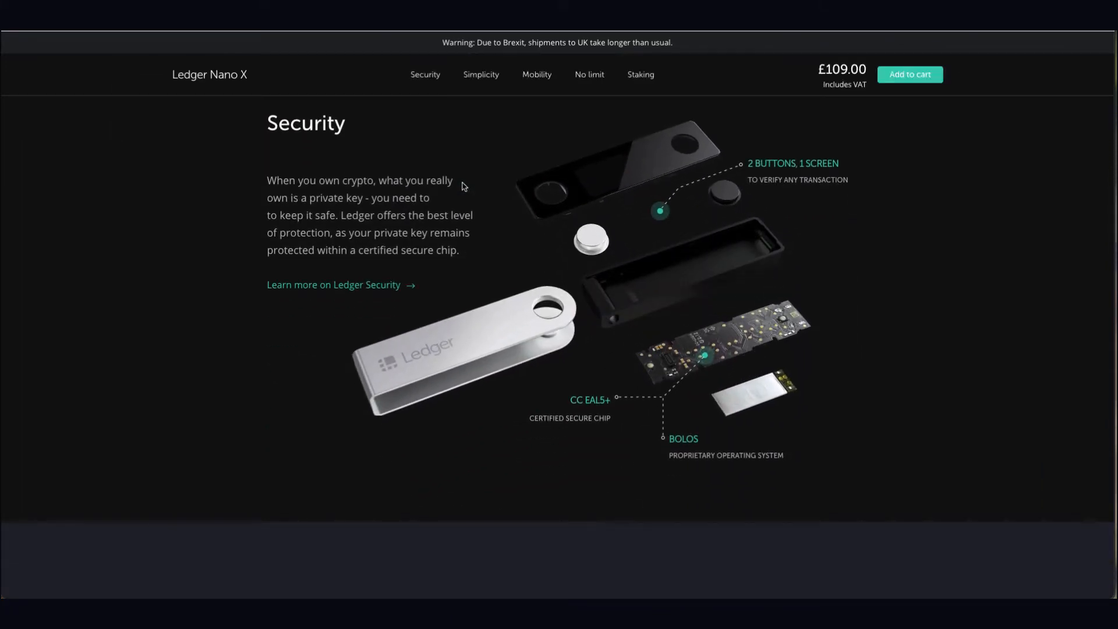
pyautogui.scroll(-3)
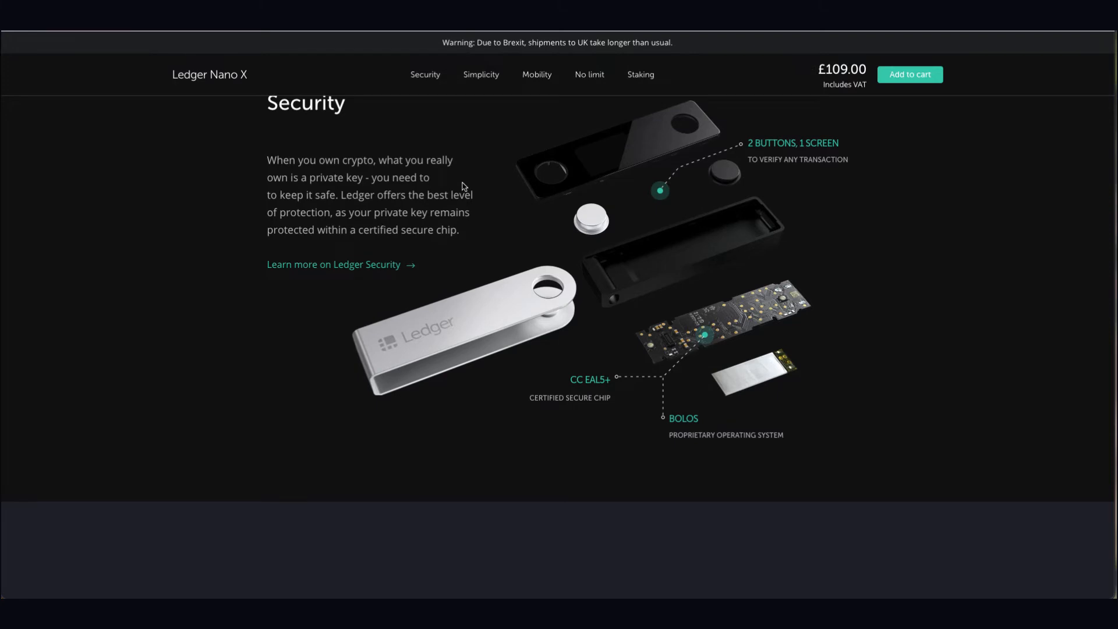
pyautogui.scroll(-3)
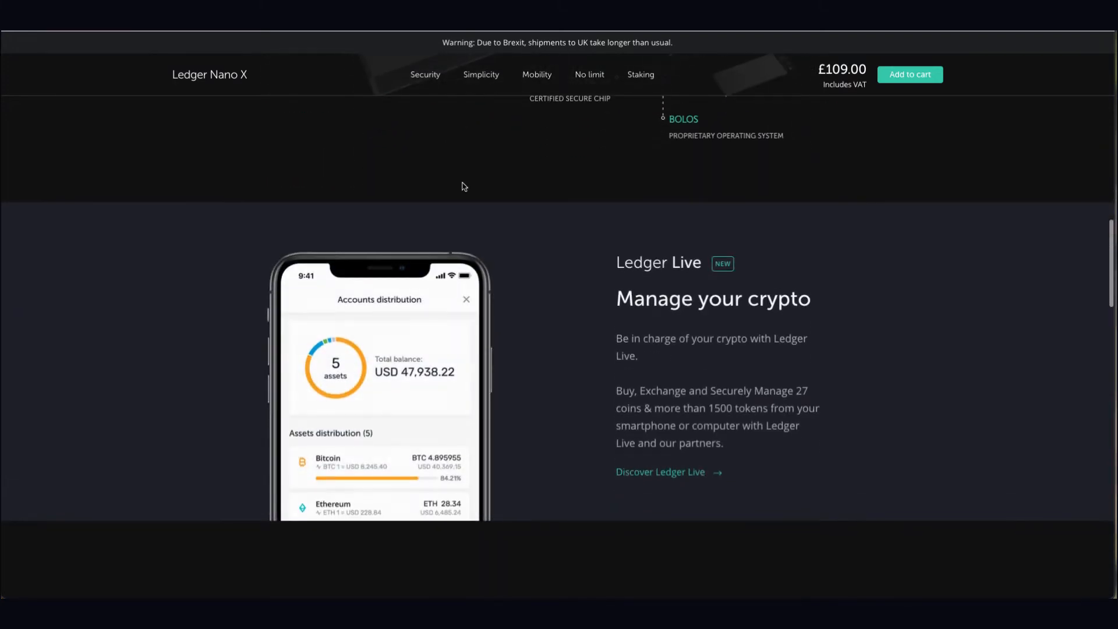
pyautogui.scroll(-3)
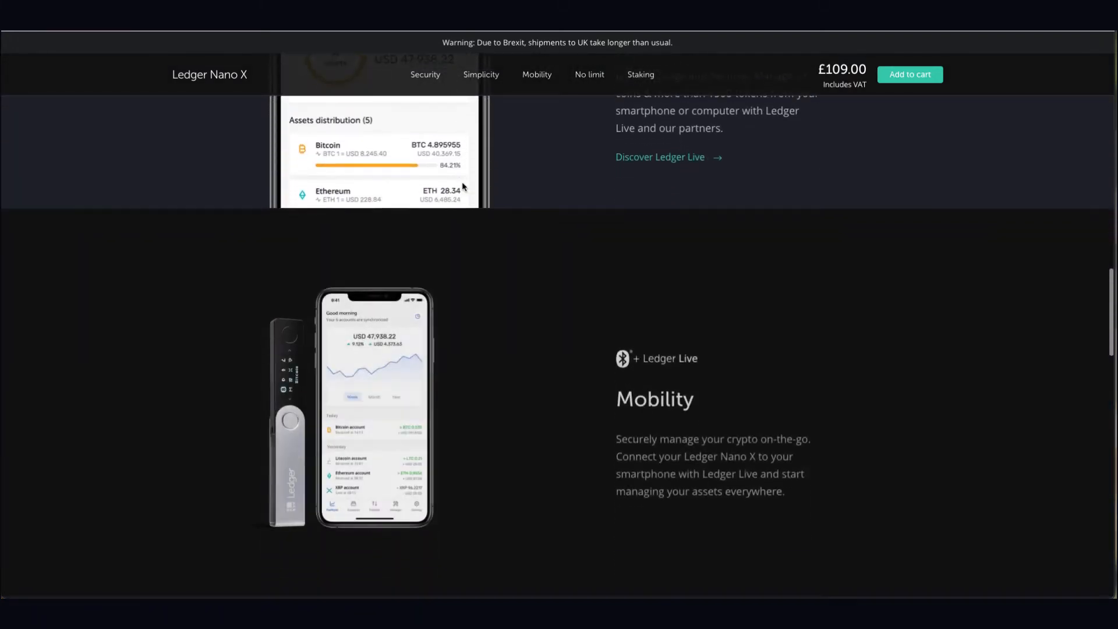
pyautogui.scroll(-3)
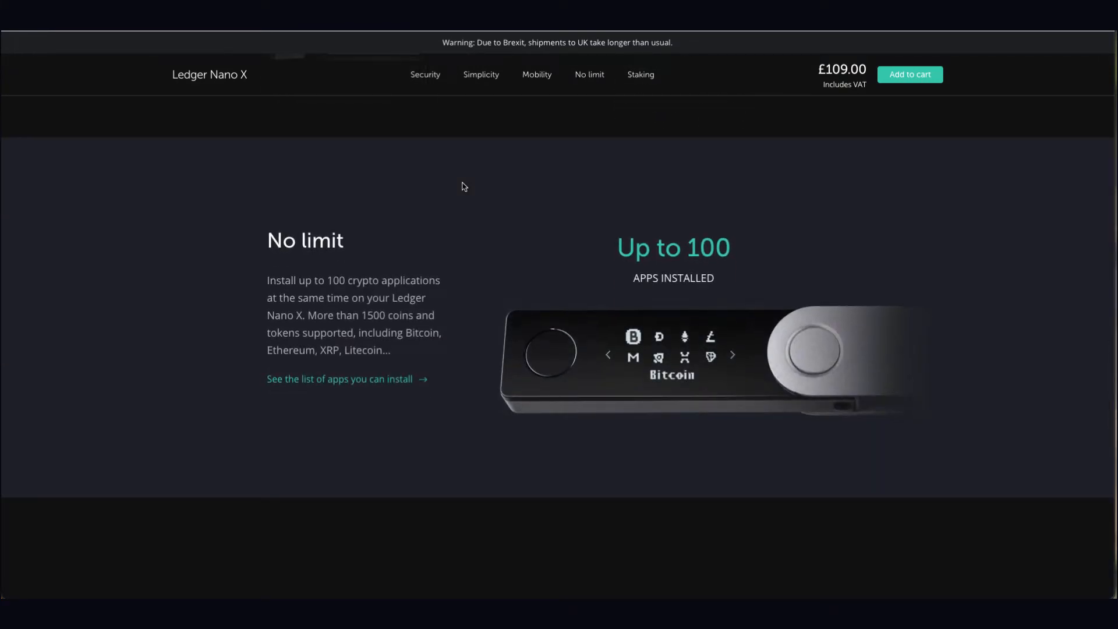
pyautogui.scroll(-3)
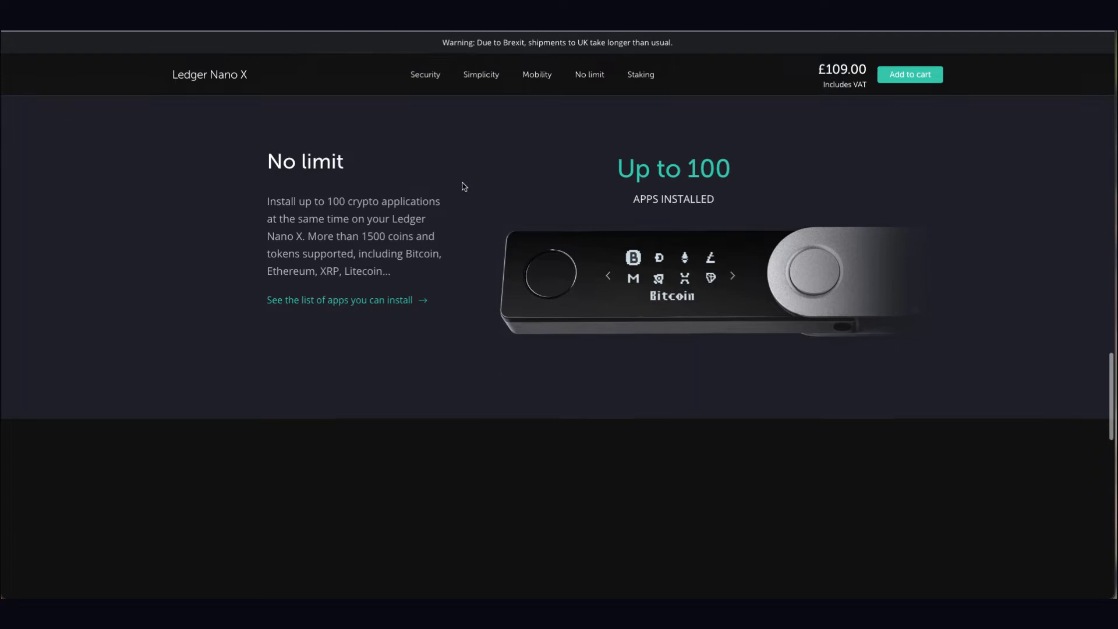
pyautogui.scroll(-3)
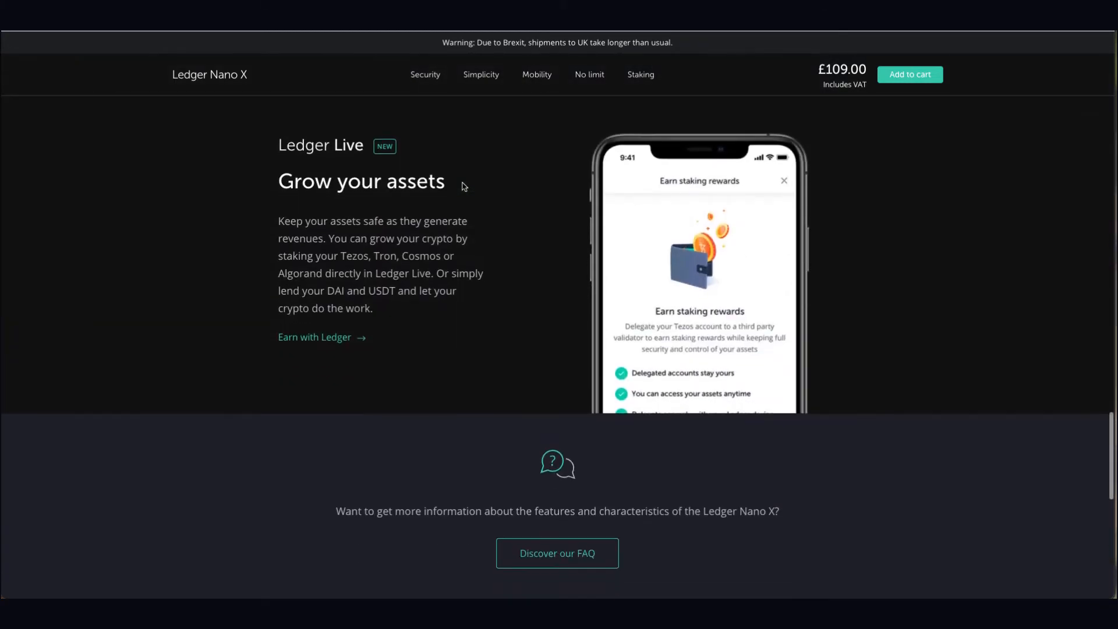
pyautogui.scroll(-3)
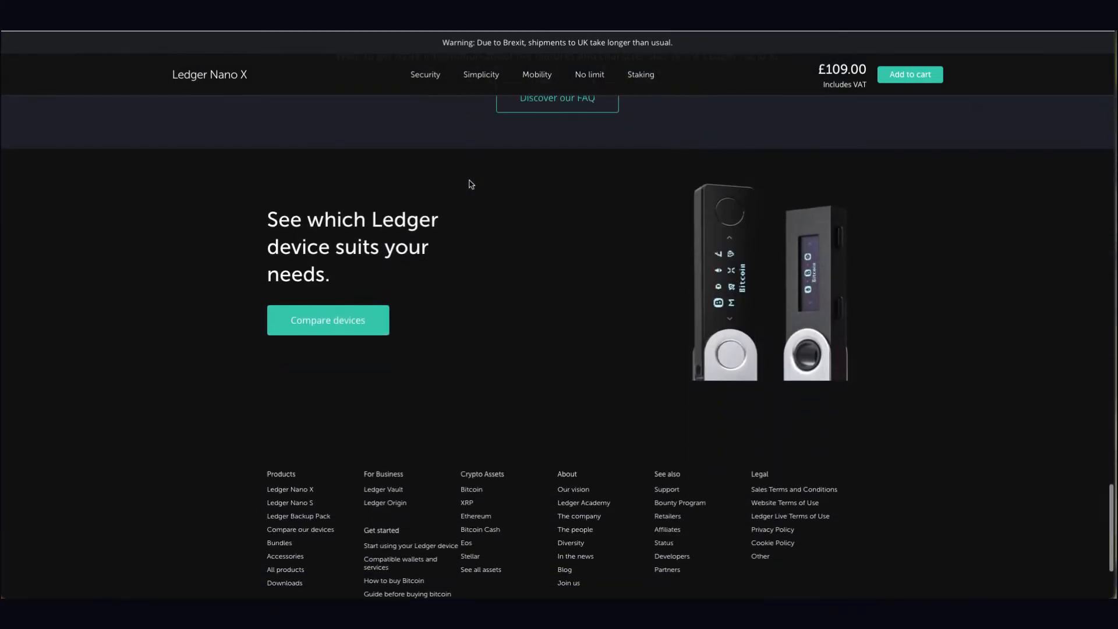
pyautogui.moveTo(258, 340)
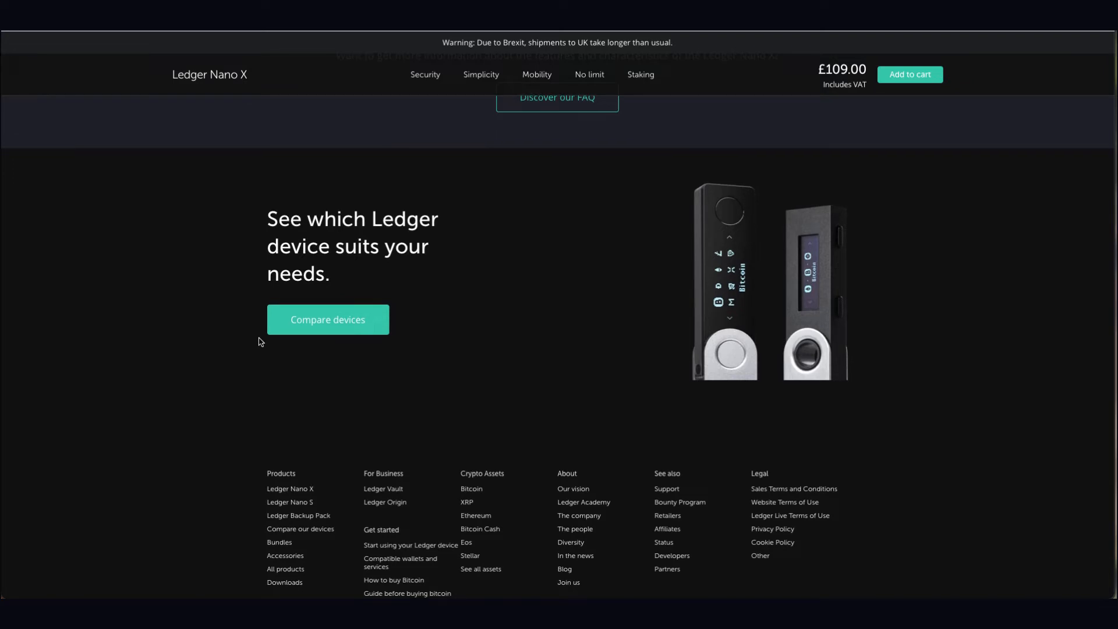
pyautogui.scroll(-3)
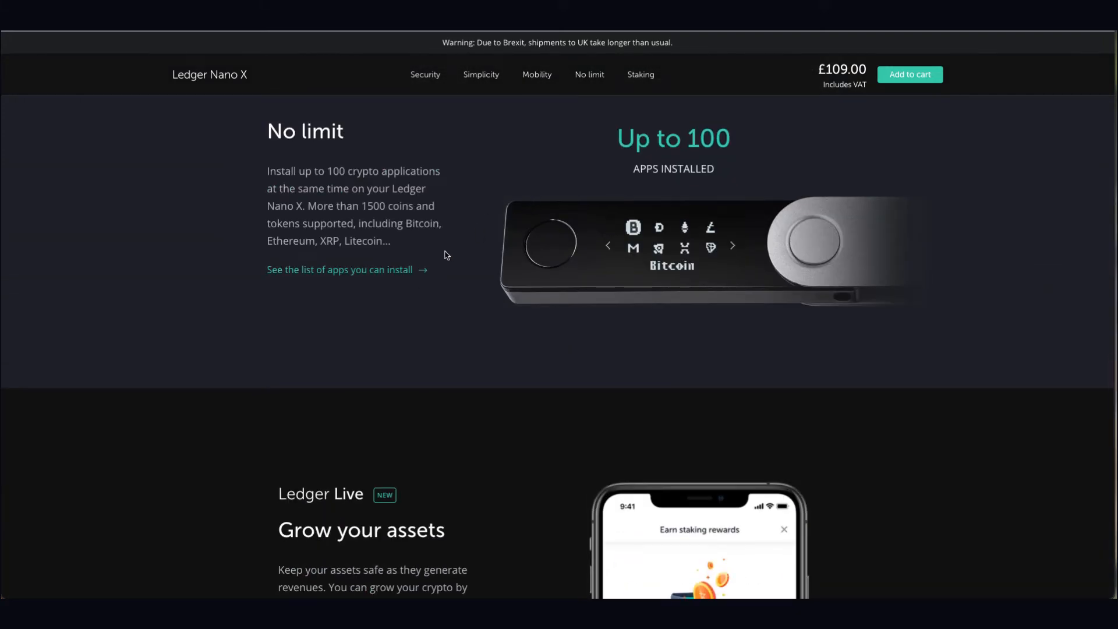
pyautogui.scroll(-3)
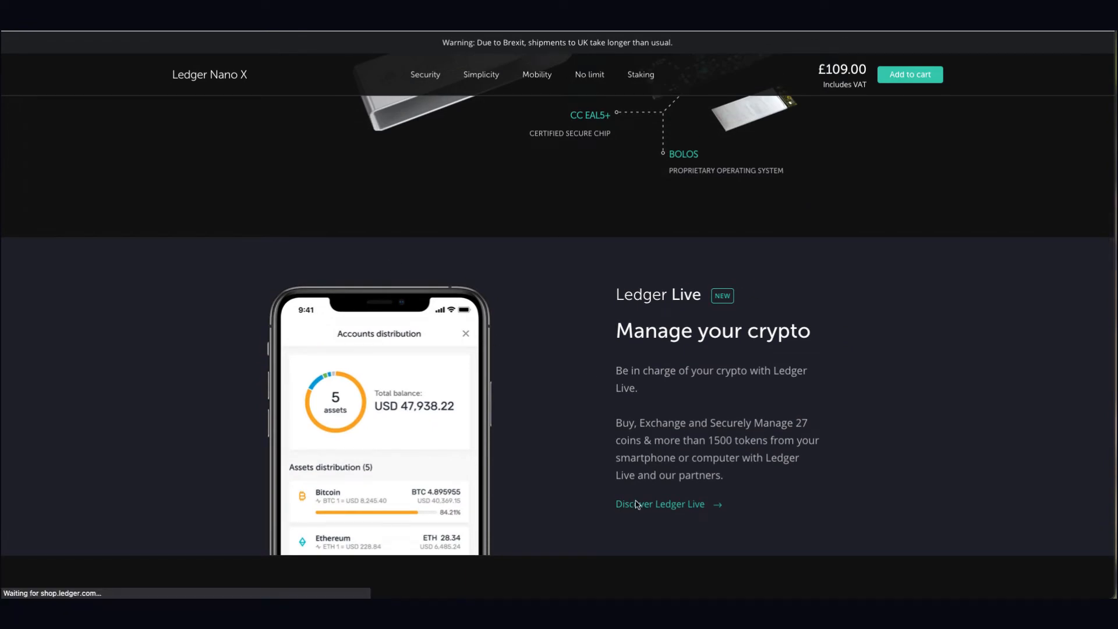
# Reach Ledger's full supported assets list via the Ledger Live page's Supported Cryptos section
pyautogui.click(659, 505)
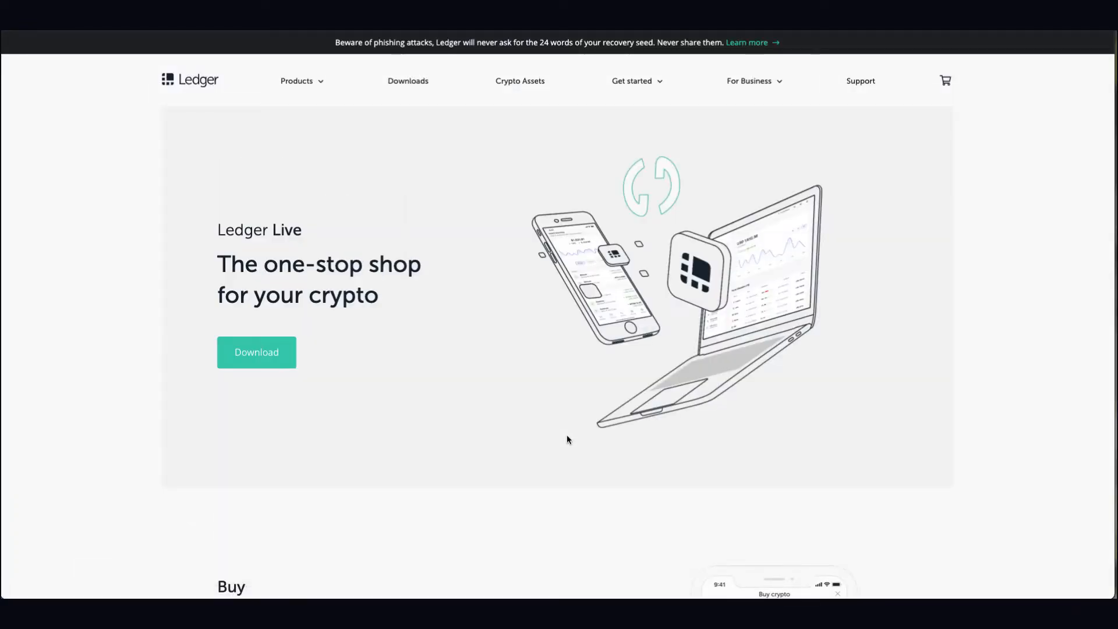
pyautogui.scroll(-3)
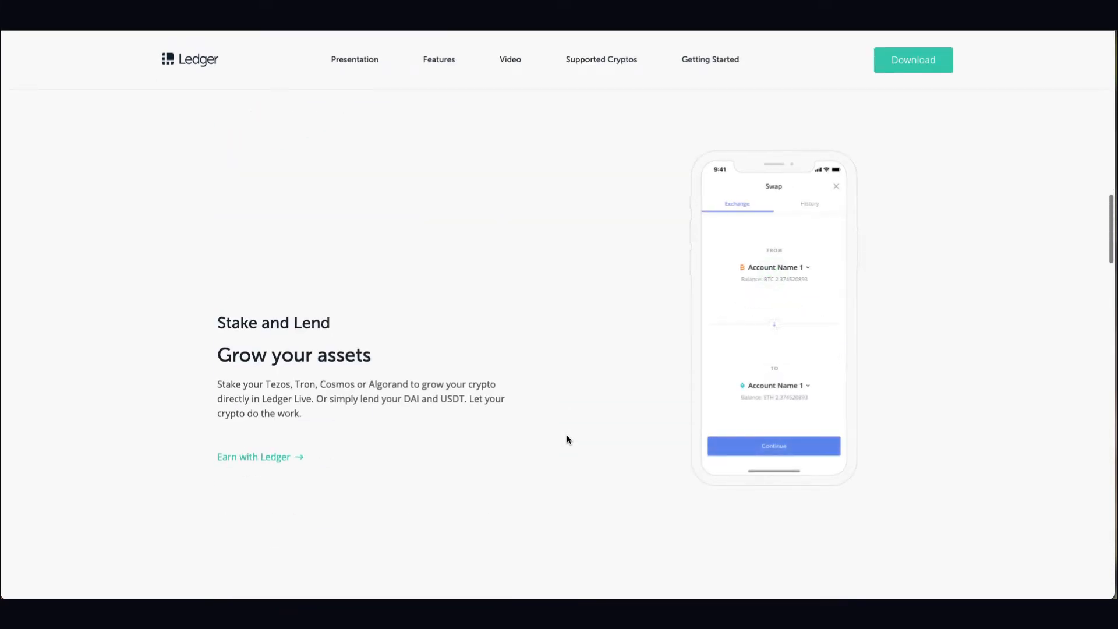
pyautogui.scroll(-3)
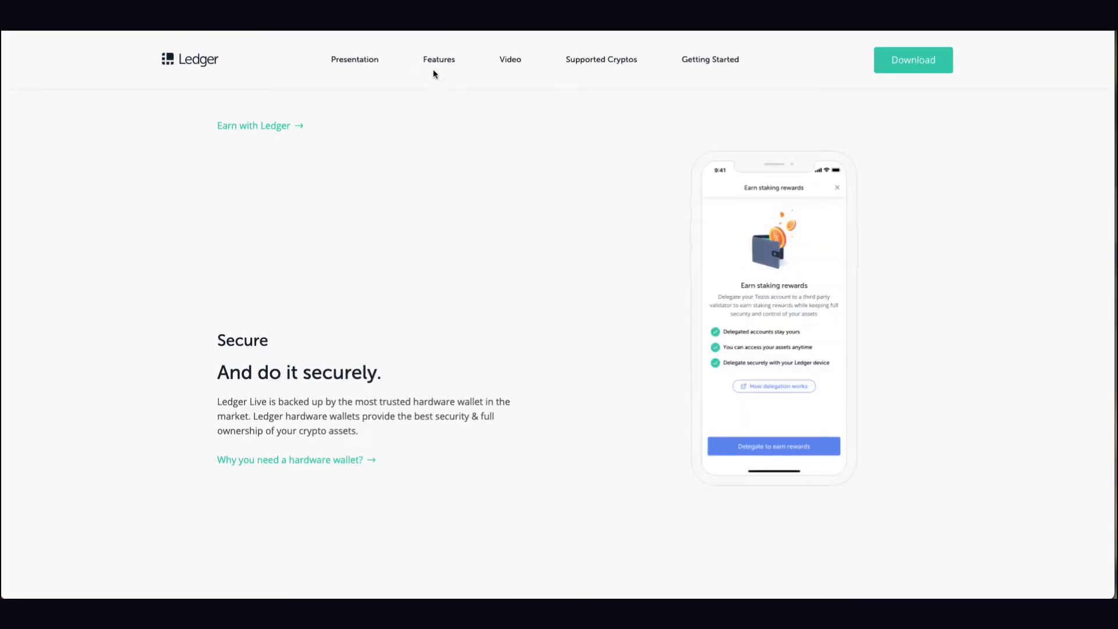
pyautogui.click(601, 59)
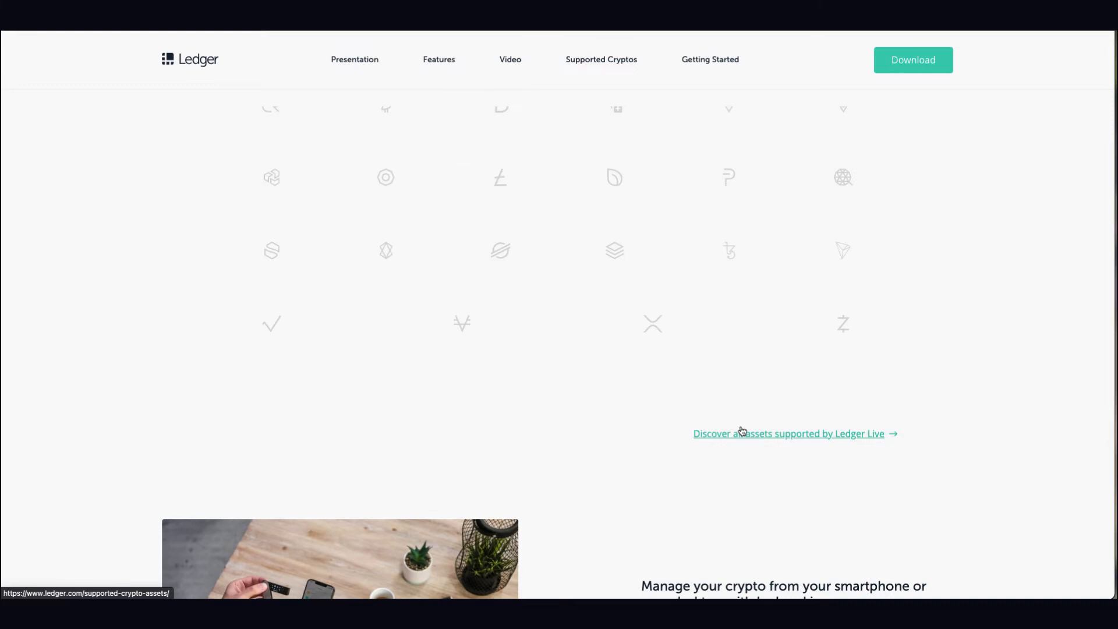
pyautogui.click(789, 433)
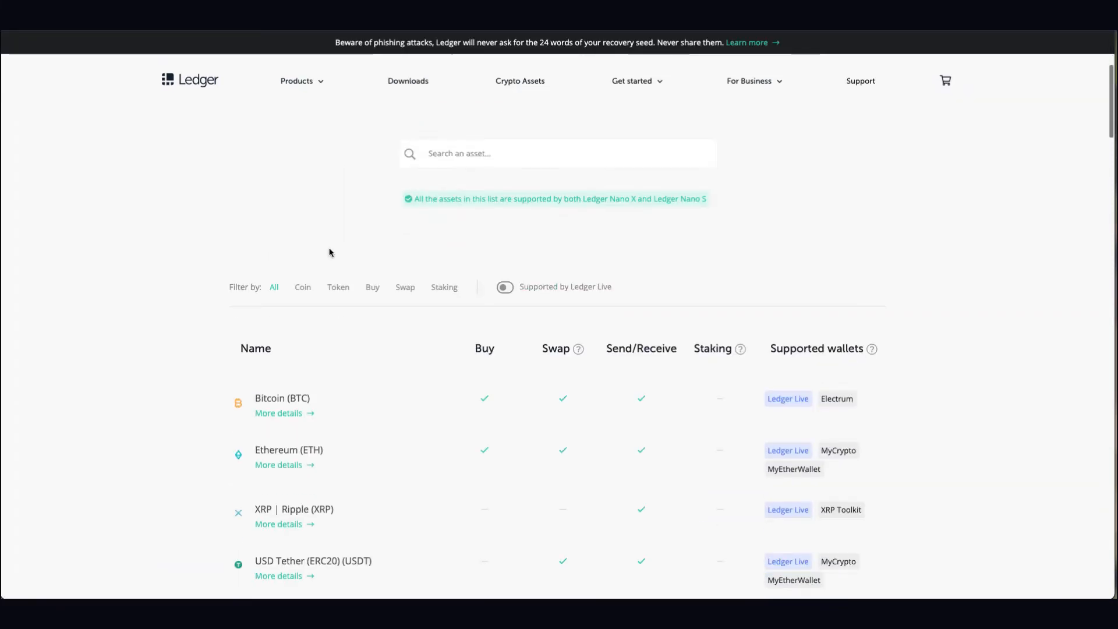
# Scroll the supported assets table past Polkadot and Stellar to the Cardano (ADA) row
pyautogui.scroll(-3)
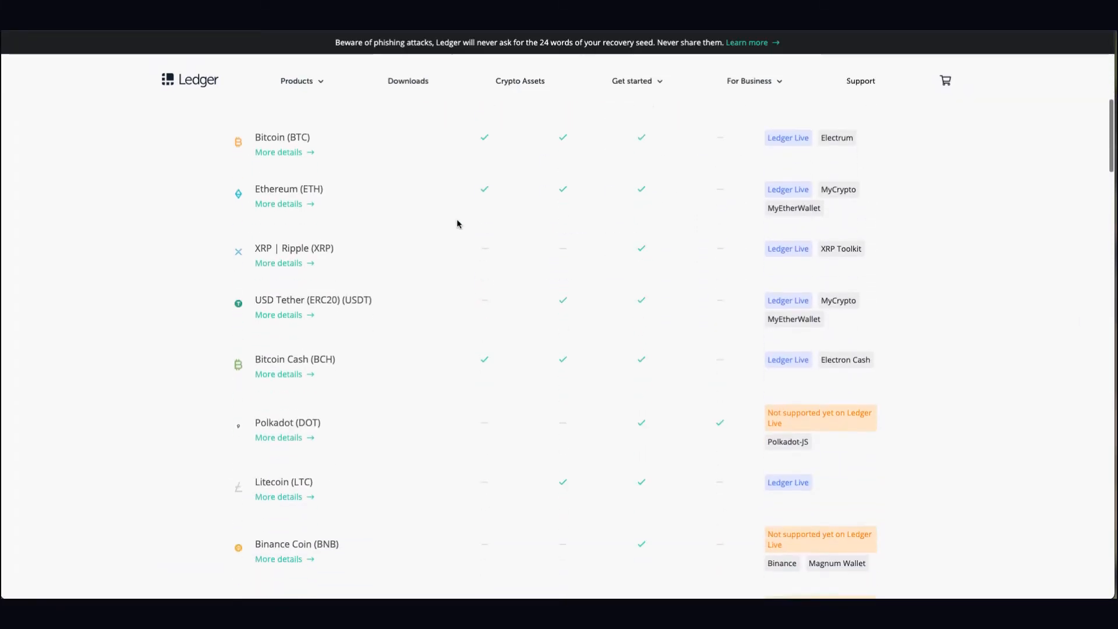
pyautogui.scroll(-3)
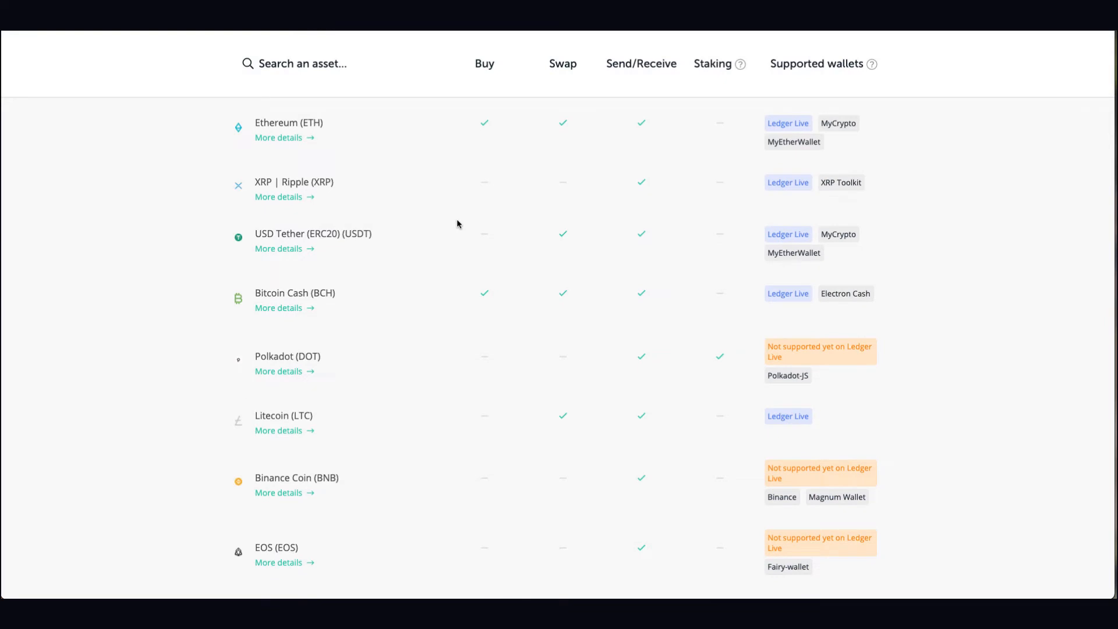
pyautogui.moveTo(553, 375)
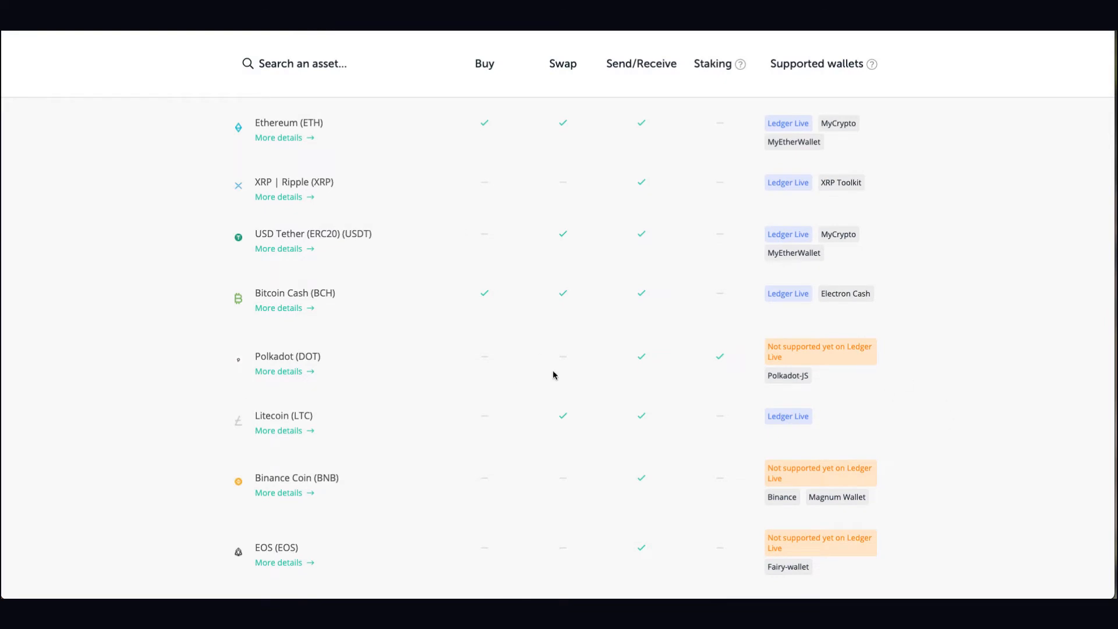
pyautogui.moveTo(776, 357)
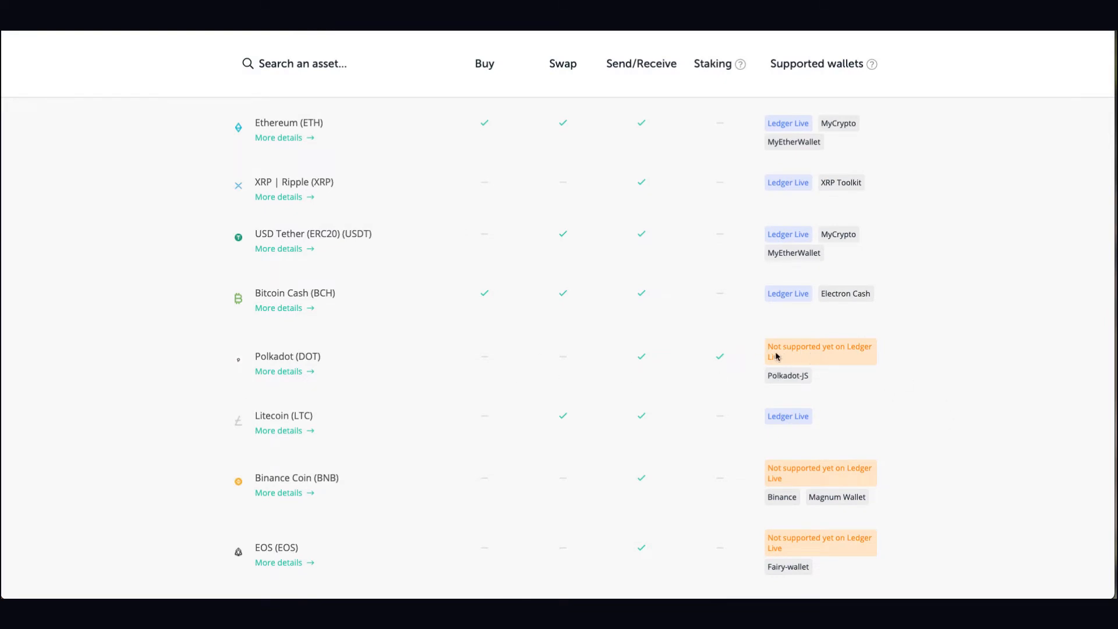
pyautogui.moveTo(781, 381)
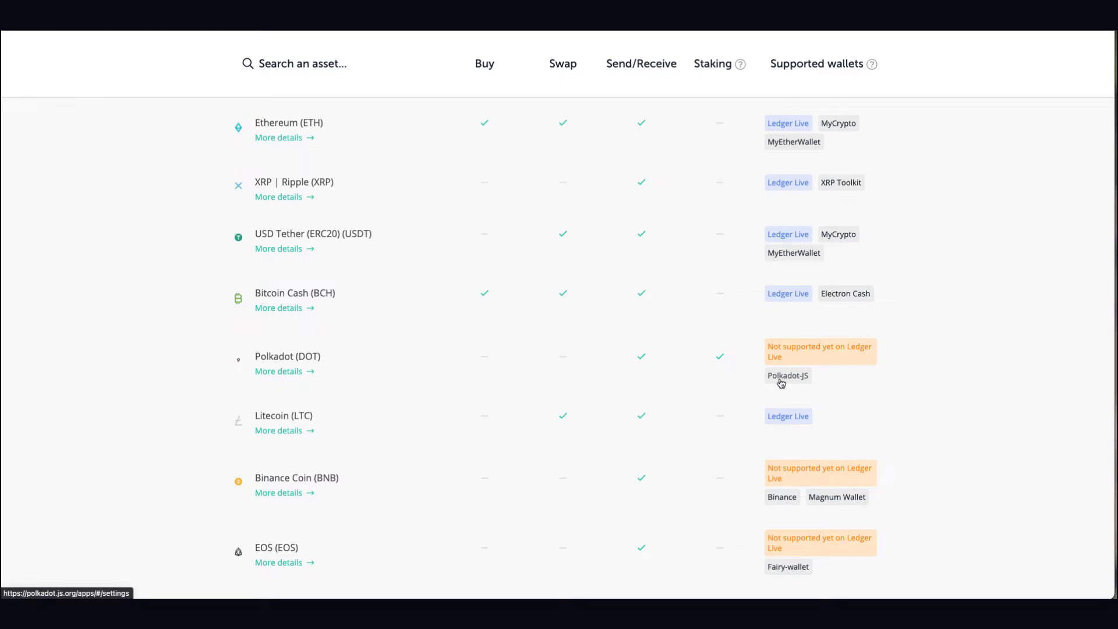
pyautogui.scroll(-3)
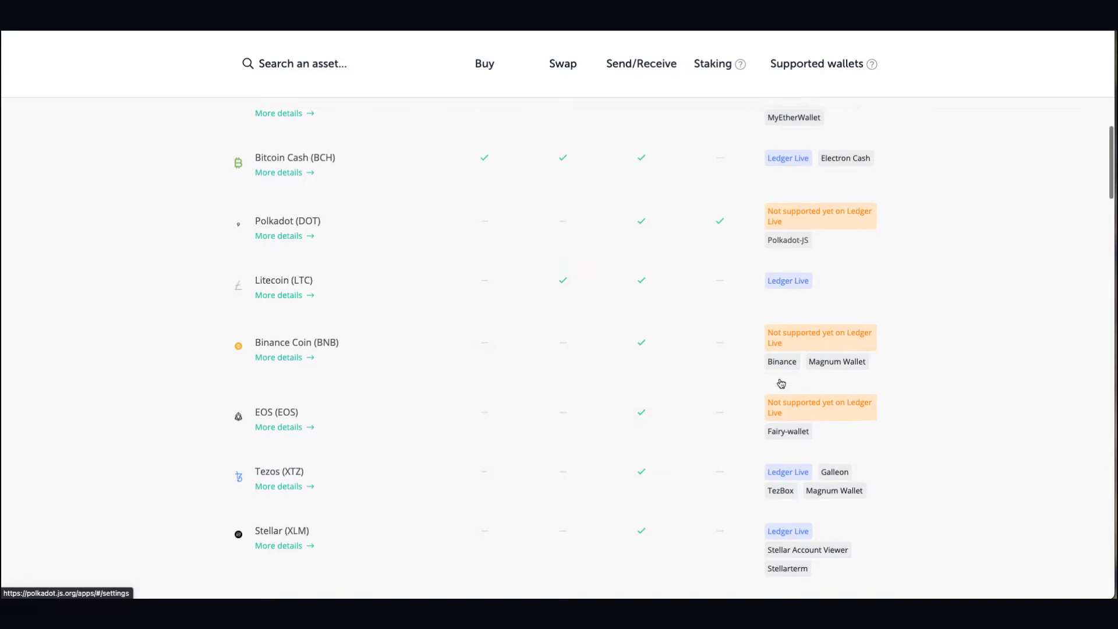
pyautogui.scroll(-3)
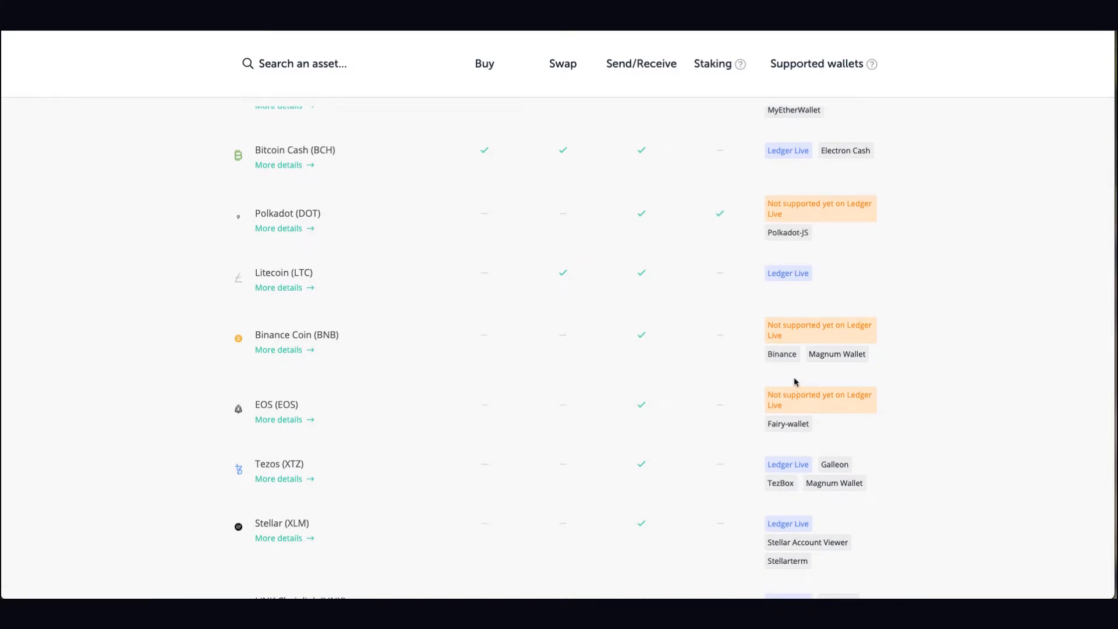
pyautogui.scroll(-3)
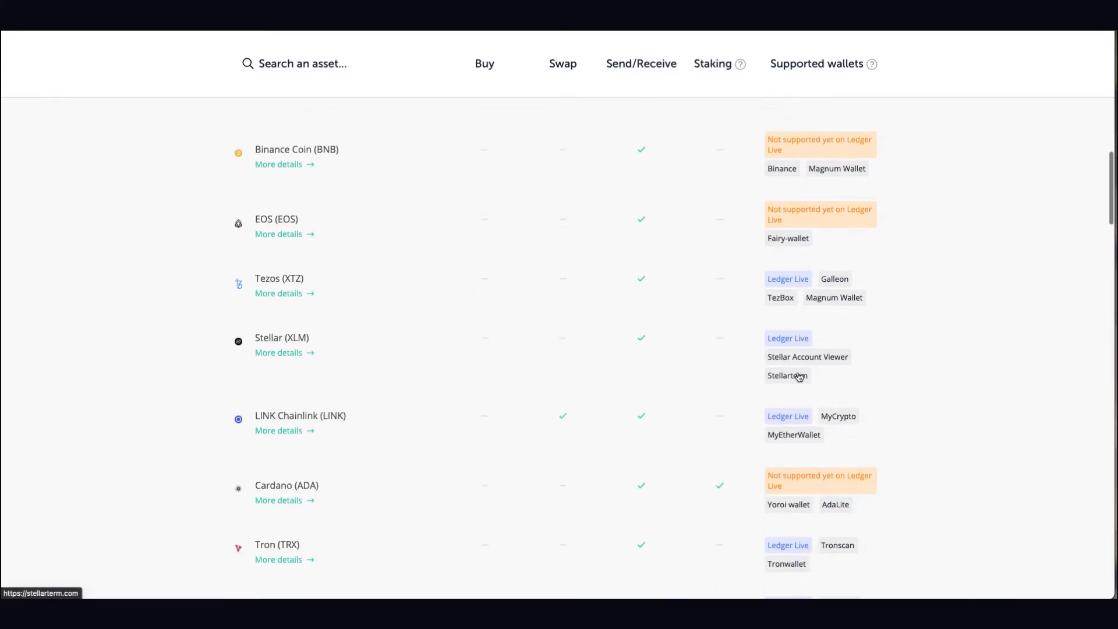
pyautogui.scroll(-3)
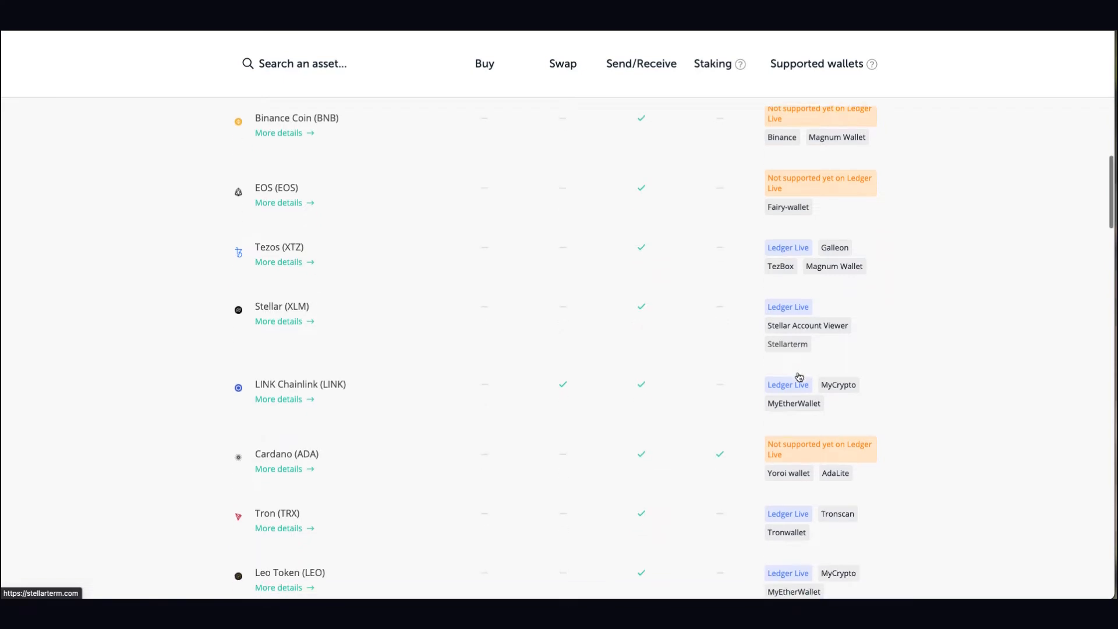
pyautogui.scroll(-3)
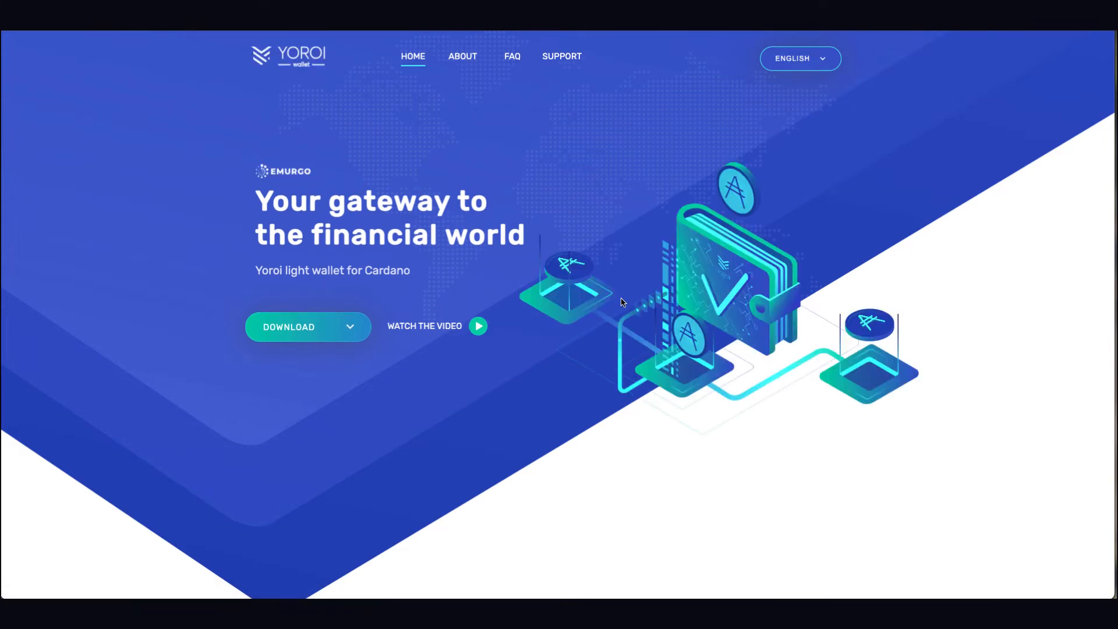
# Browse Yoroi down to Technologies, then scroll Ledger's table to Dash and neotracker.io/wallet
pyautogui.scroll(-3)
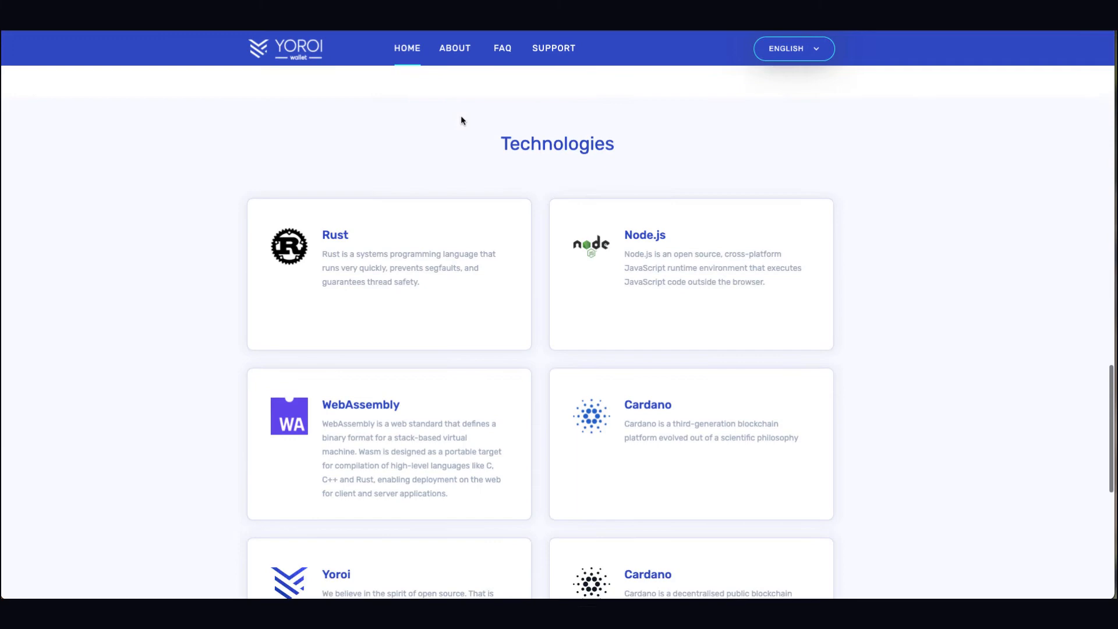
pyautogui.scroll(-3)
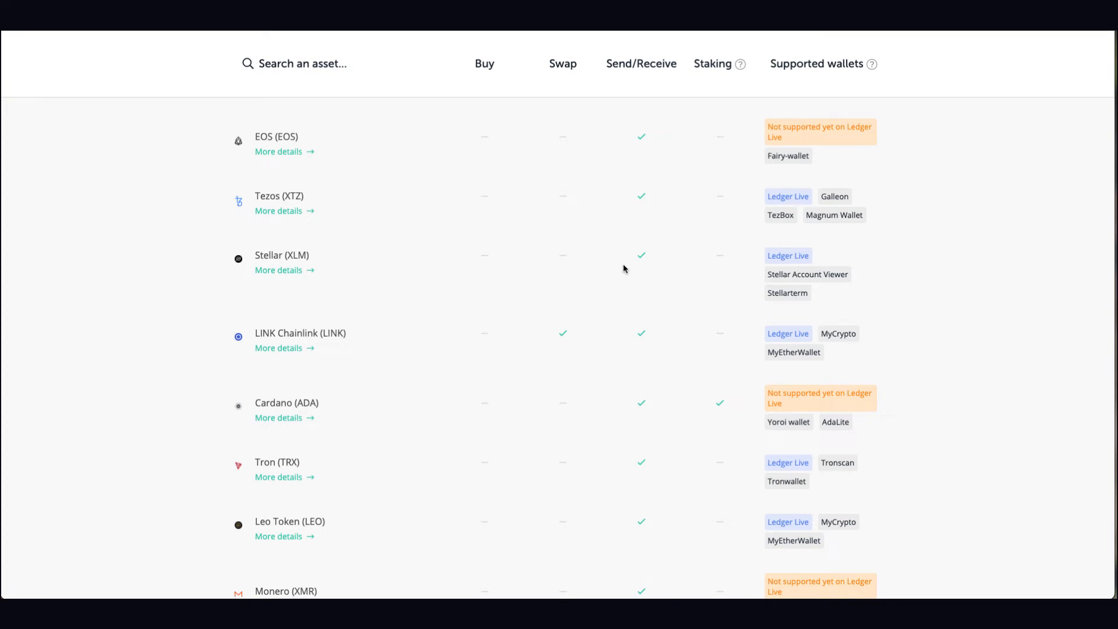
pyautogui.moveTo(642, 280)
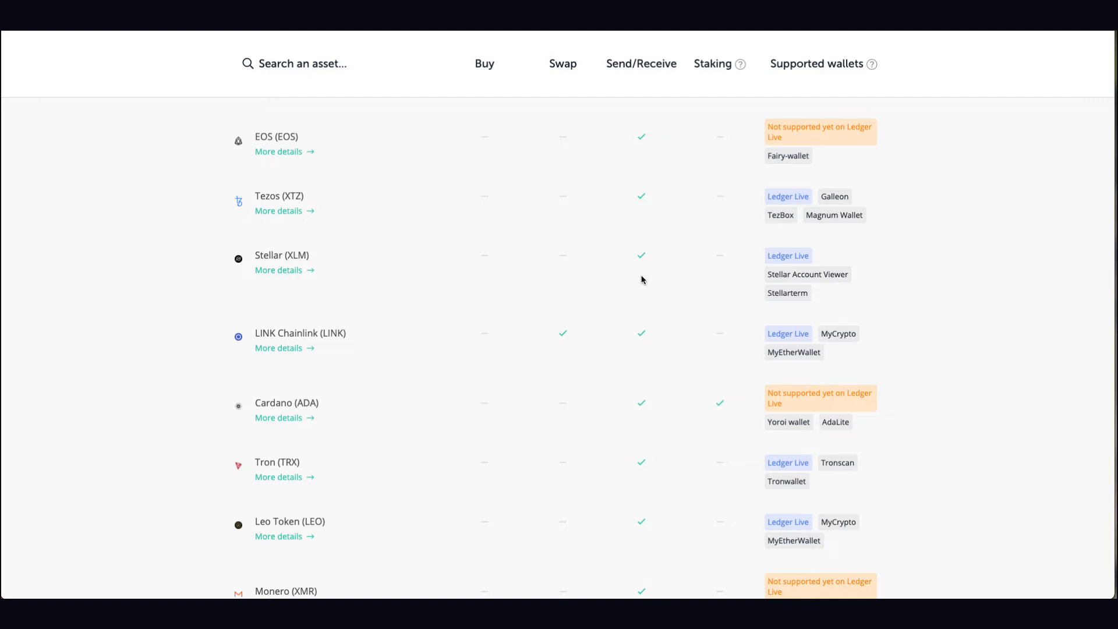
pyautogui.scroll(-3)
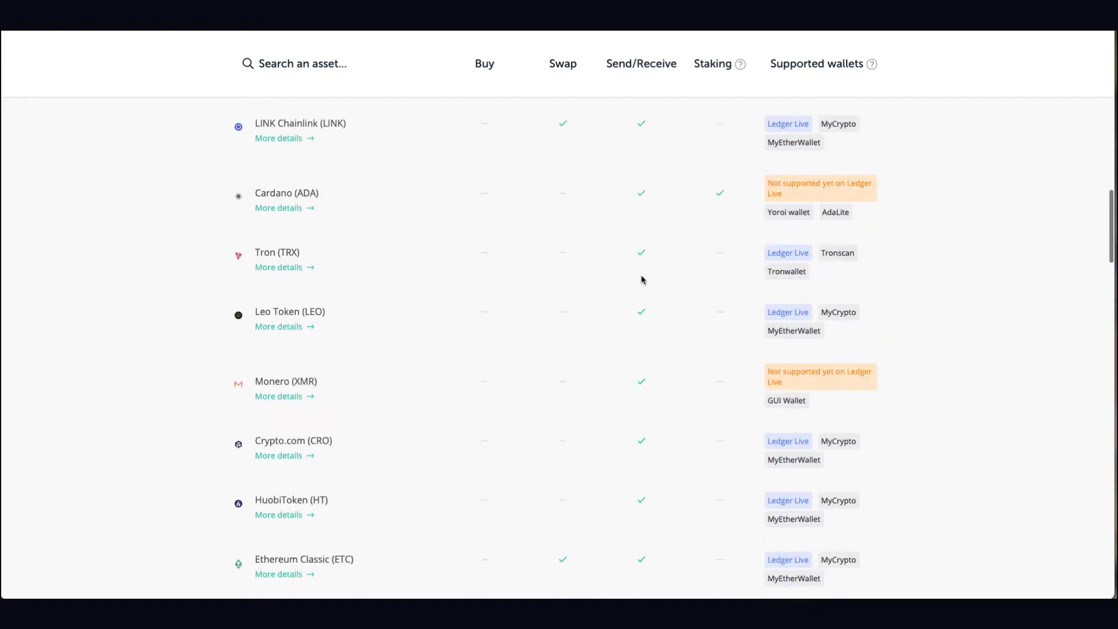
pyautogui.scroll(-3)
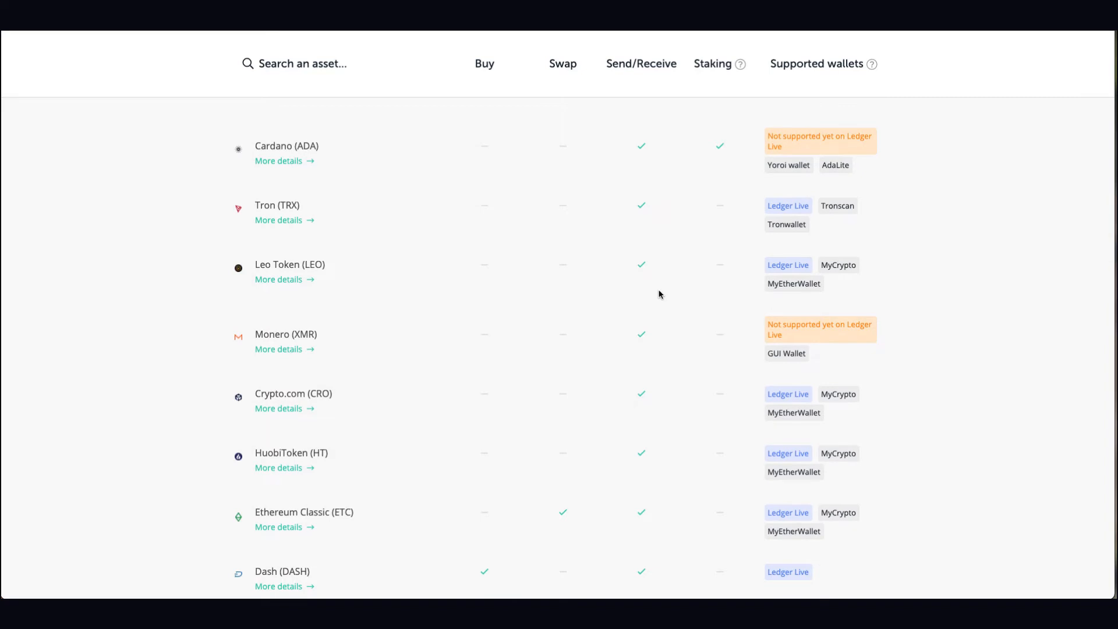
pyautogui.scroll(-3)
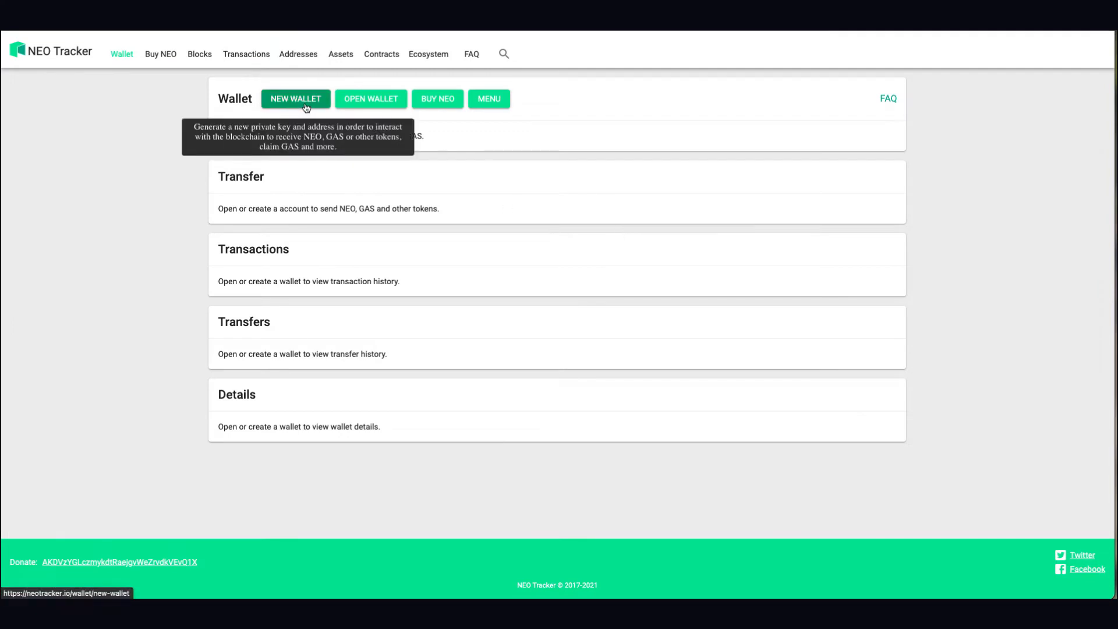
# Create a new NEO Tracker wallet protected by a typed password
pyautogui.click(295, 99)
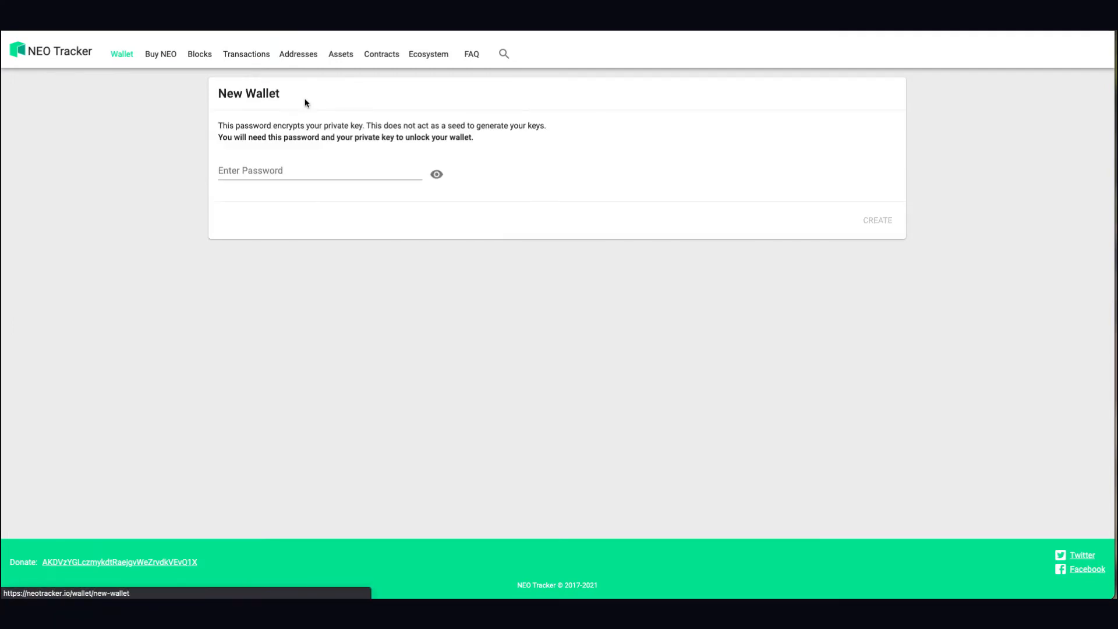
pyautogui.moveTo(197, 122)
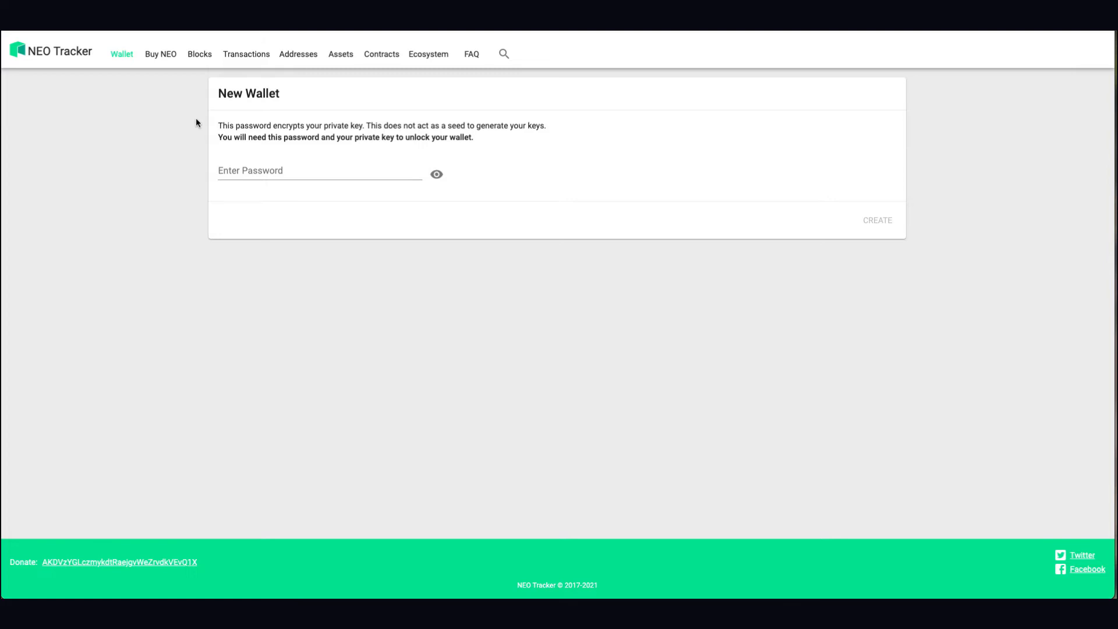
pyautogui.click(319, 169)
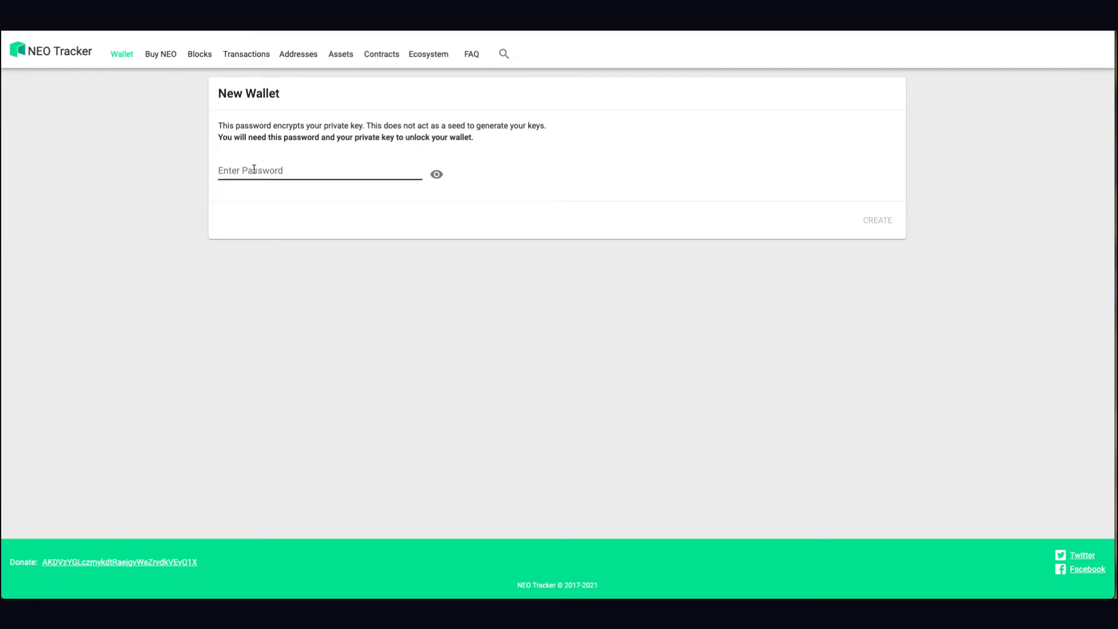
pyautogui.click(319, 169)
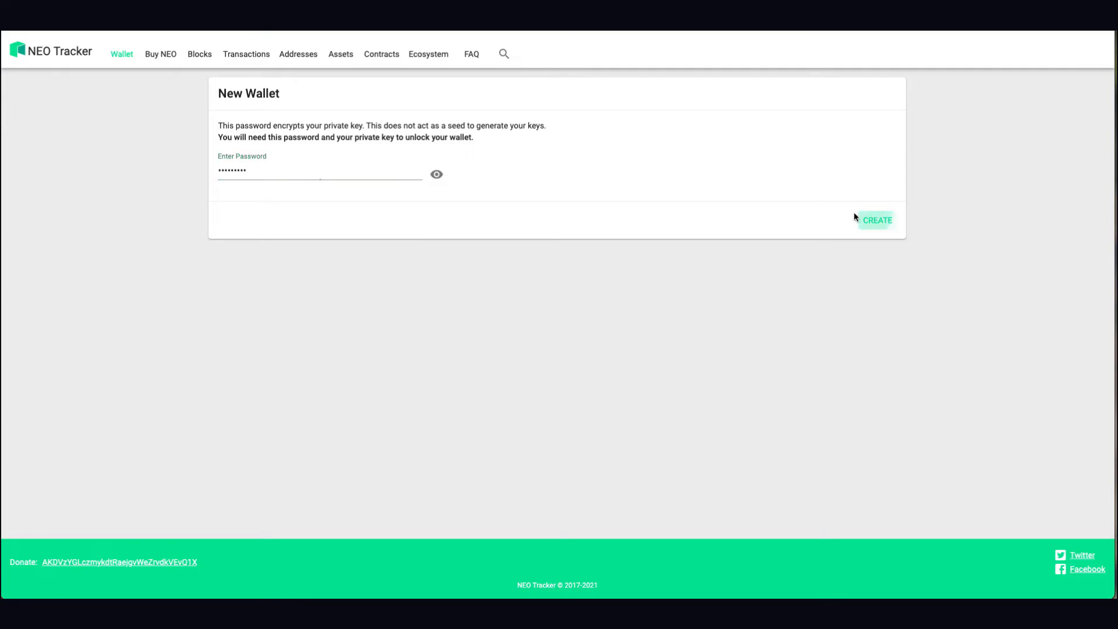
pyautogui.click(876, 220)
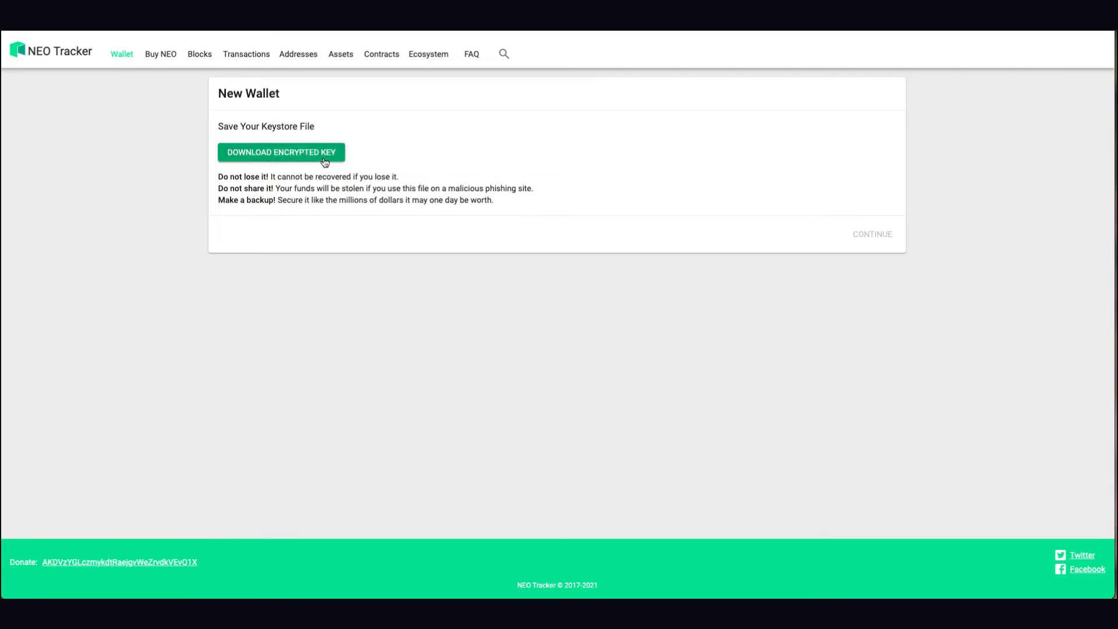
# Save the encrypted keystore to the Desktop, preview the paper wallet, and open the wallet
pyautogui.click(281, 152)
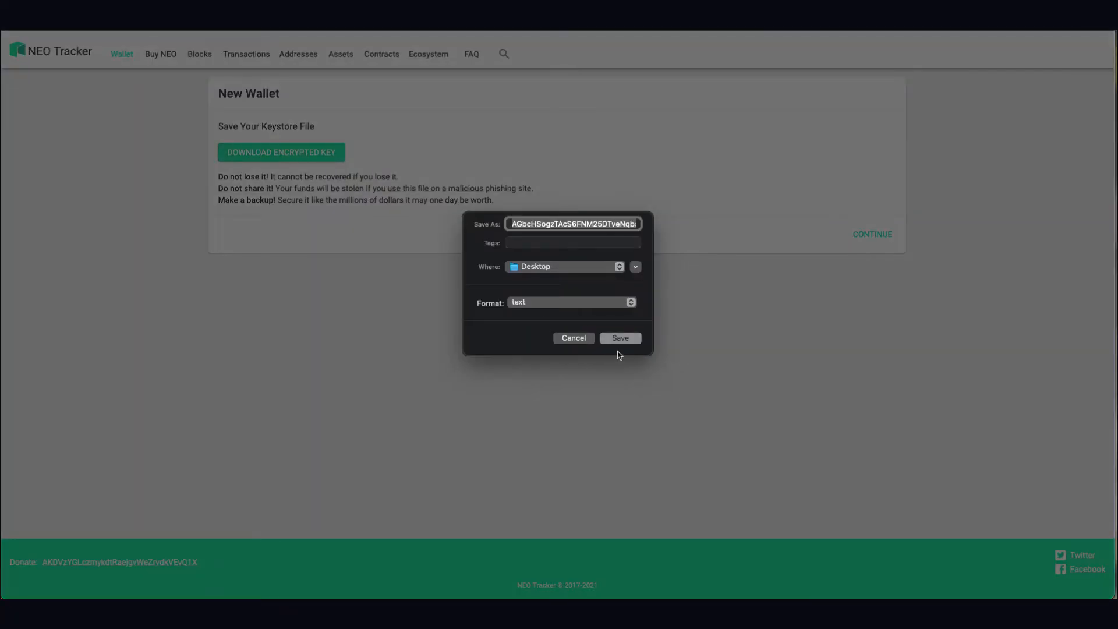
pyautogui.click(619, 337)
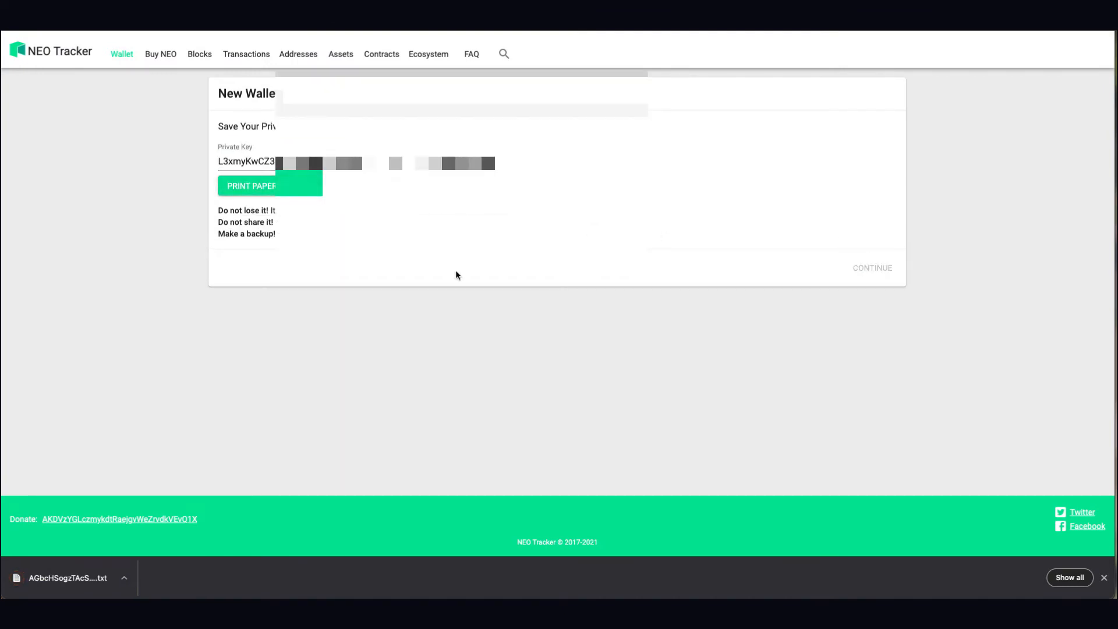
pyautogui.moveTo(460, 283)
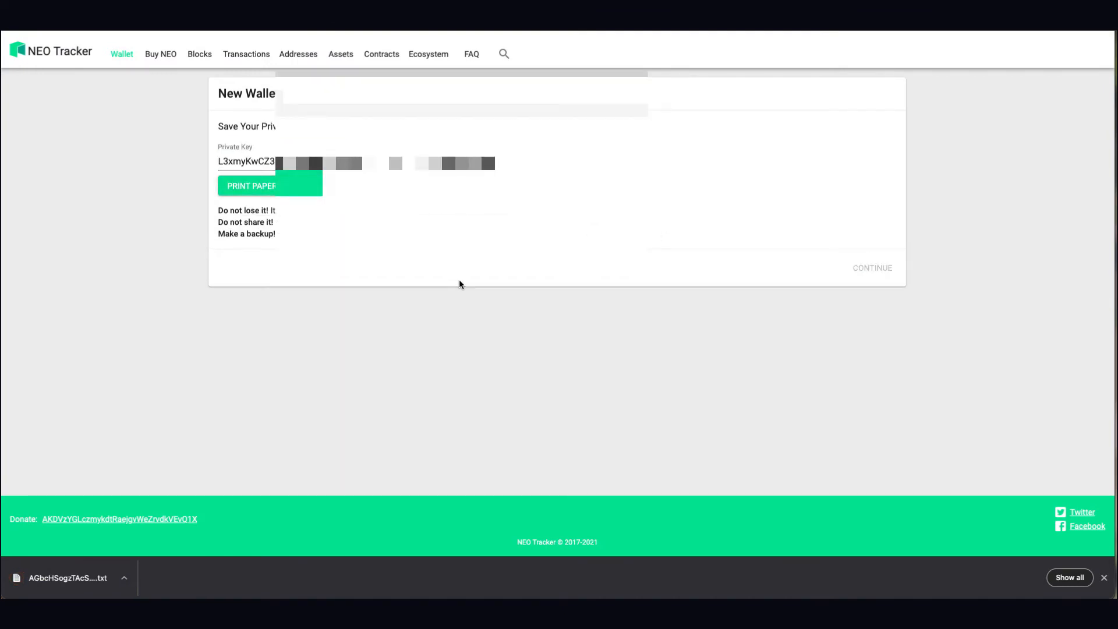
pyautogui.moveTo(468, 286)
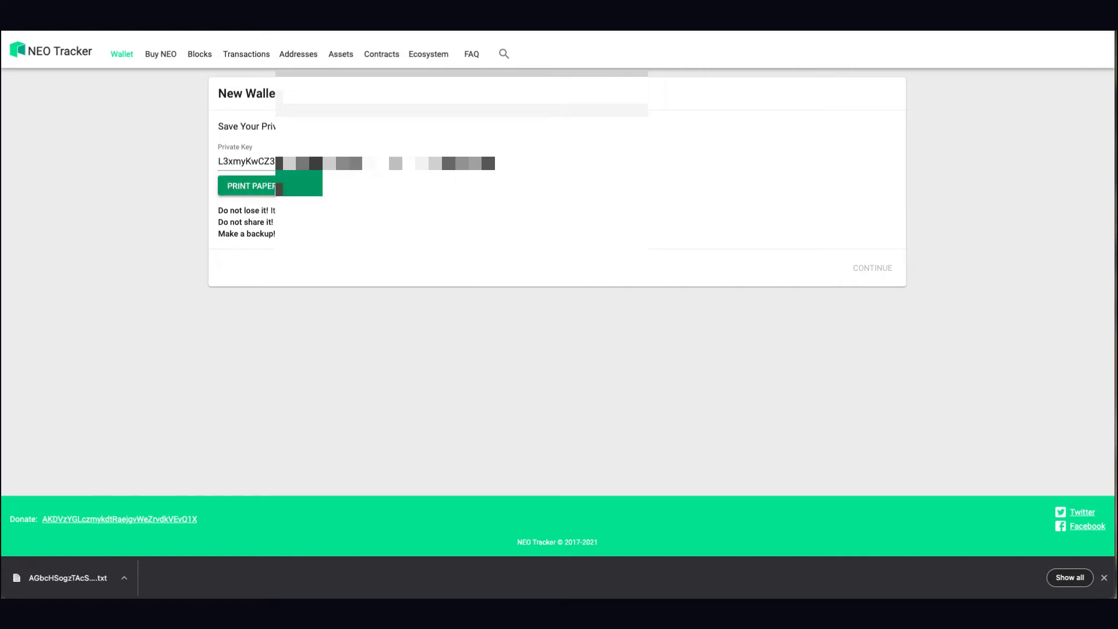
pyautogui.click(250, 185)
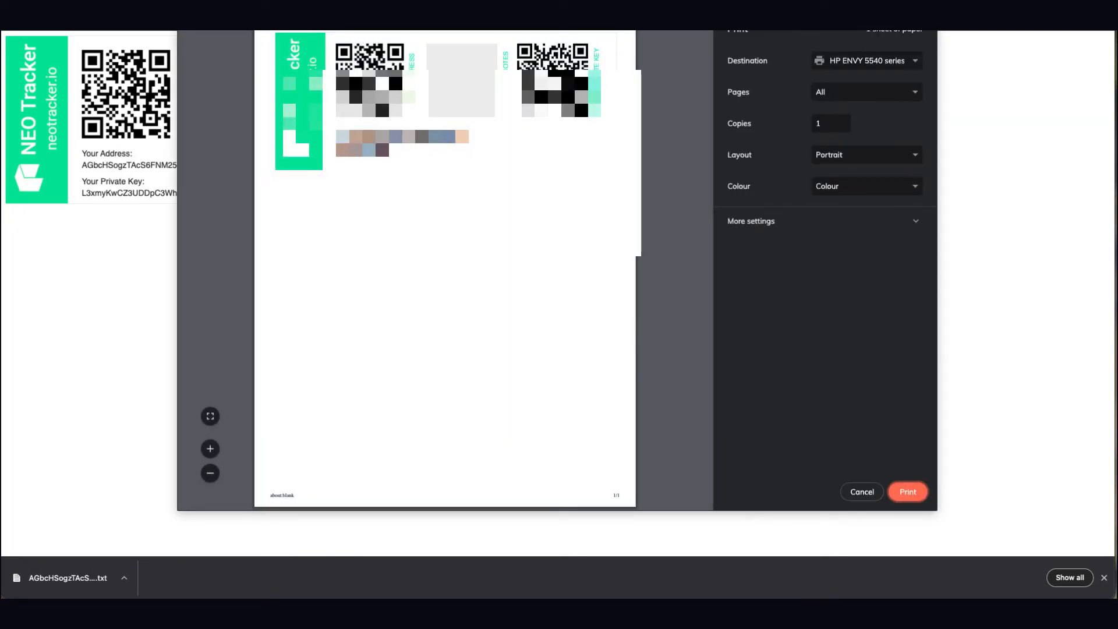
pyautogui.click(861, 492)
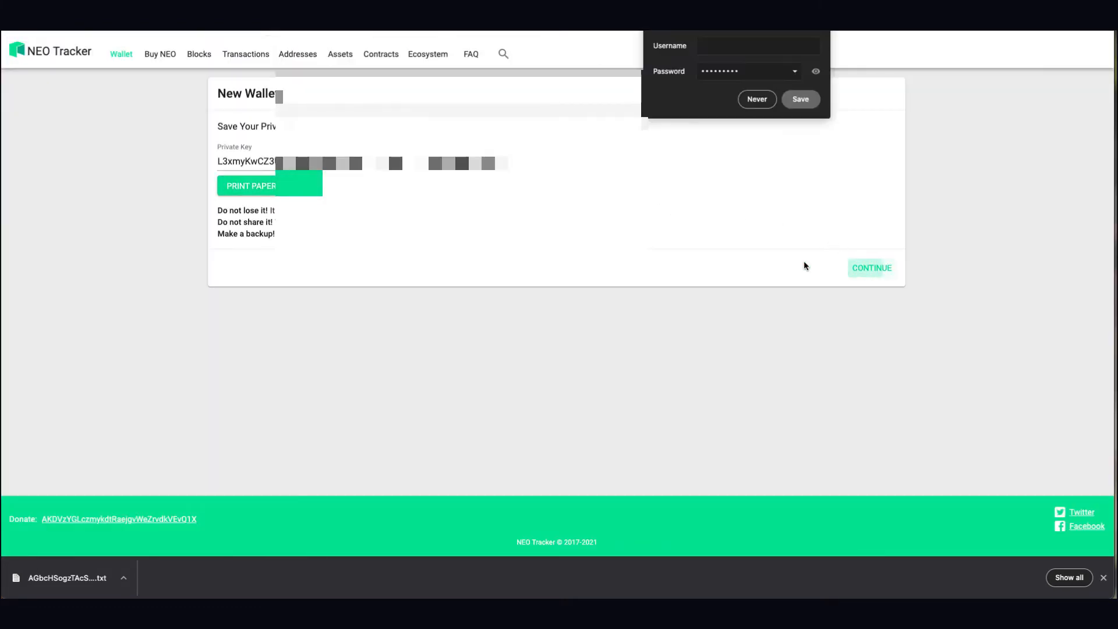
pyautogui.click(871, 268)
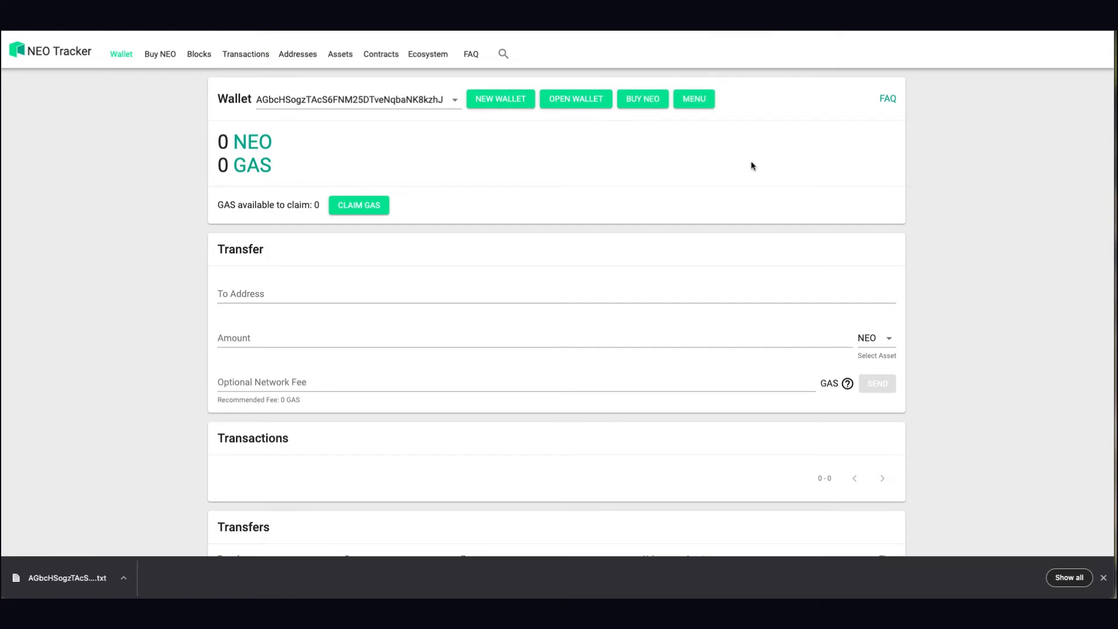
pyautogui.moveTo(607, 155)
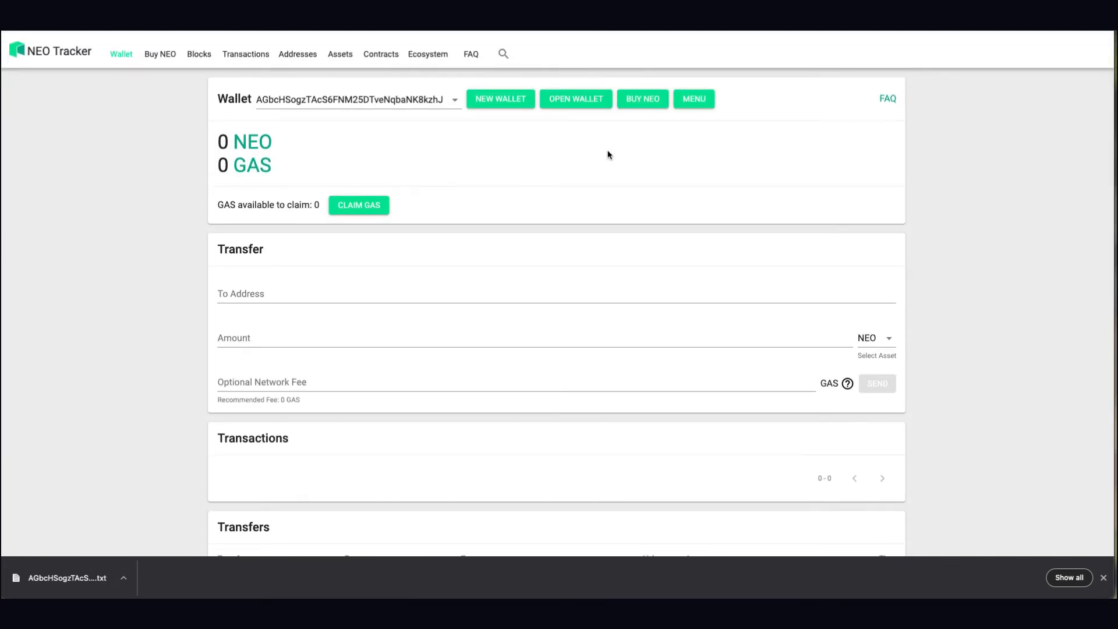
pyautogui.moveTo(510, 201)
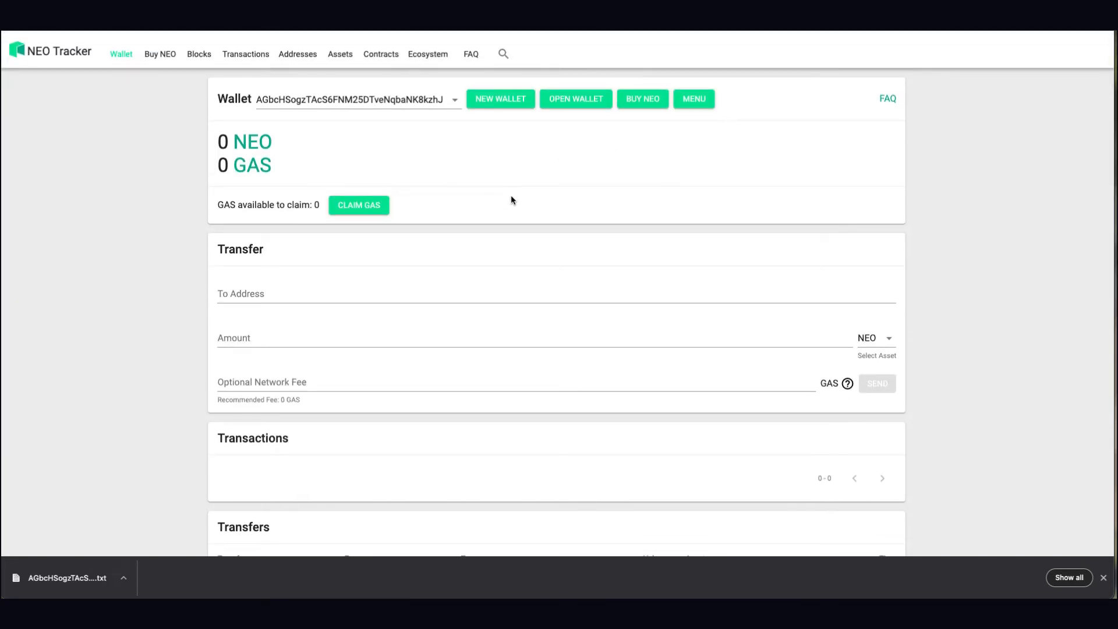
pyautogui.moveTo(505, 207)
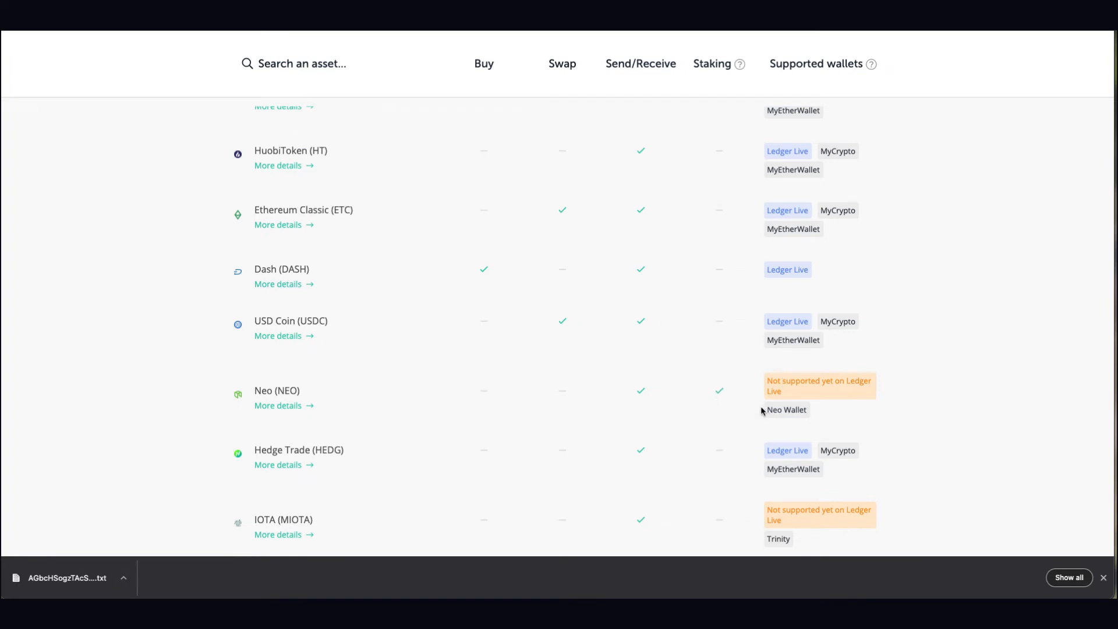
# Close the Neo wallet with MENU > Close Wallet, then return to Ledger's assets list
pyautogui.click(787, 409)
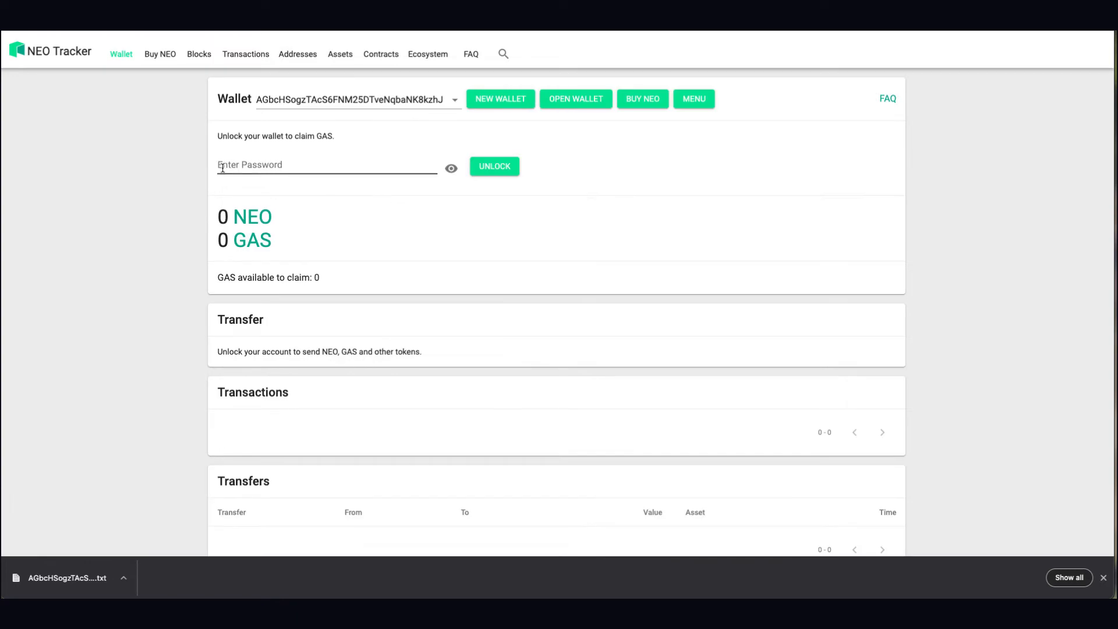
pyautogui.click(693, 99)
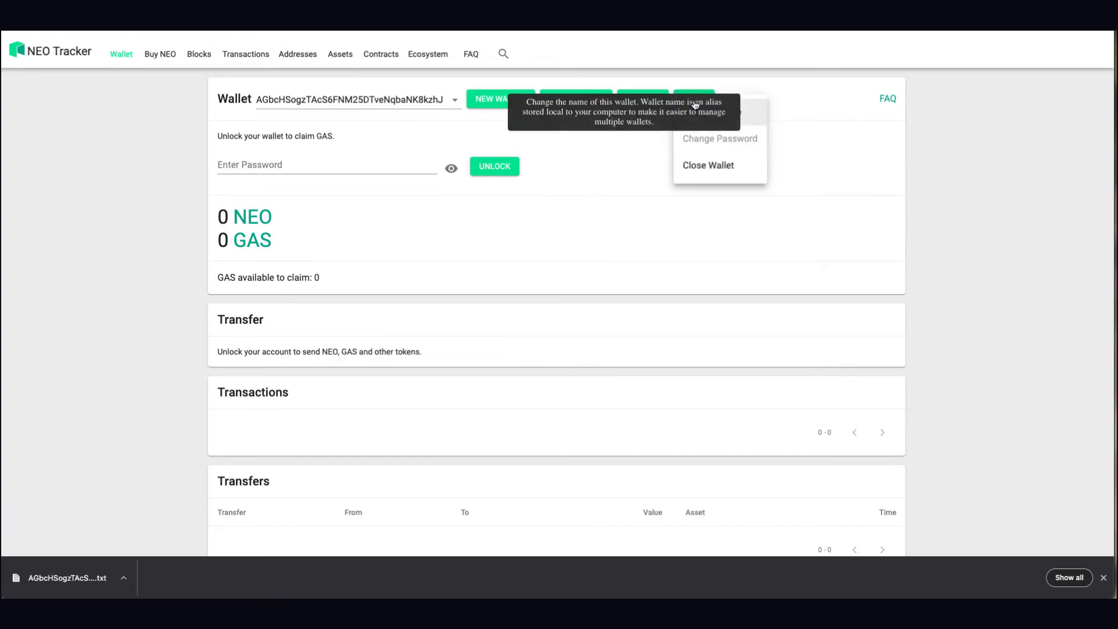
pyautogui.moveTo(590, 145)
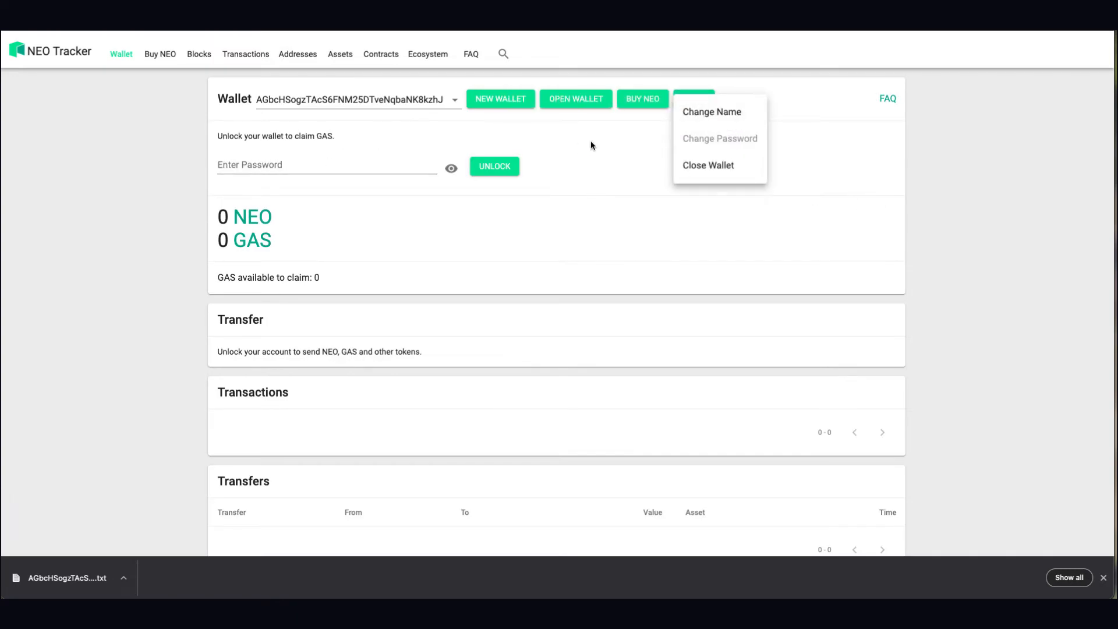
pyautogui.scroll(-3)
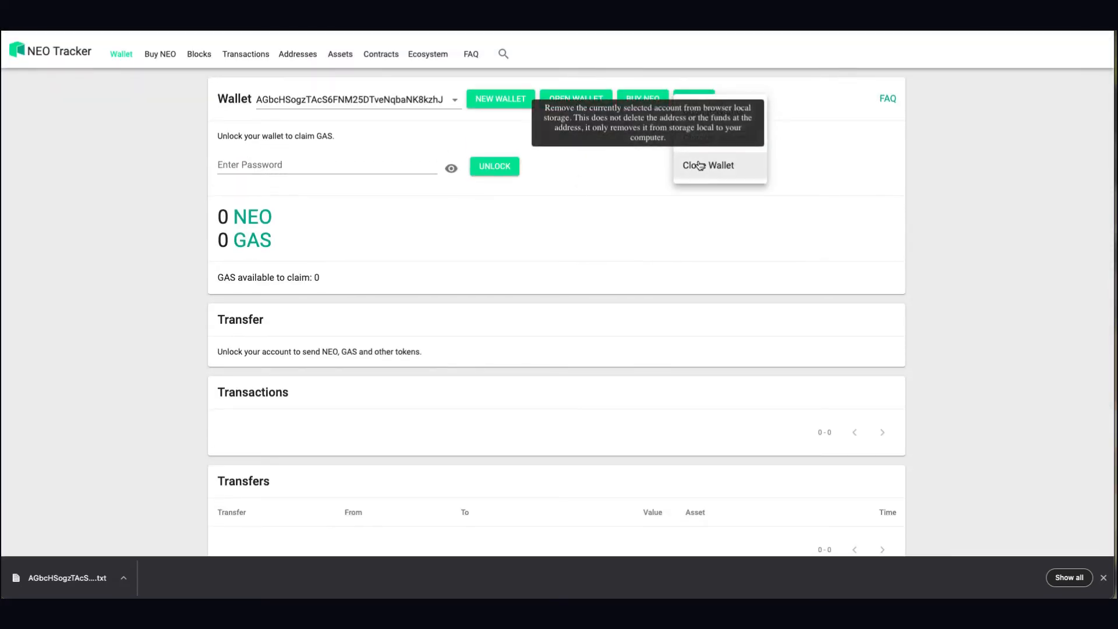
pyautogui.click(708, 165)
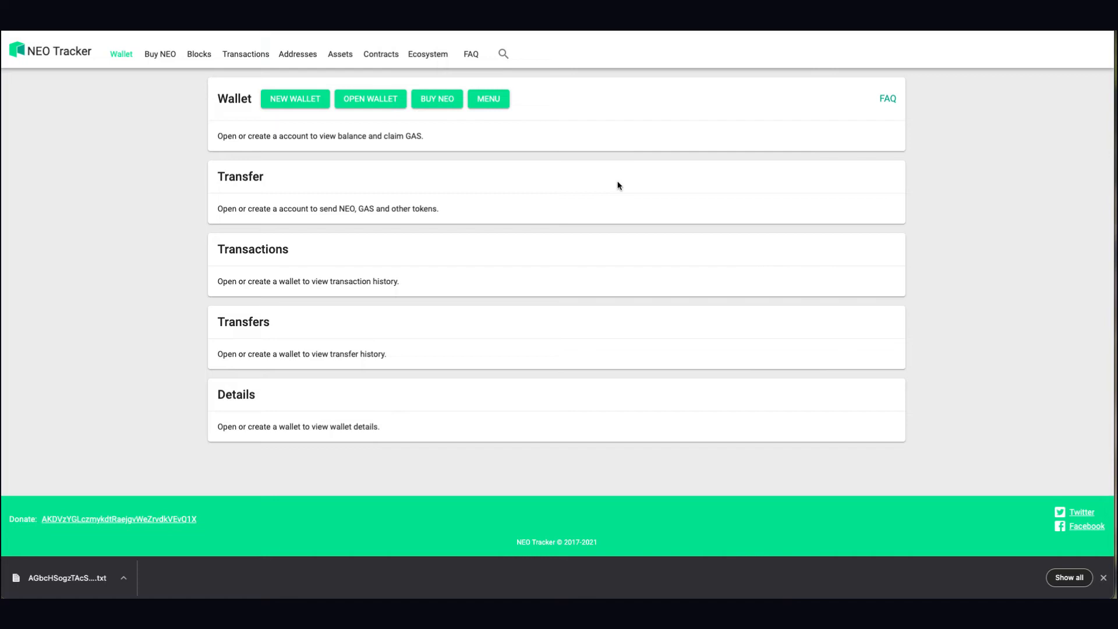
pyautogui.moveTo(704, 108)
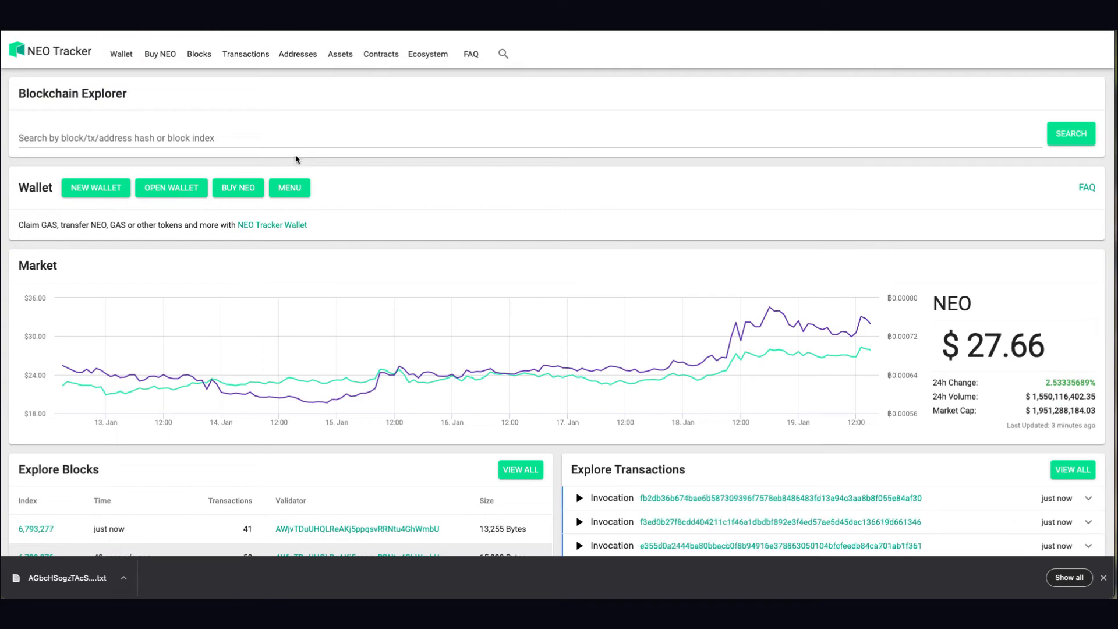
pyautogui.scroll(-3)
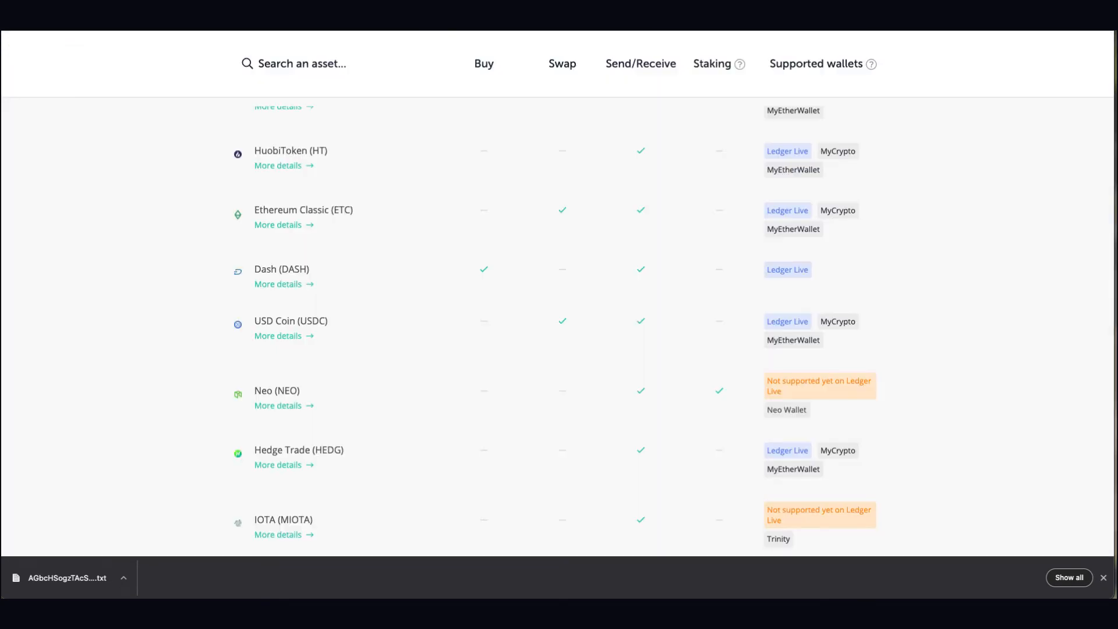
# View Ledger's MyEtherWallet page, then open the supported crypto page's Get started dropdown
pyautogui.scroll(-3)
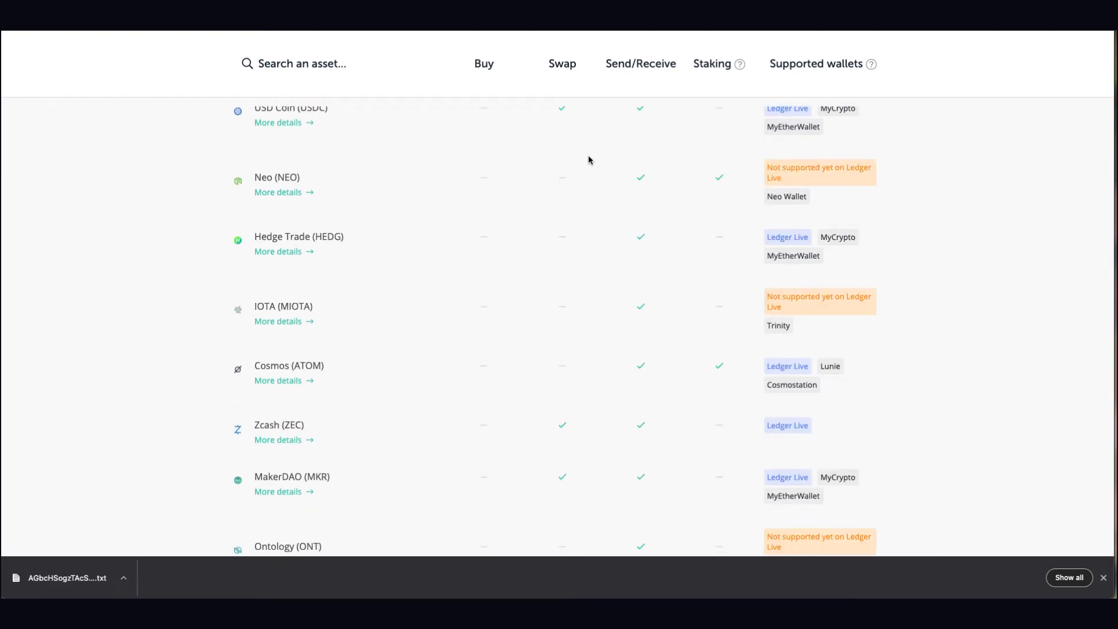
pyautogui.moveTo(793, 127)
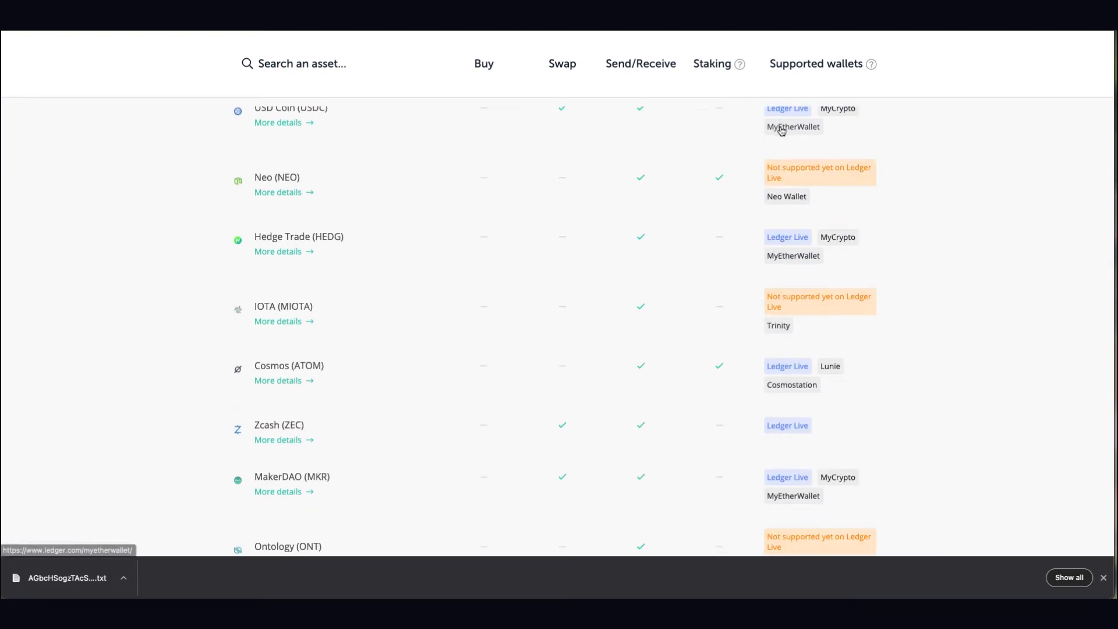
pyautogui.click(793, 127)
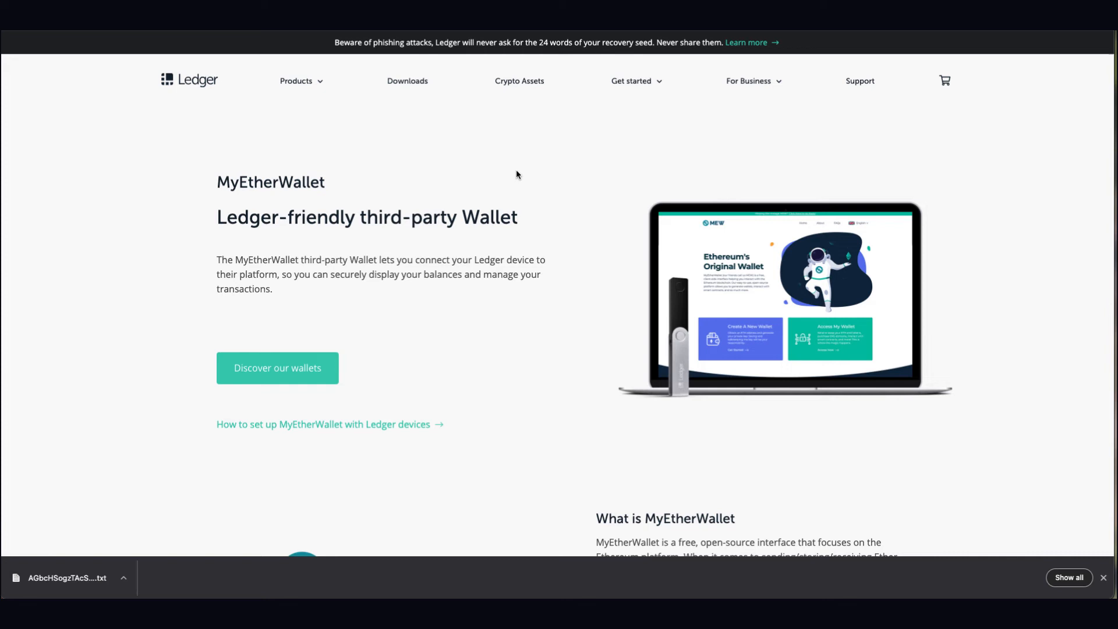
pyautogui.scroll(-3)
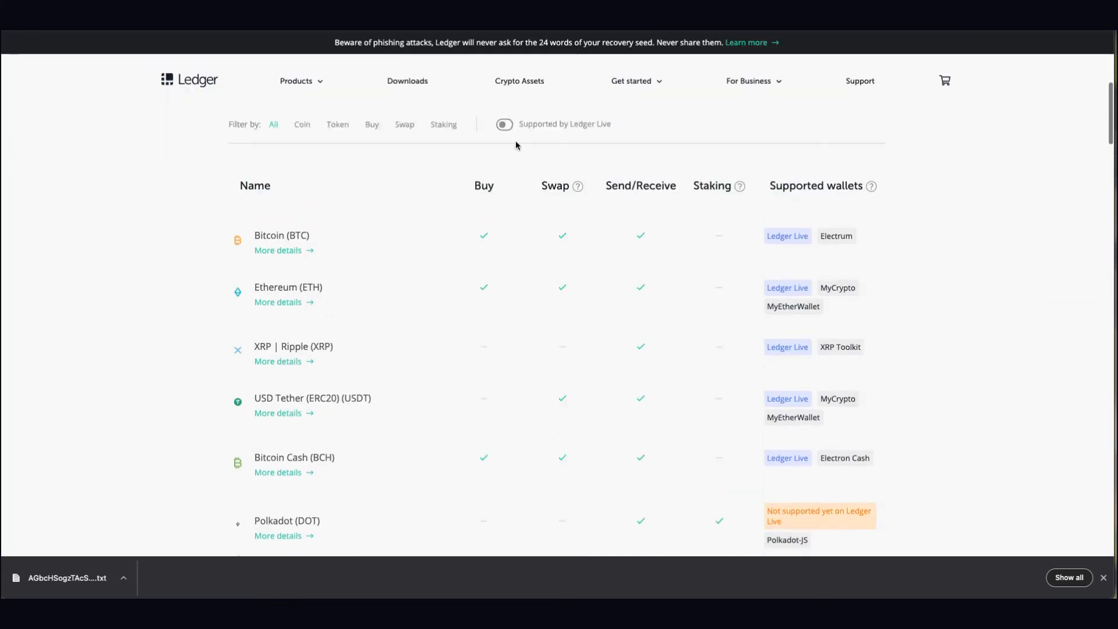
pyautogui.click(632, 81)
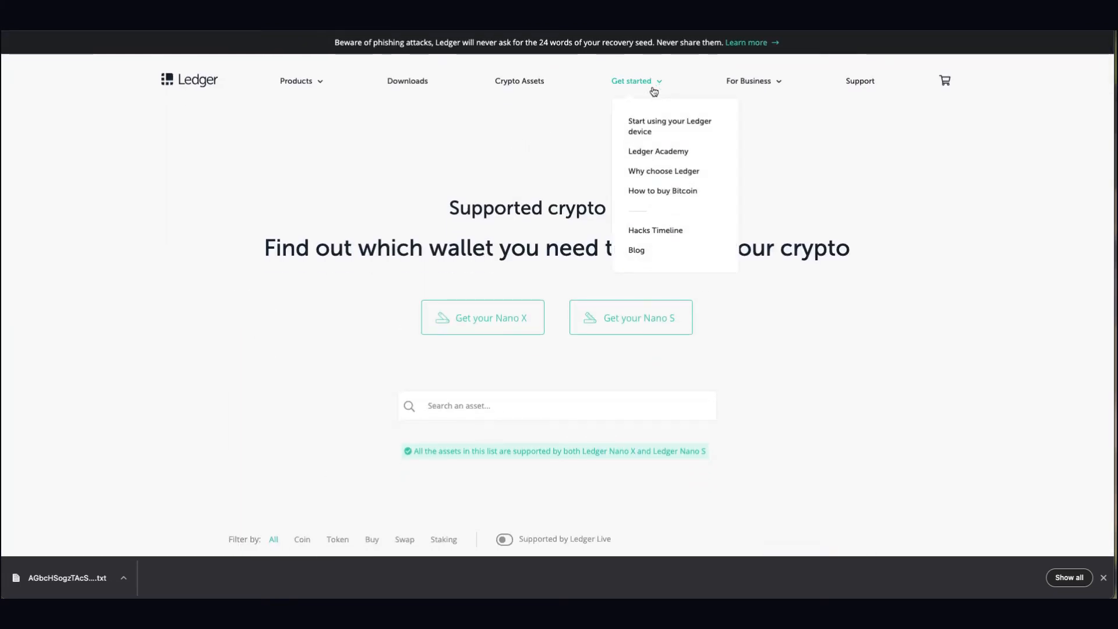
pyautogui.moveTo(669, 126)
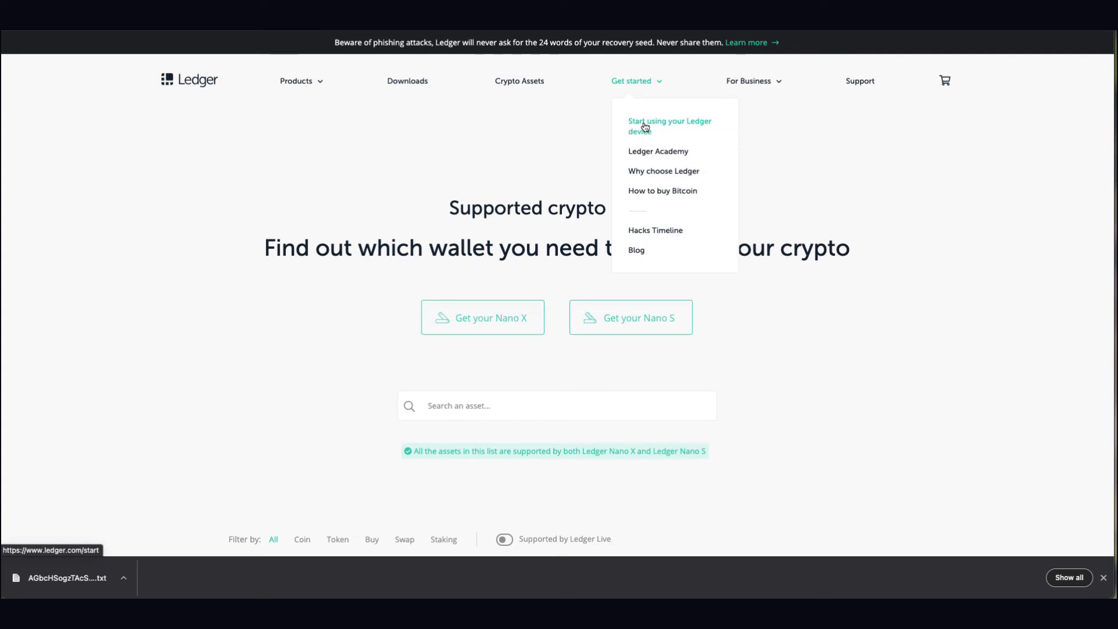
# Open the 'Start using your Ledger device' guide and read through its four steps
pyautogui.click(669, 126)
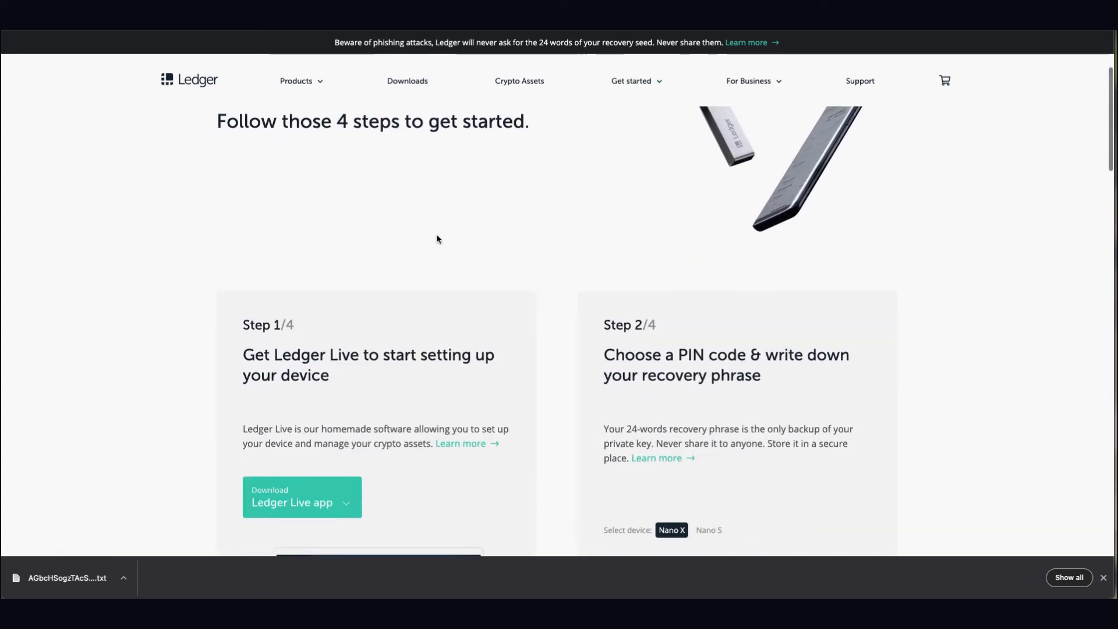
pyautogui.scroll(-3)
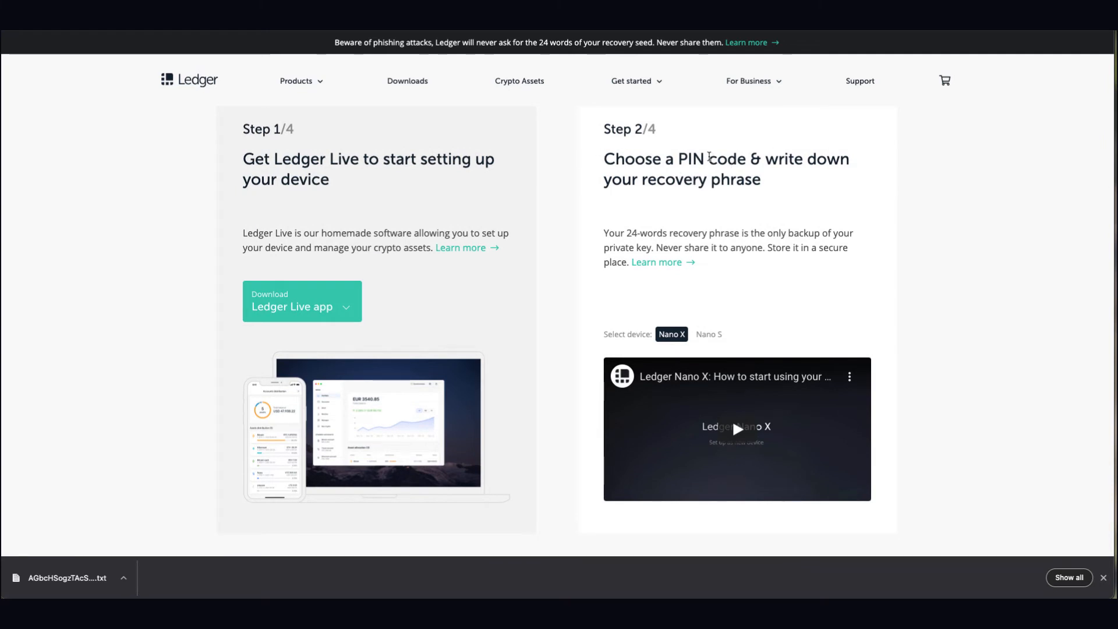
pyautogui.scroll(-3)
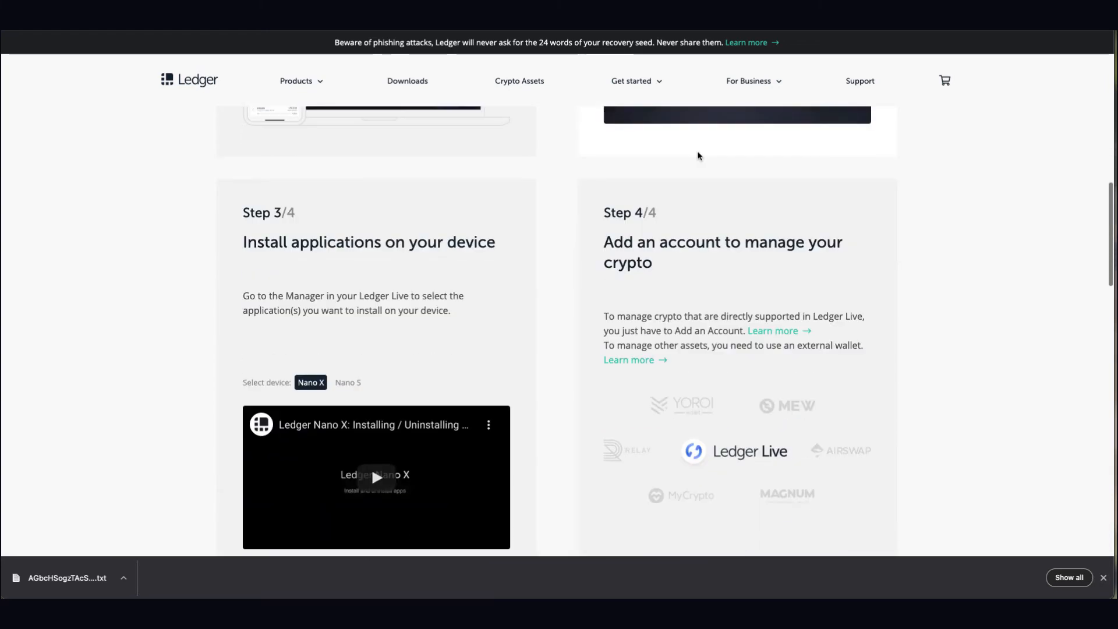
pyautogui.scroll(-3)
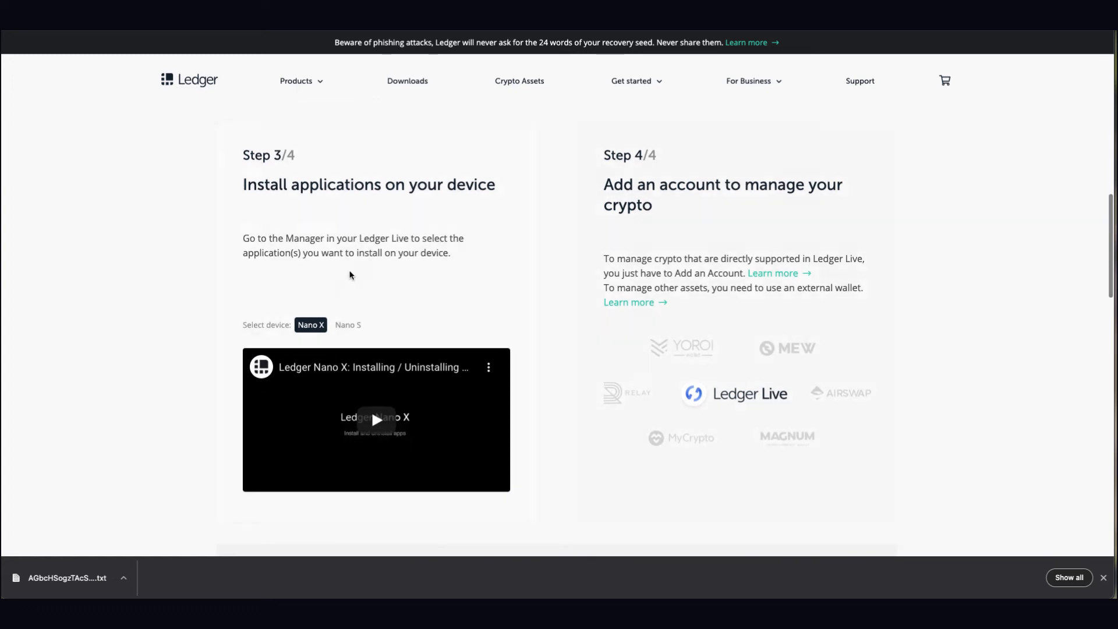
pyautogui.scroll(-3)
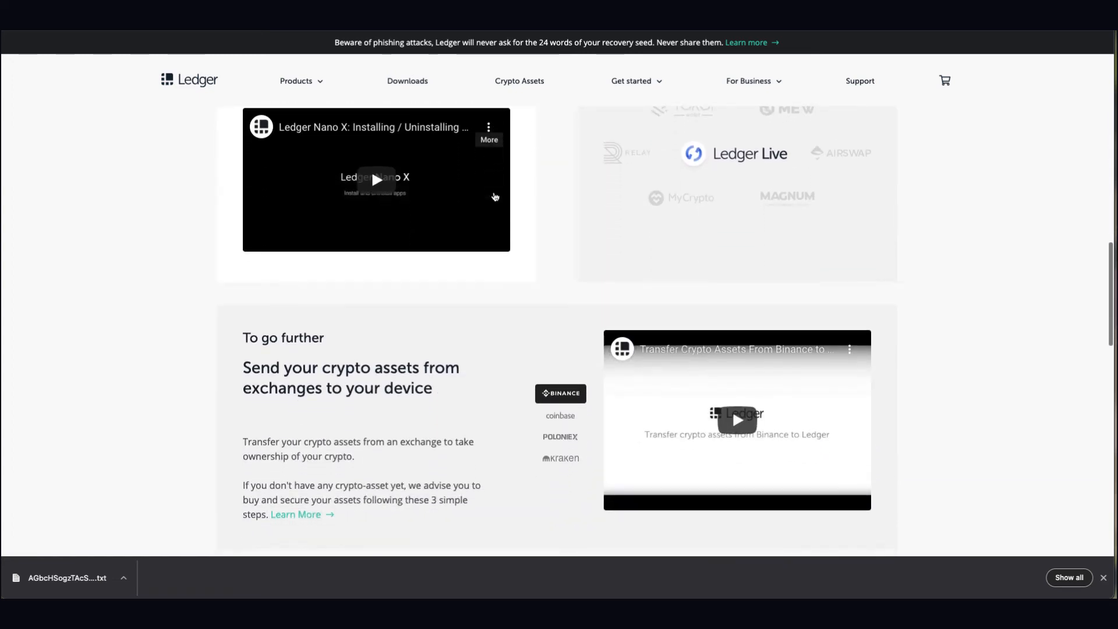
pyautogui.scroll(-3)
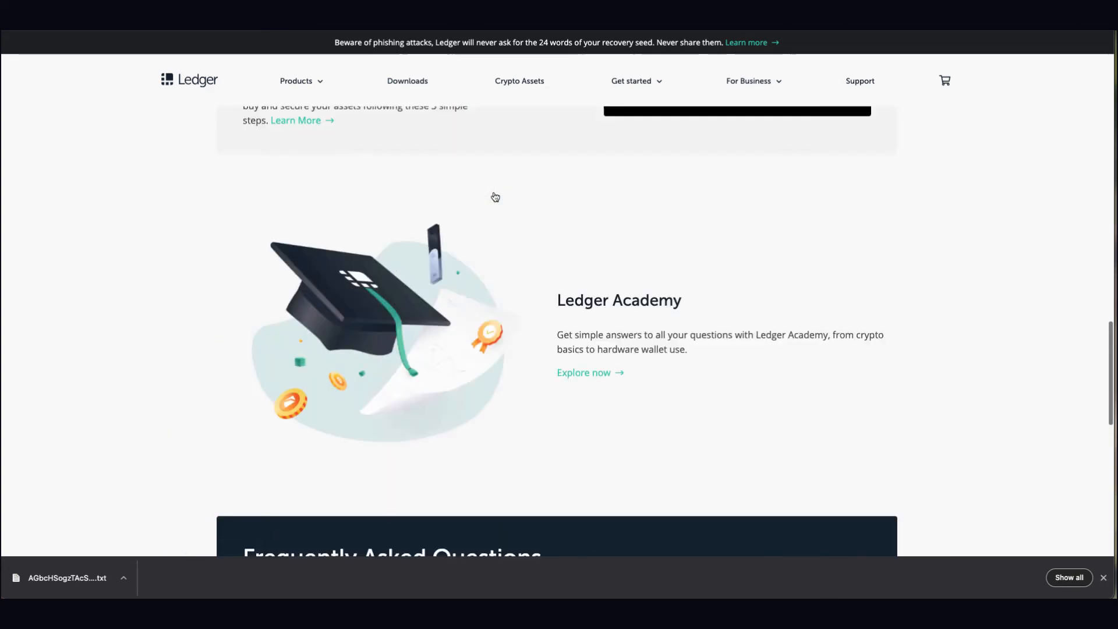
pyautogui.scroll(3)
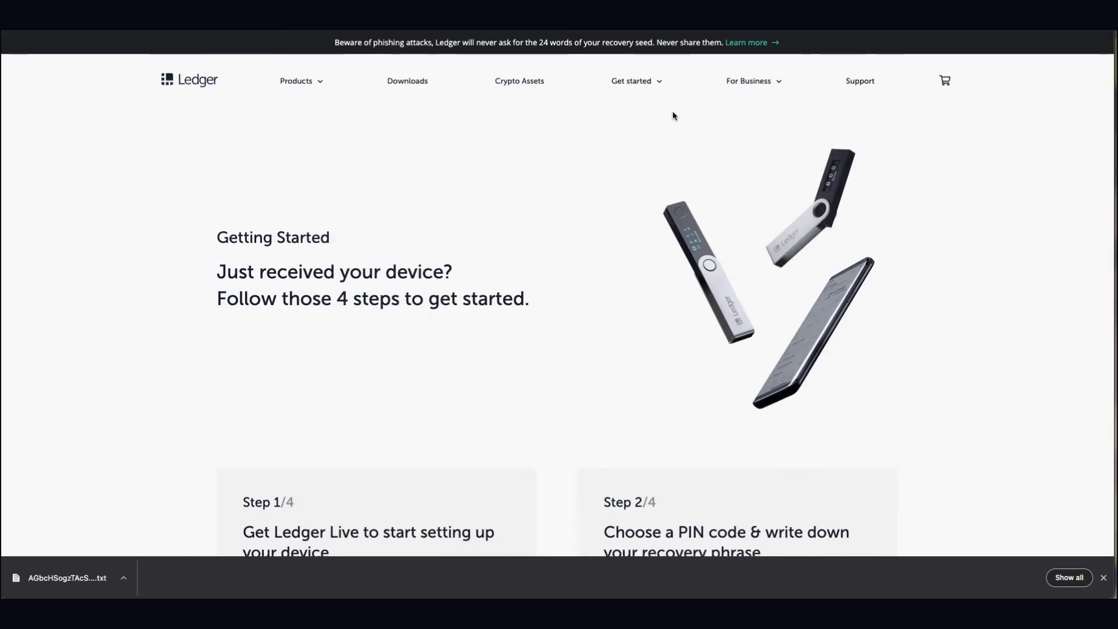
# Open the Step 2 Learn more article on setting up a Nano X as new device
pyautogui.click(631, 80)
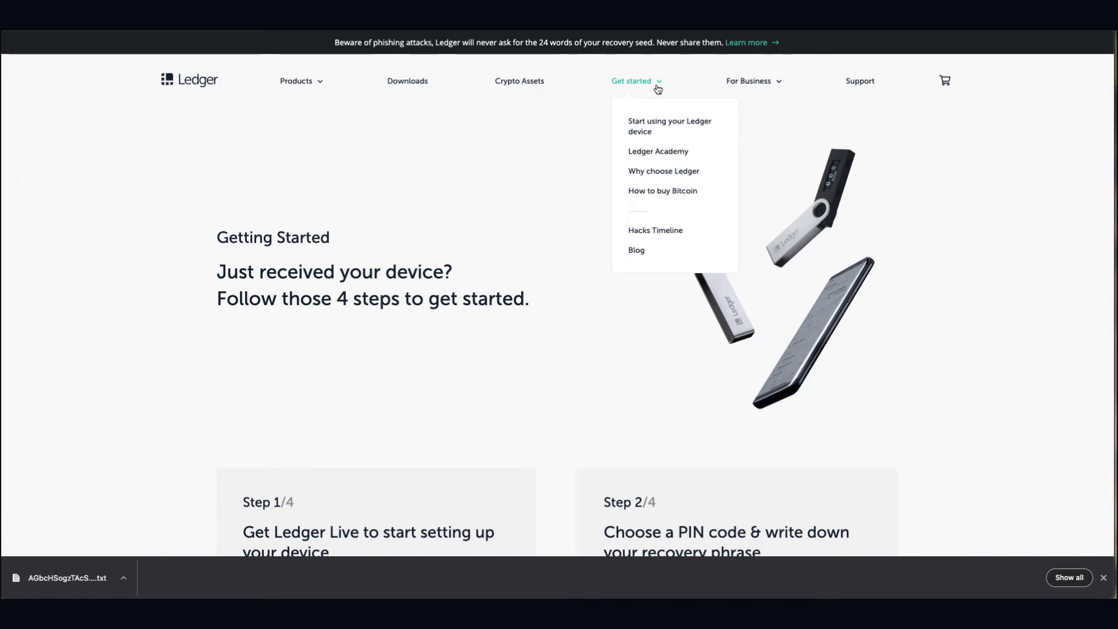
pyautogui.scroll(-3)
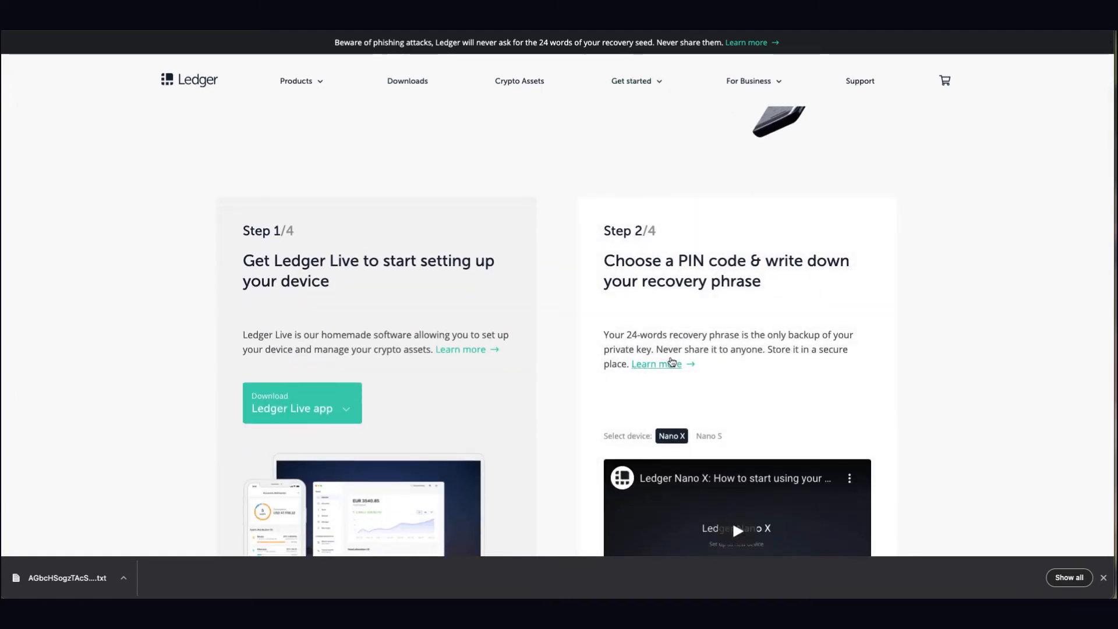
pyautogui.click(655, 364)
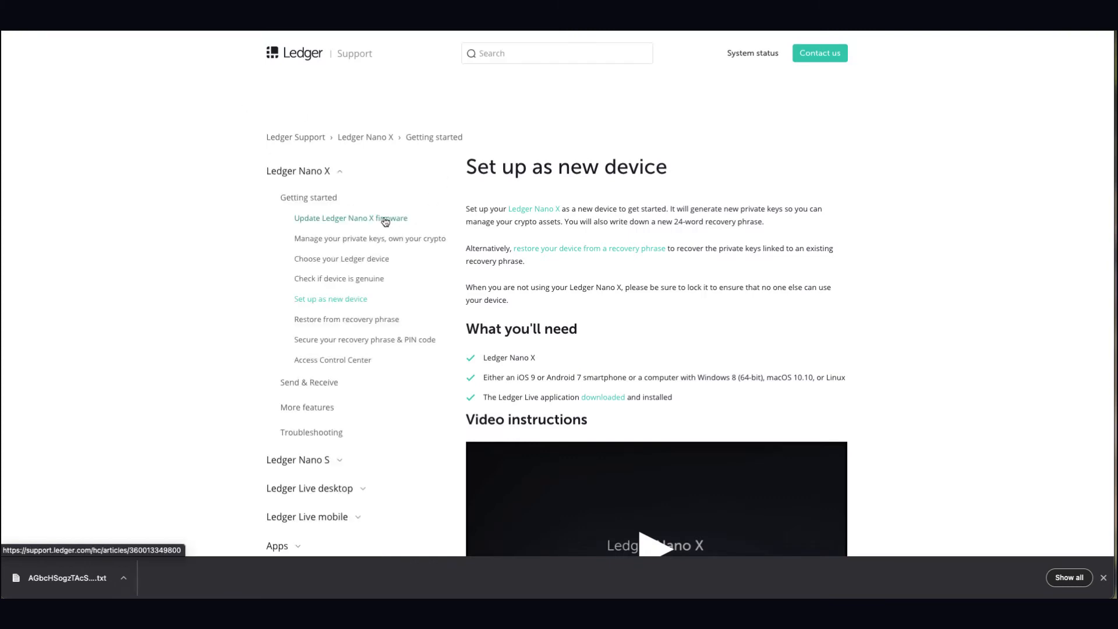
# Open the restore-from-recovery-phrase article and expand Step 1's instructions
pyautogui.scroll(-3)
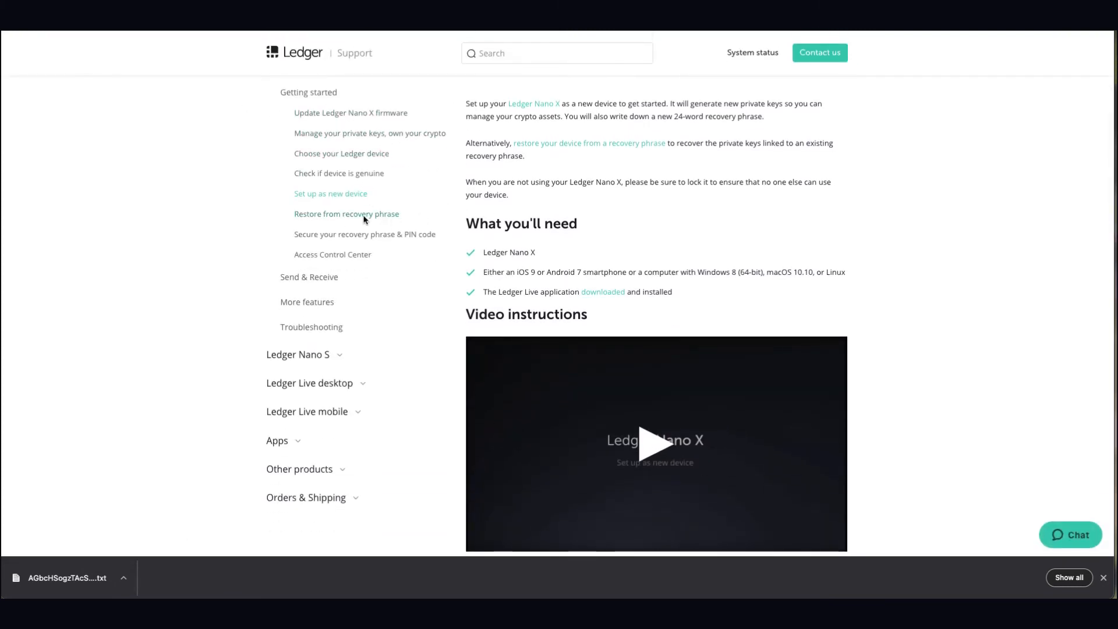
pyautogui.click(346, 214)
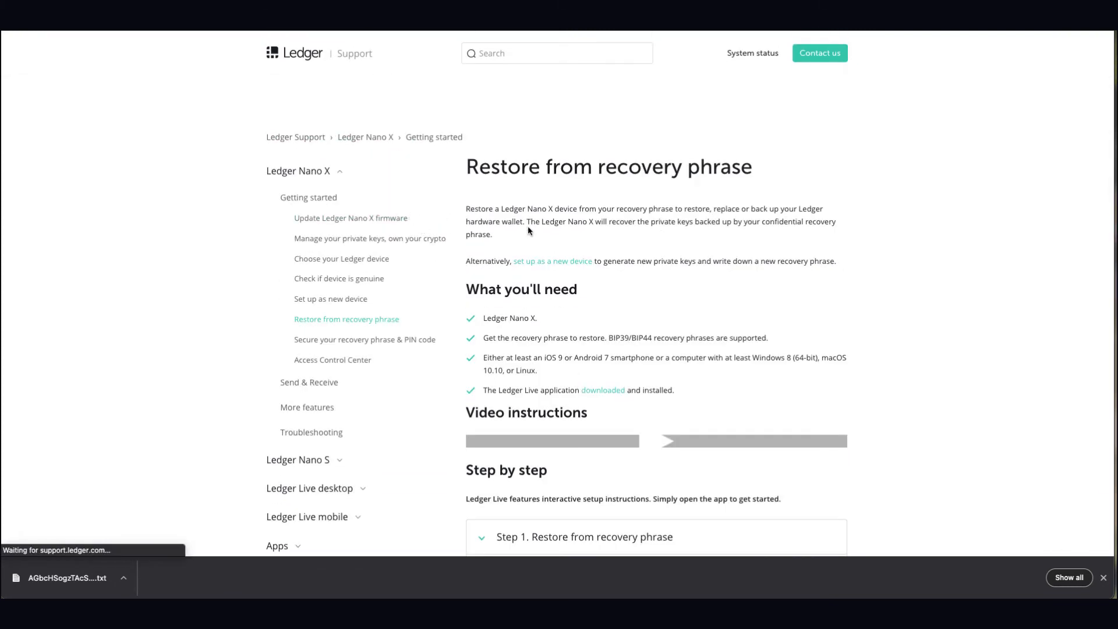
pyautogui.scroll(-3)
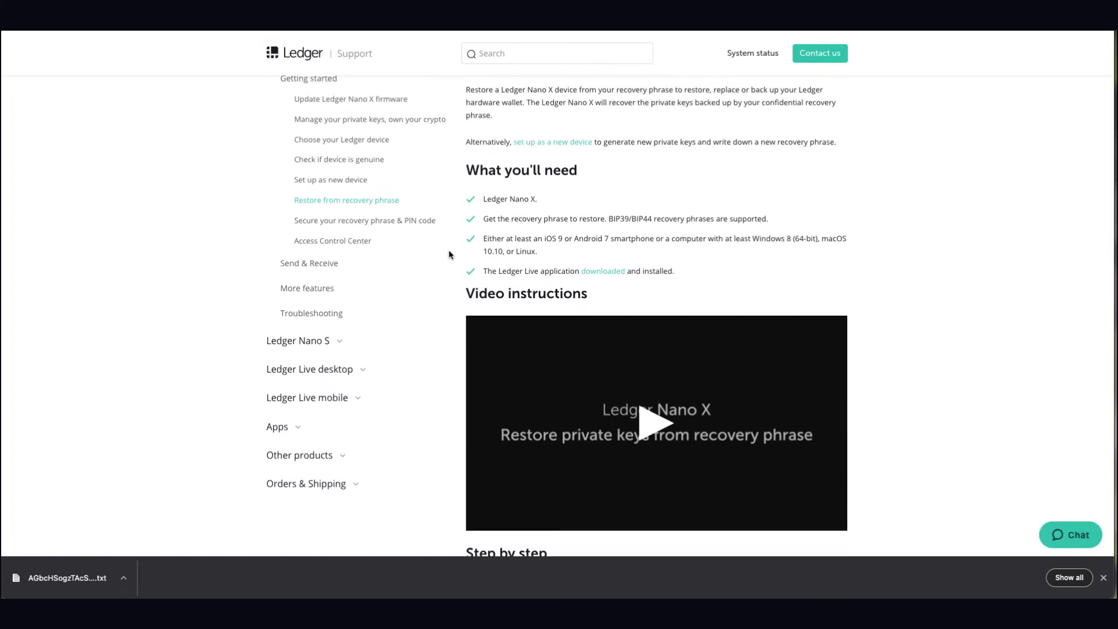
pyautogui.scroll(-3)
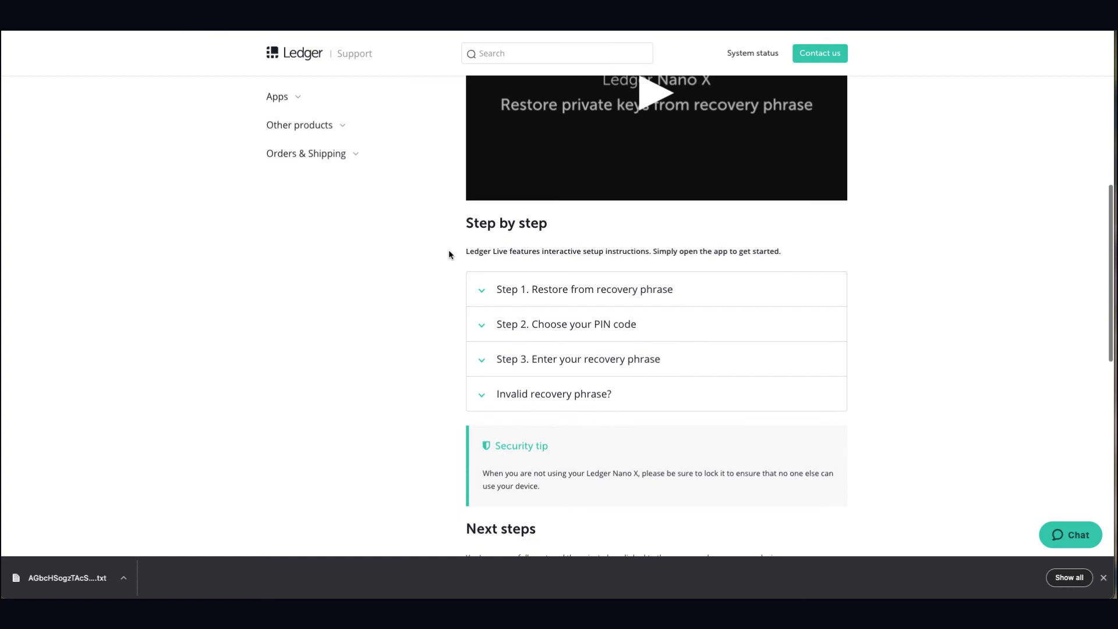
pyautogui.scroll(-3)
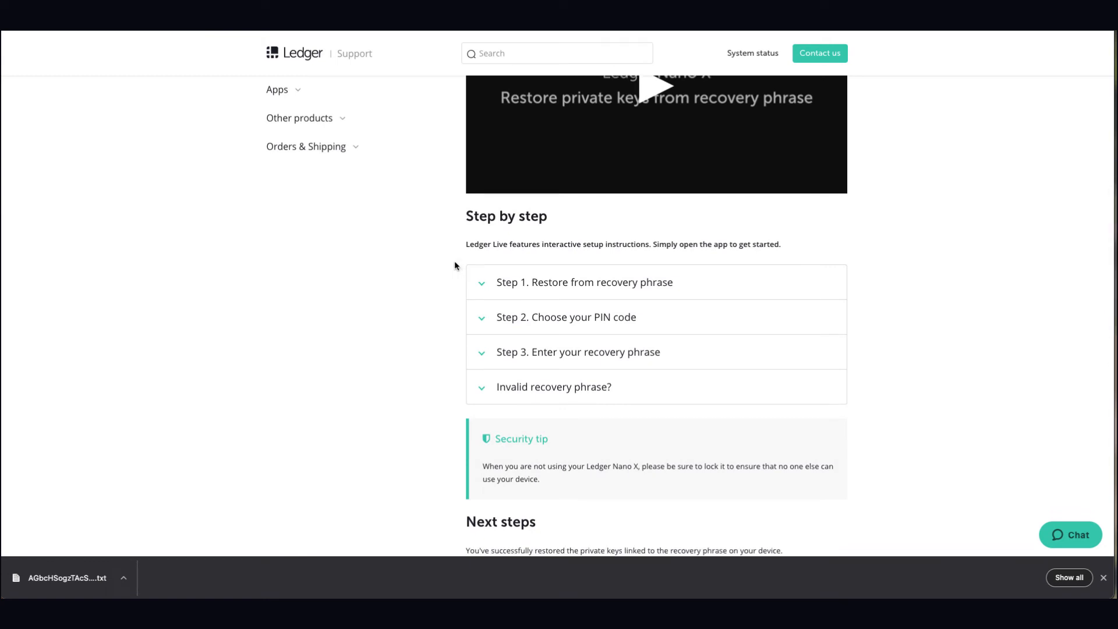
pyautogui.click(585, 282)
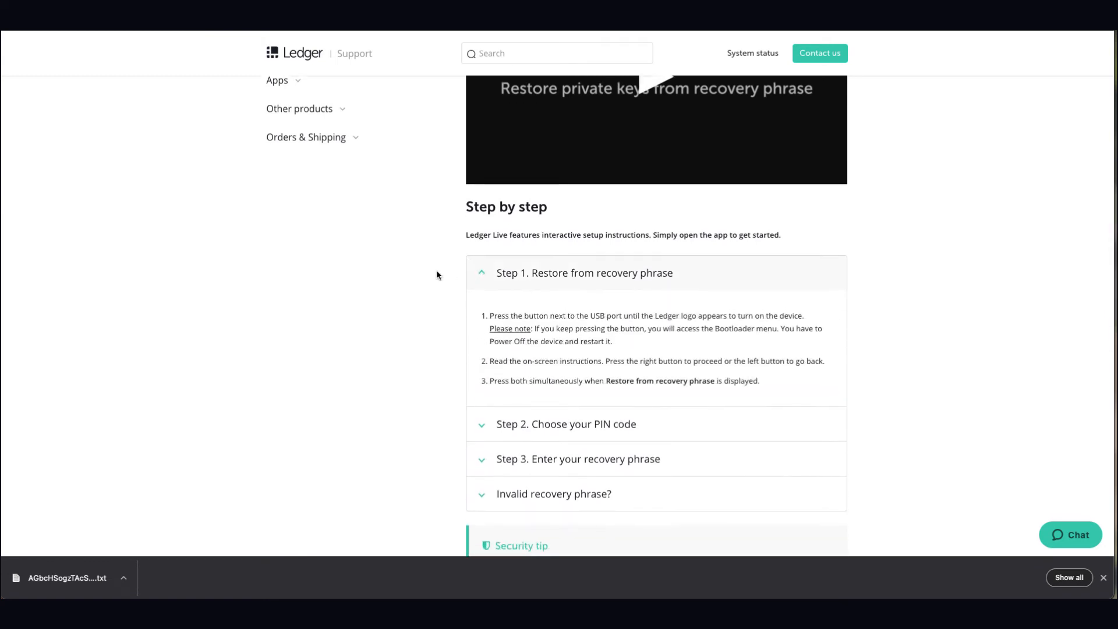
# Expand the Step 2 PIN code and Invalid recovery phrase sections, then open the BIP39 list
pyautogui.scroll(-3)
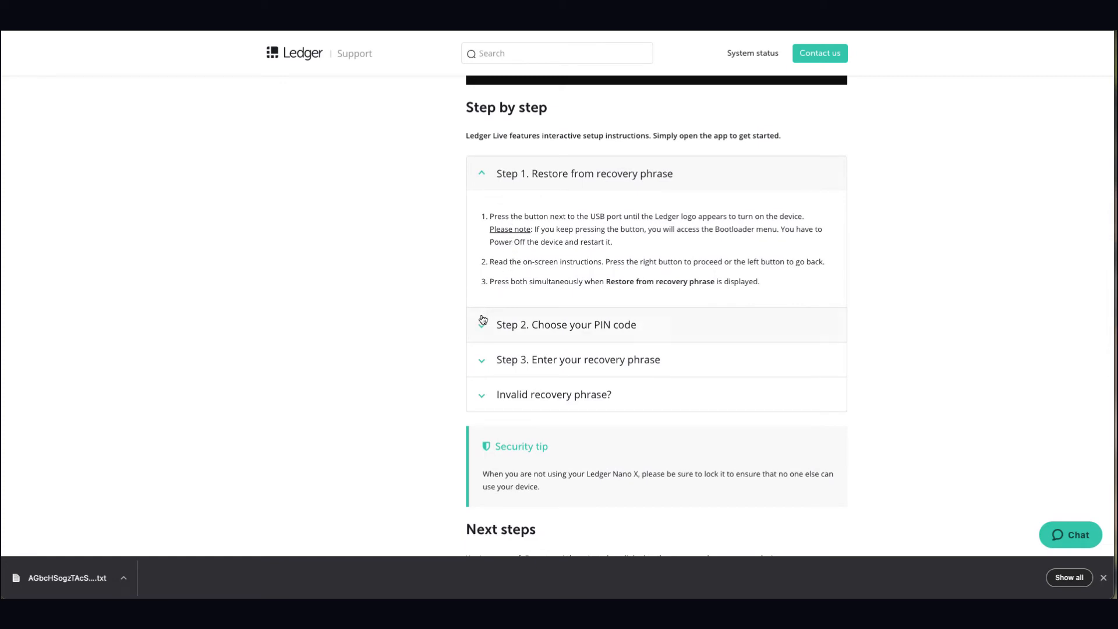
pyautogui.click(566, 324)
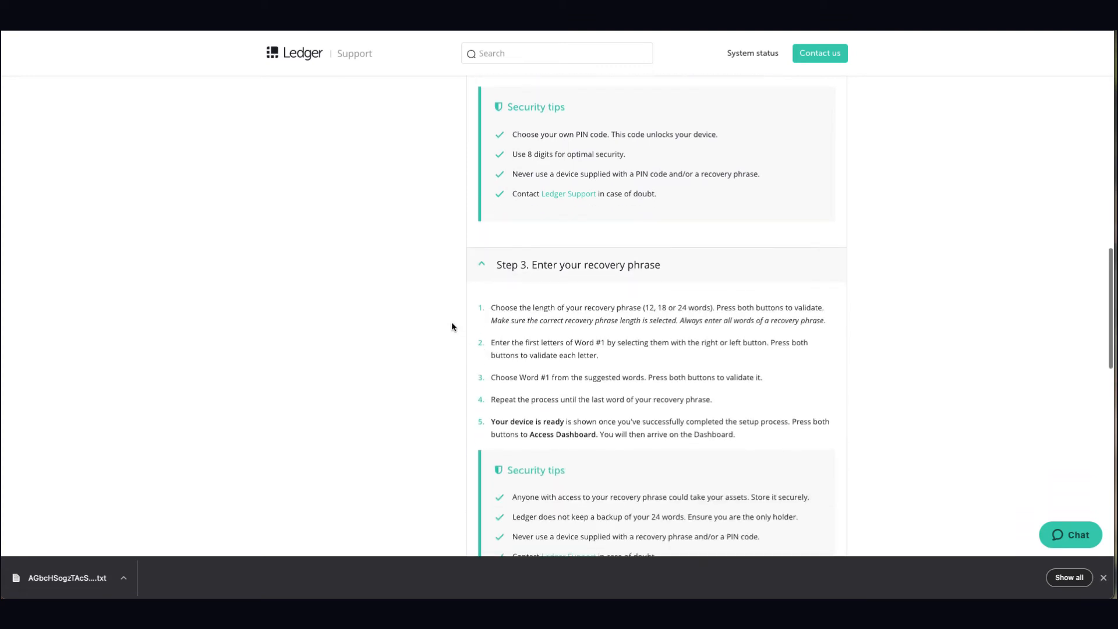
pyautogui.moveTo(488, 385)
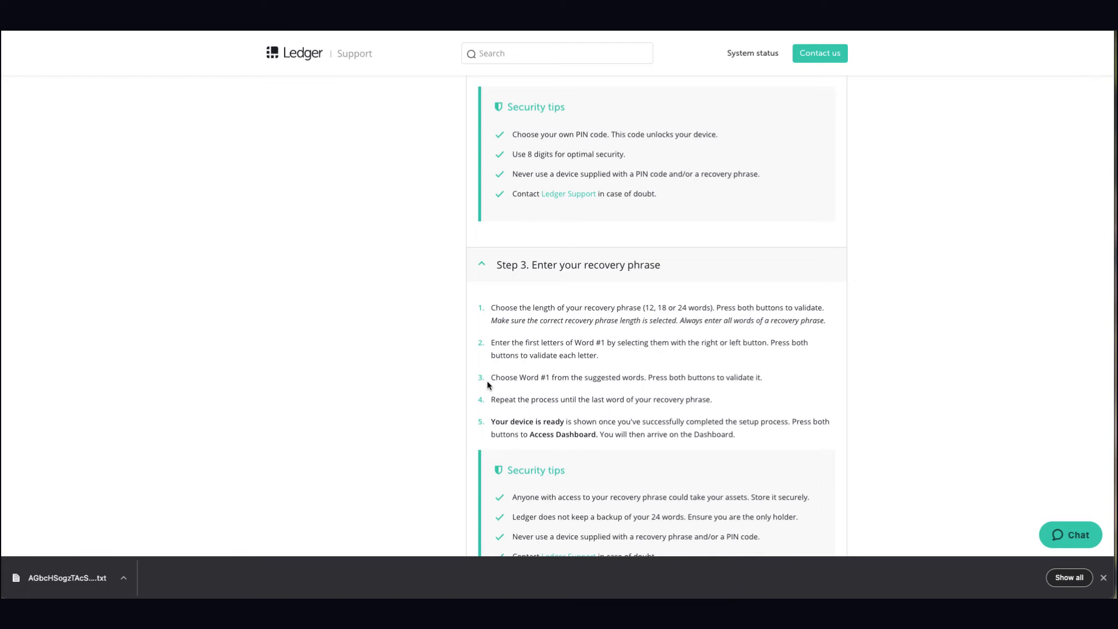
pyautogui.scroll(-3)
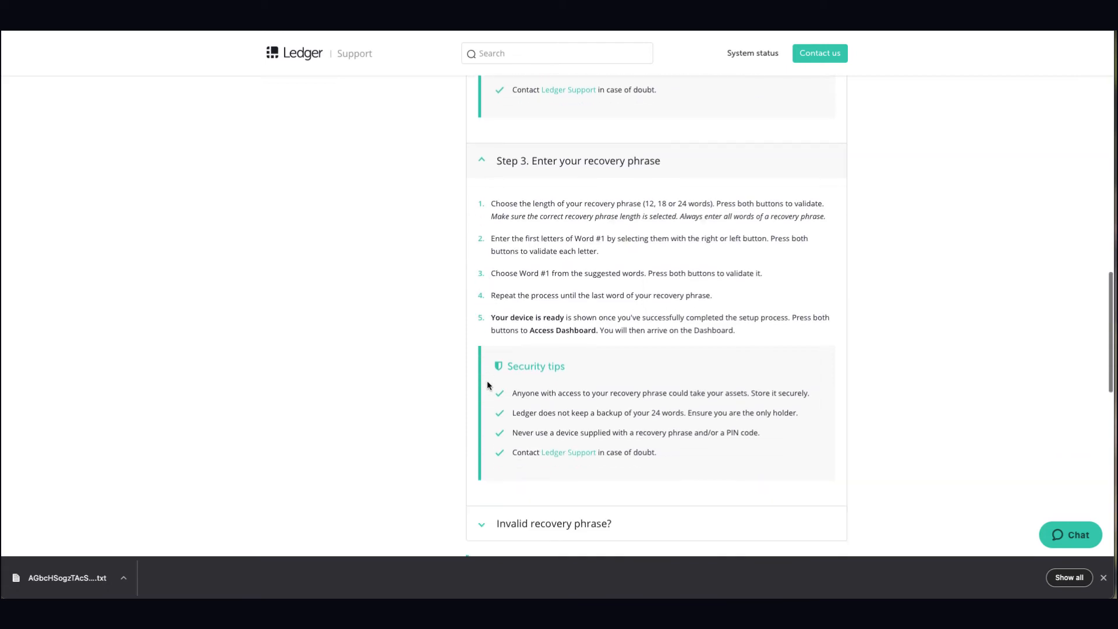
pyautogui.moveTo(684, 416)
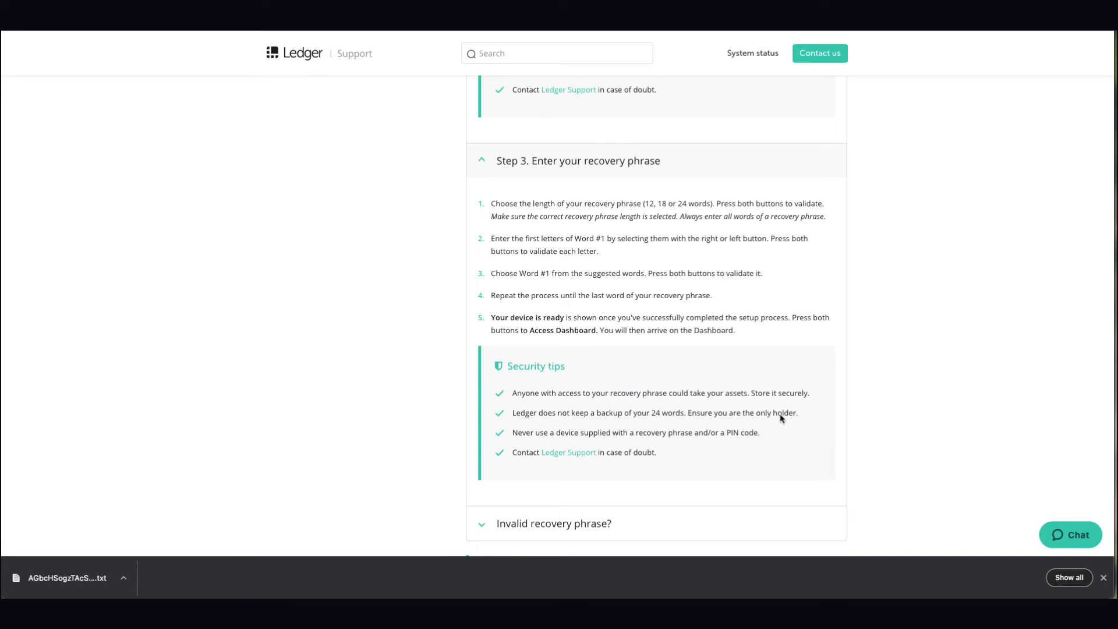
pyautogui.moveTo(651, 445)
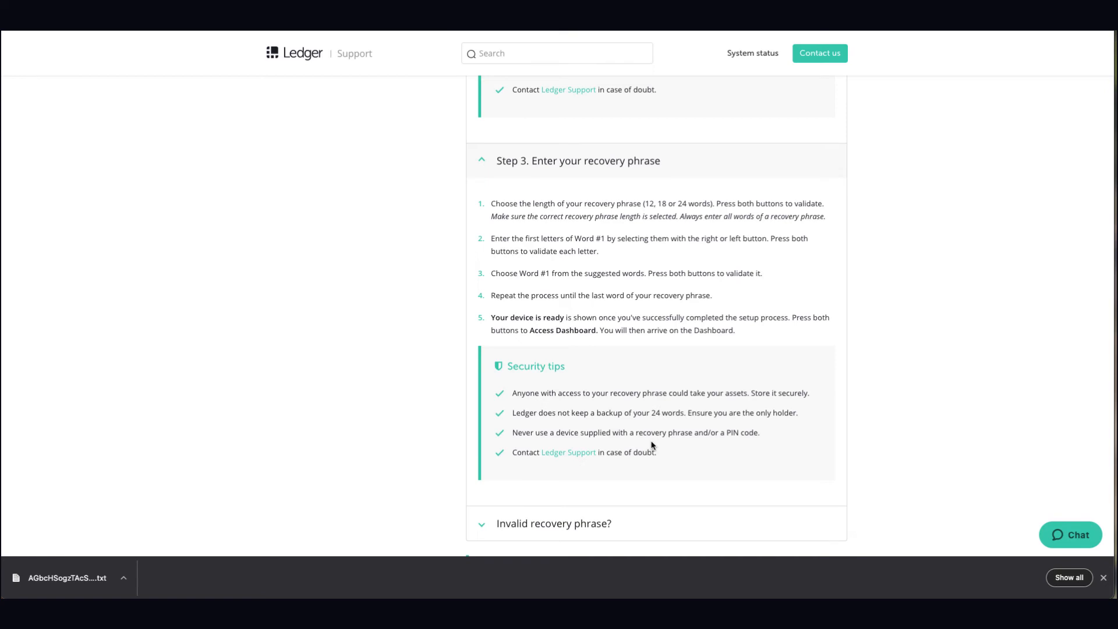
pyautogui.scroll(-3)
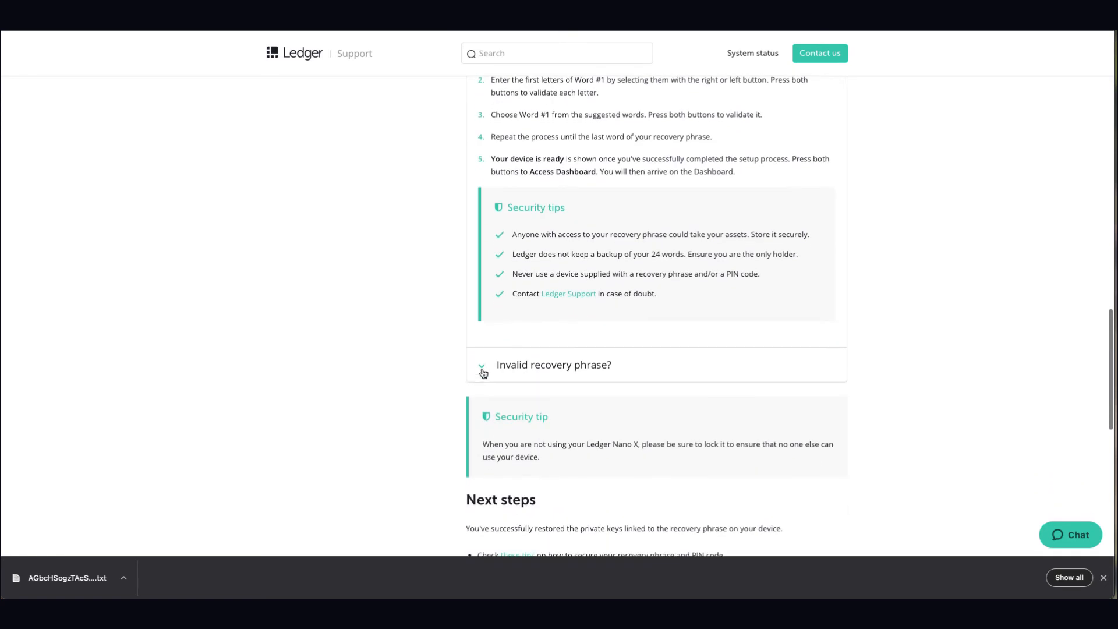
pyautogui.click(483, 364)
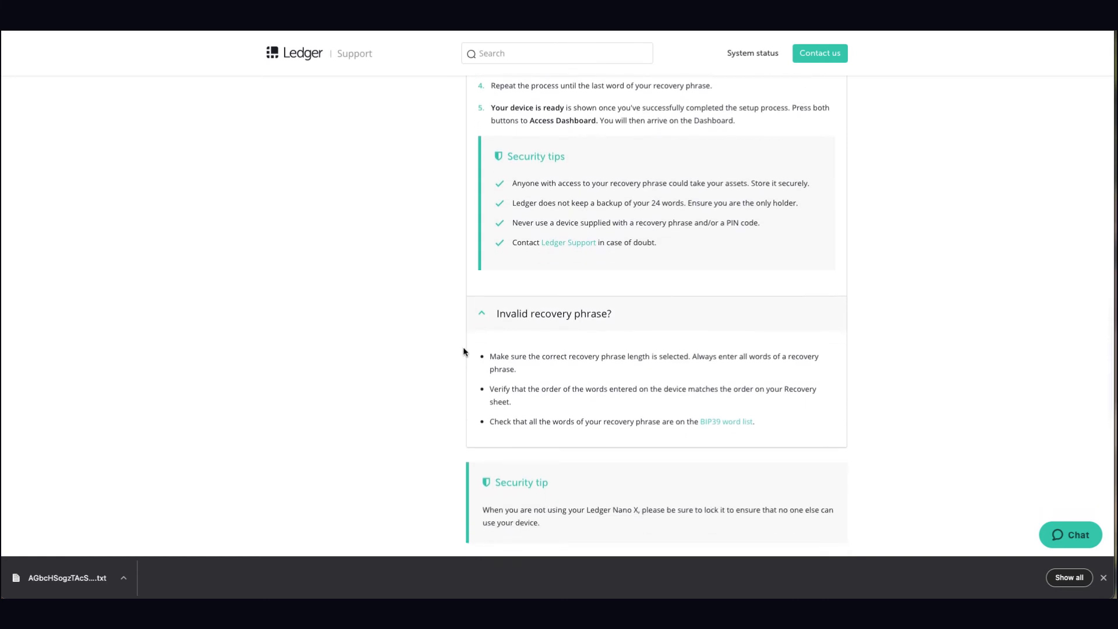
pyautogui.moveTo(542, 431)
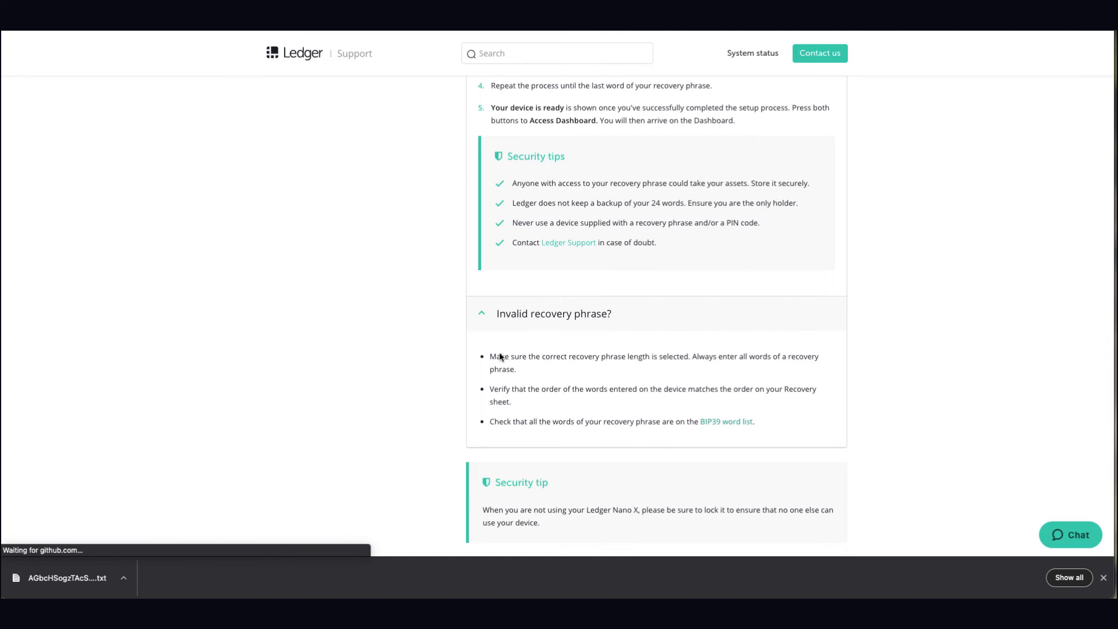
pyautogui.click(727, 421)
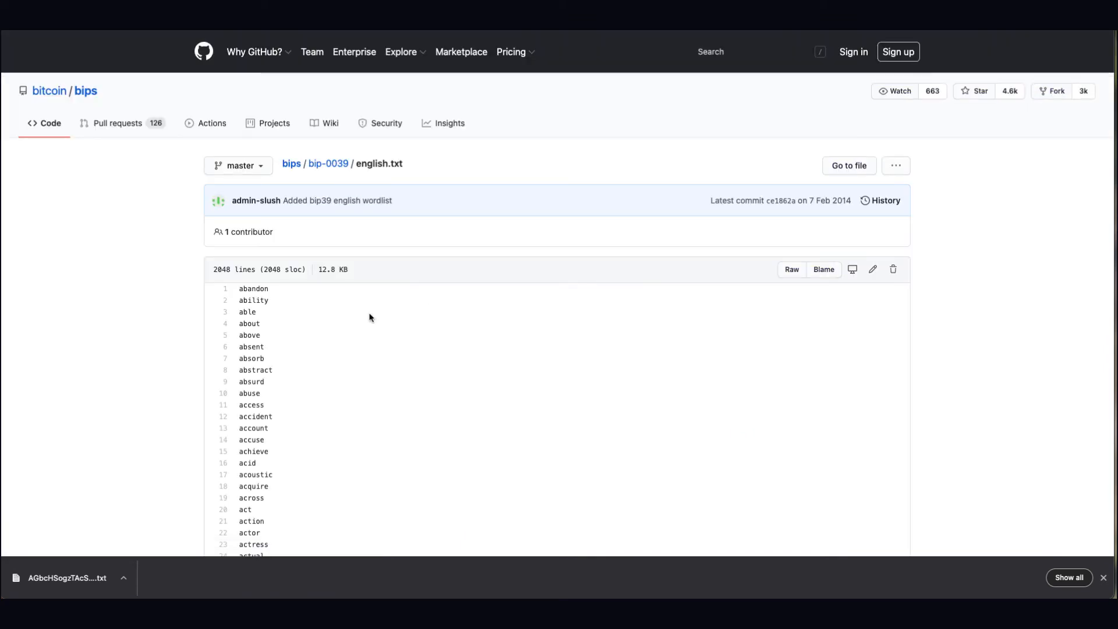
# Scroll through the BIP39 english.txt wordlist on GitHub
pyautogui.scroll(-3)
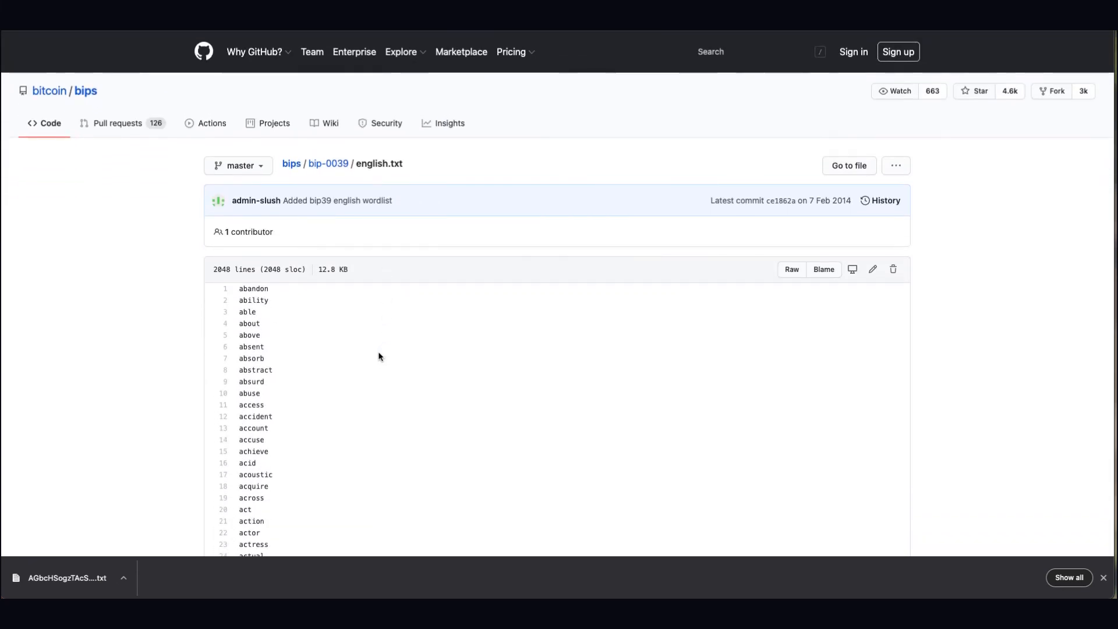
pyautogui.moveTo(724, 150)
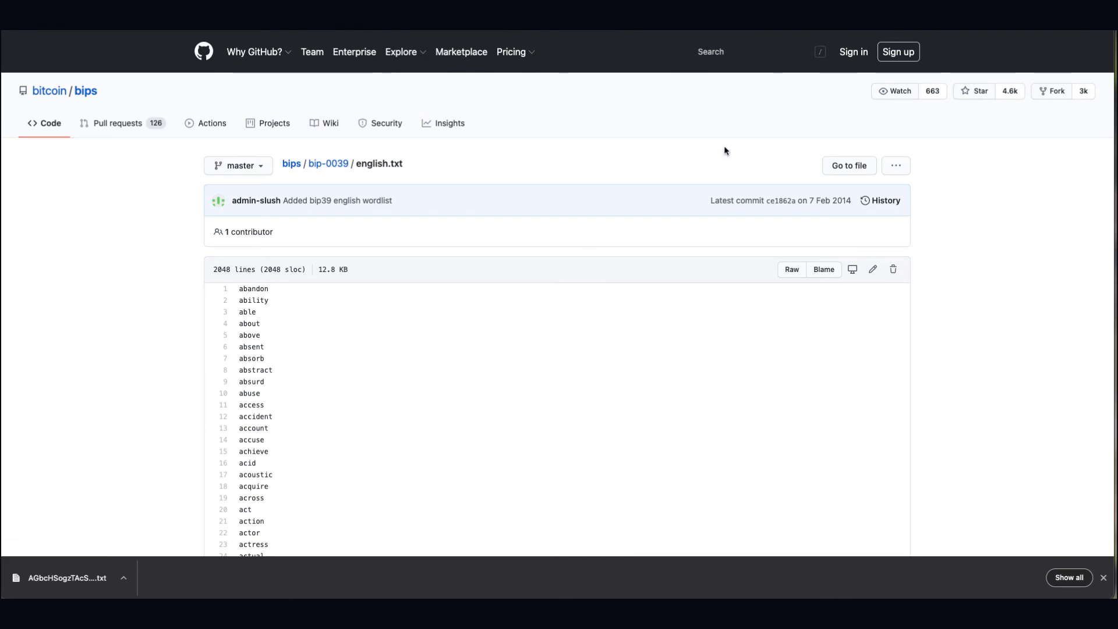
pyautogui.moveTo(553, 306)
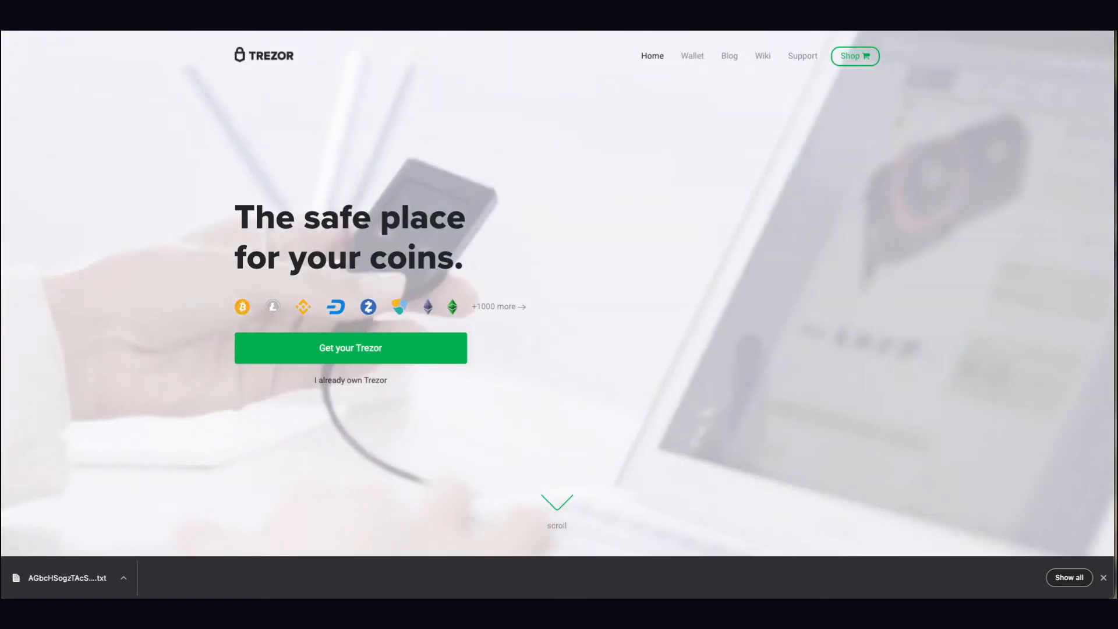
# Skim the Trezor homepage and the Wallet welcome page offering Trezor One and Model T
pyautogui.scroll(-3)
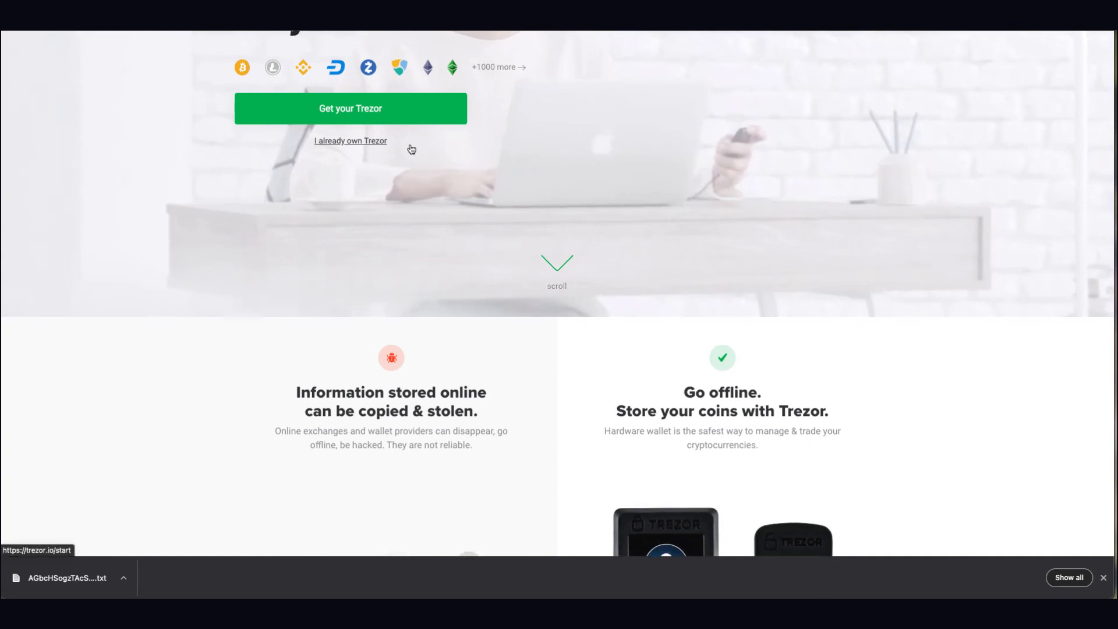
pyautogui.scroll(-3)
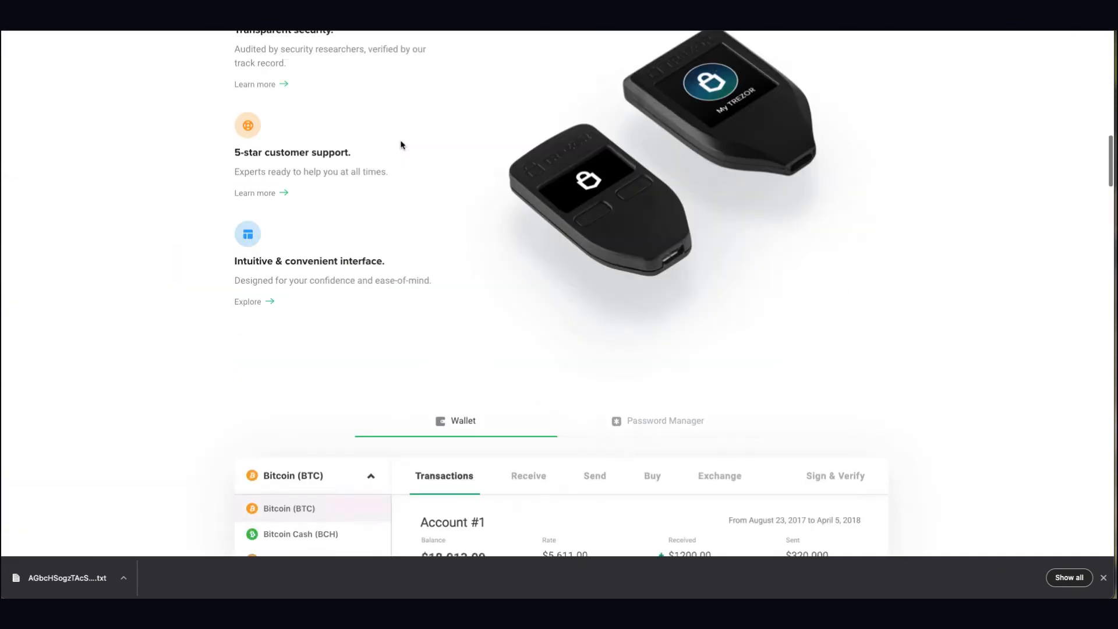
pyautogui.click(528, 476)
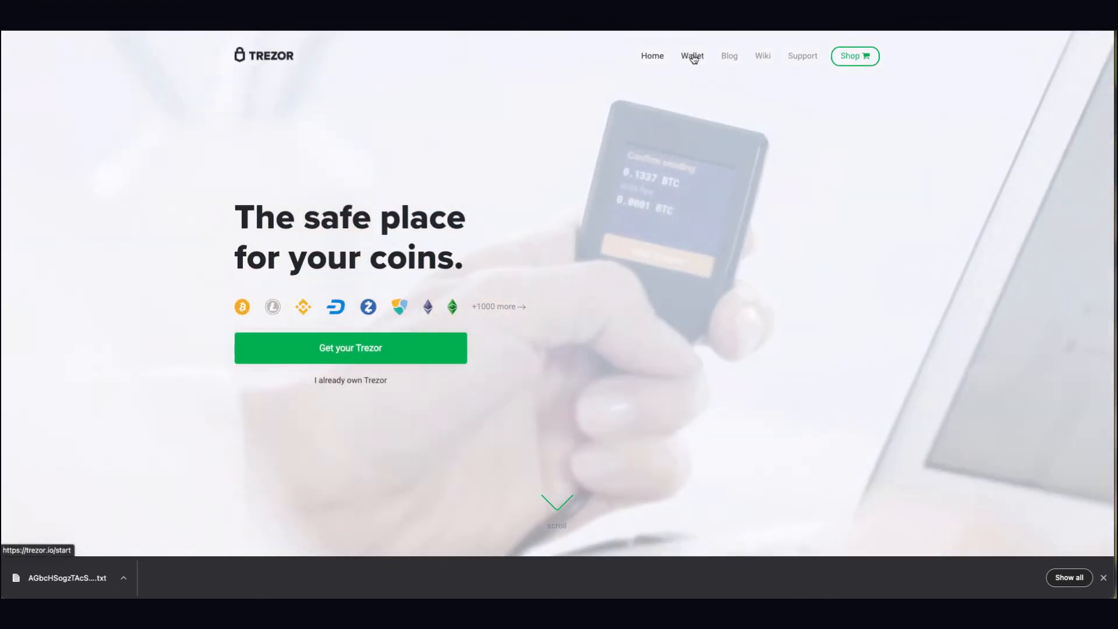
pyautogui.click(691, 56)
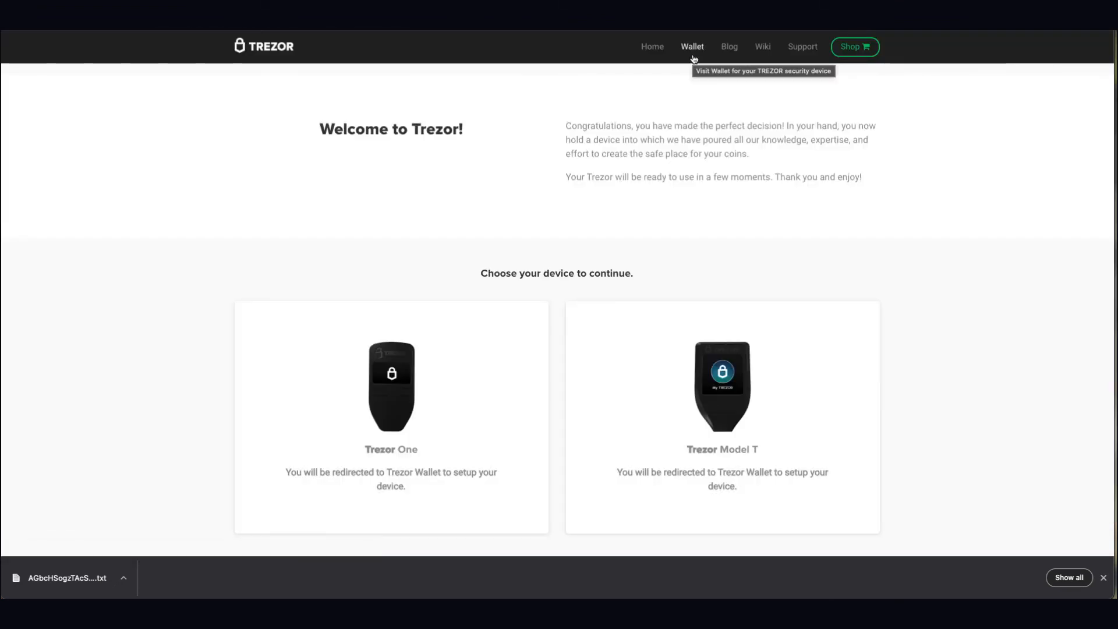
pyautogui.scroll(-3)
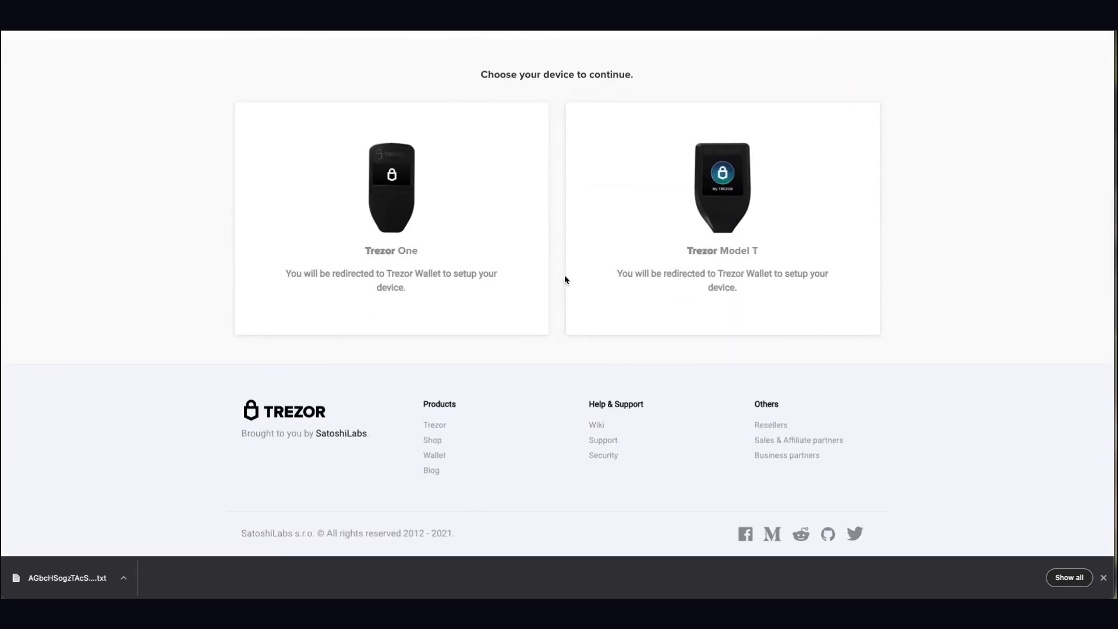
pyautogui.moveTo(374, 197)
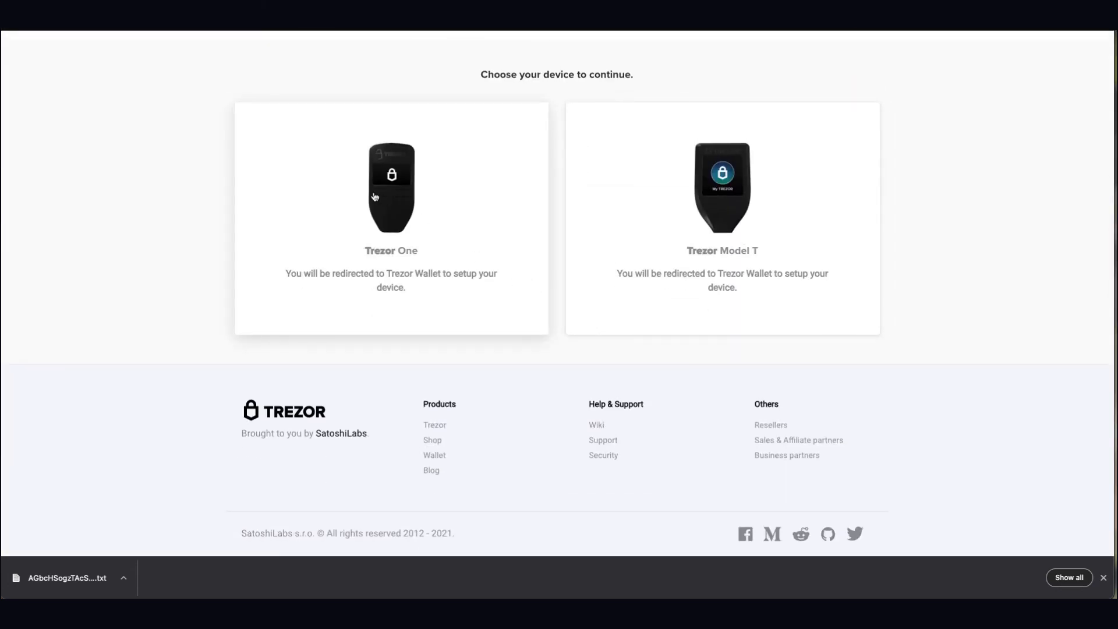
pyautogui.moveTo(387, 356)
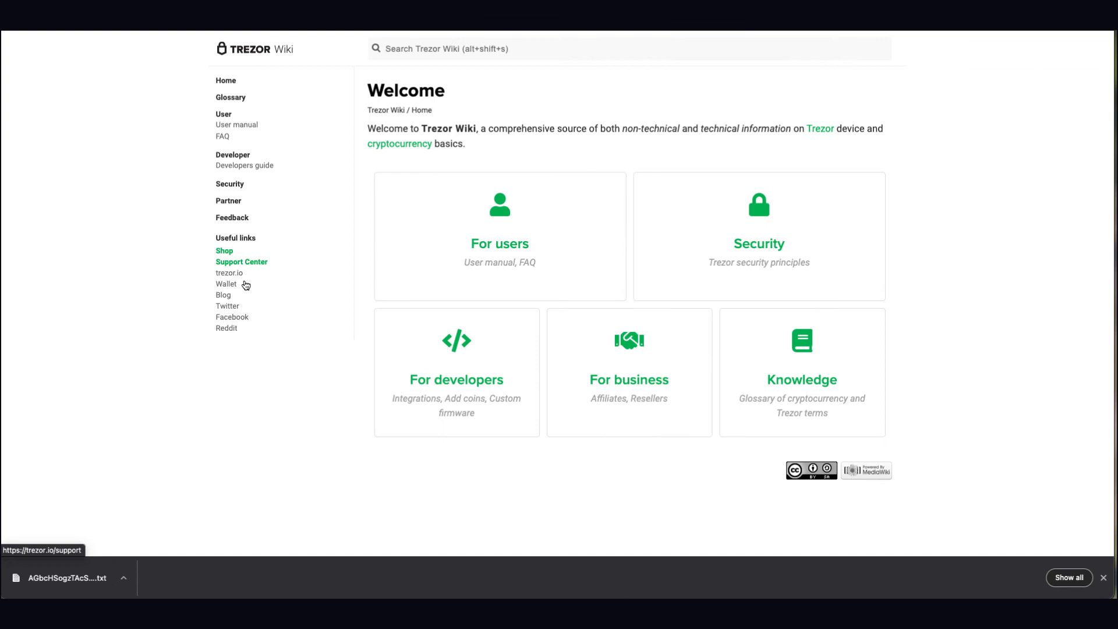
# View the Trezor Wiki's Trezor Wallet page, then open the Trezor user manual
pyautogui.click(226, 285)
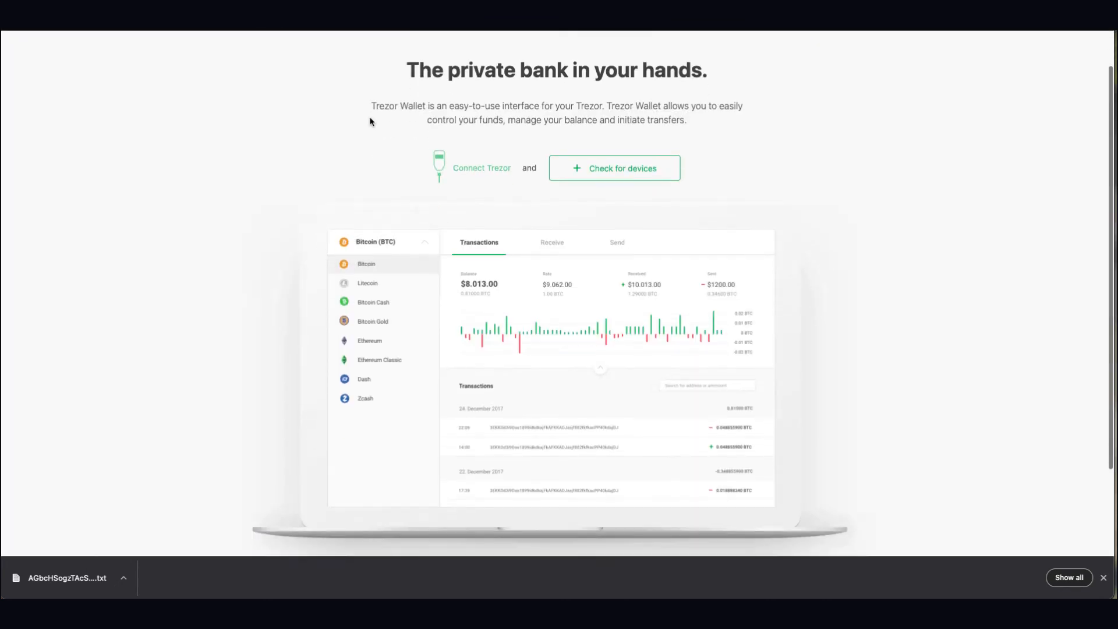
pyautogui.scroll(-3)
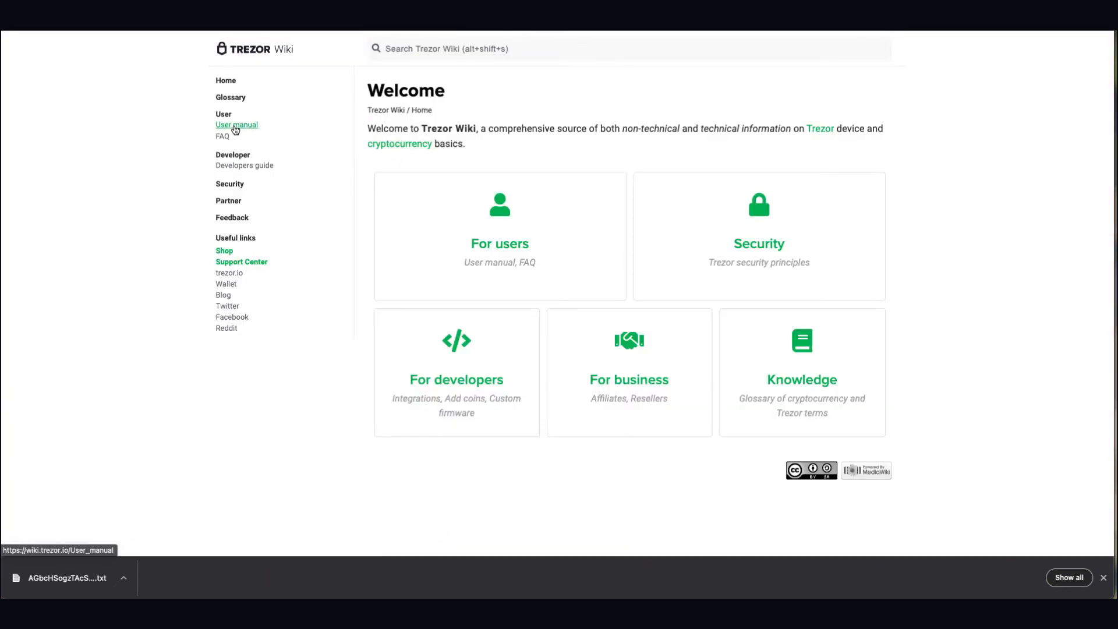
pyautogui.click(236, 124)
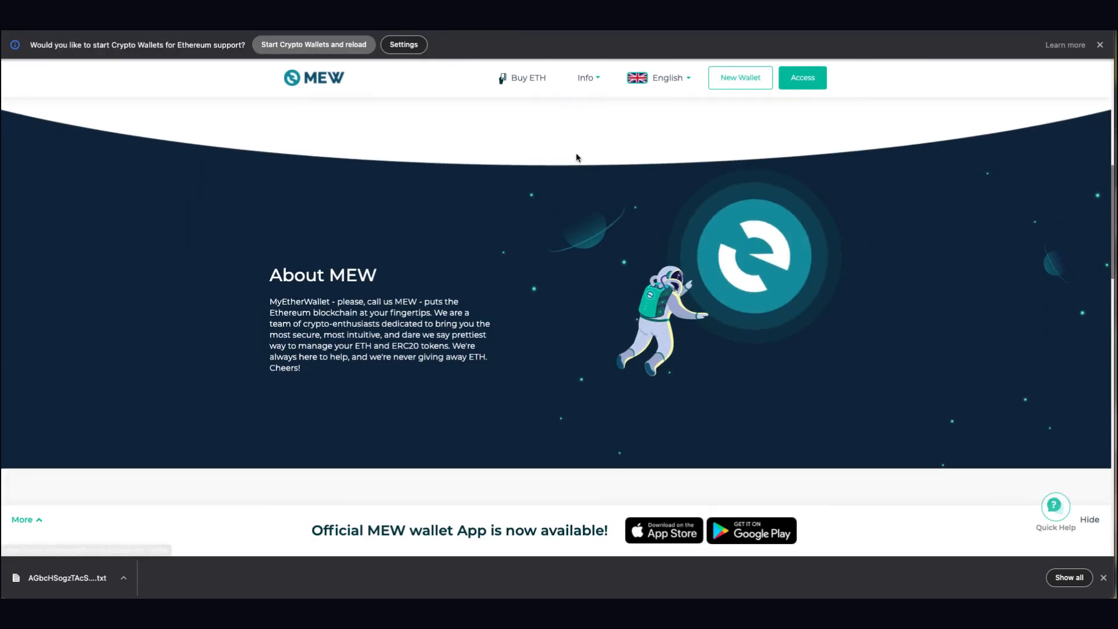
# Scroll down the MyEtherWallet About MEW section
pyautogui.scroll(-3)
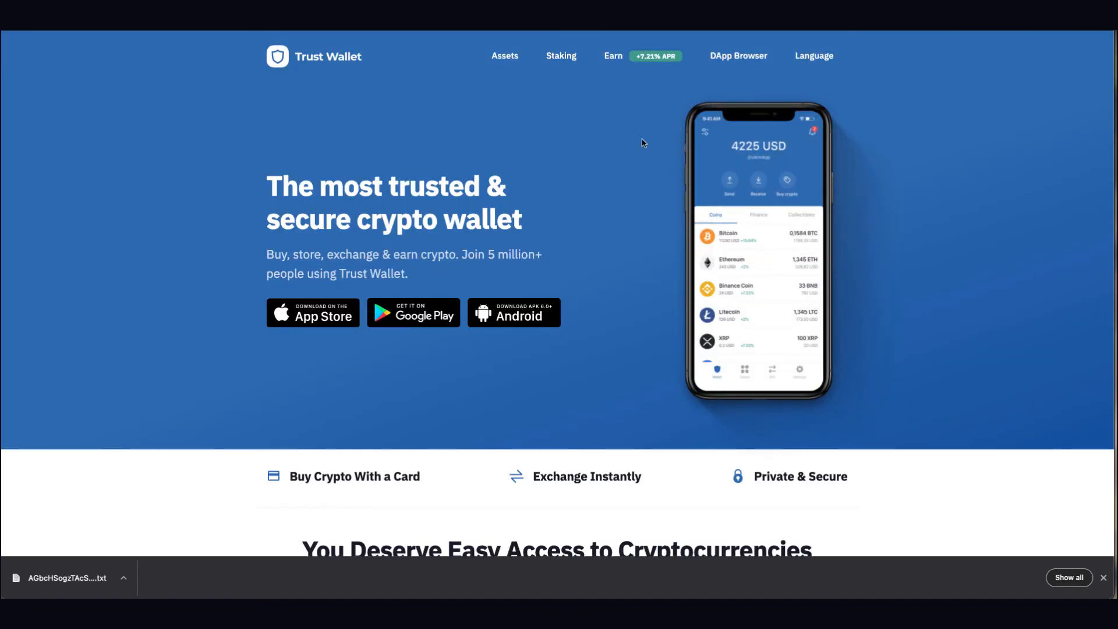
pyautogui.scroll(-3)
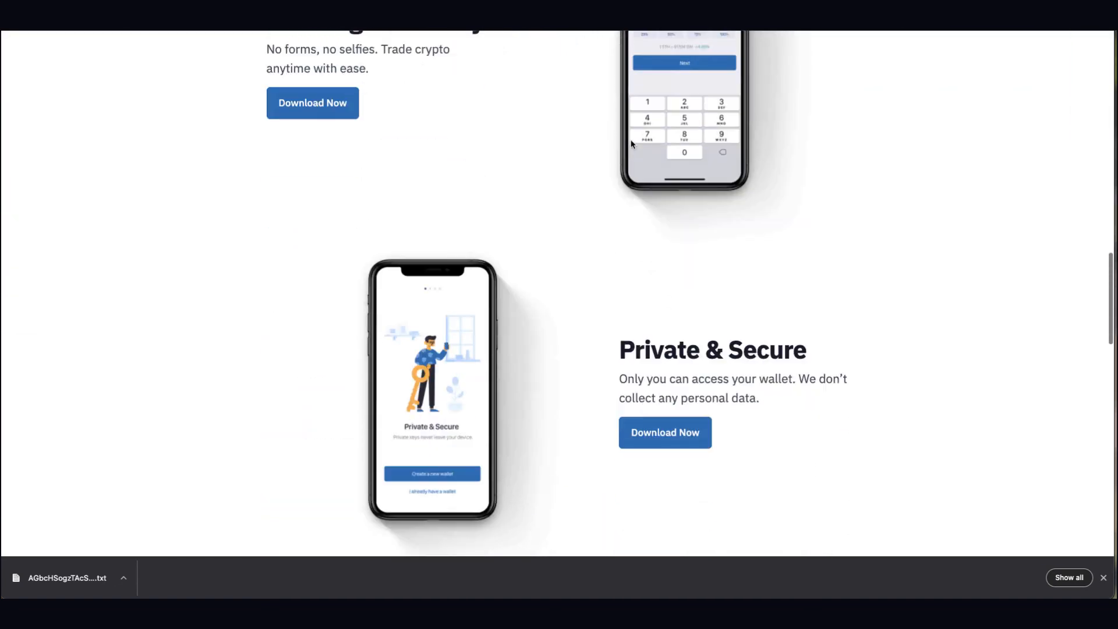
pyautogui.scroll(-3)
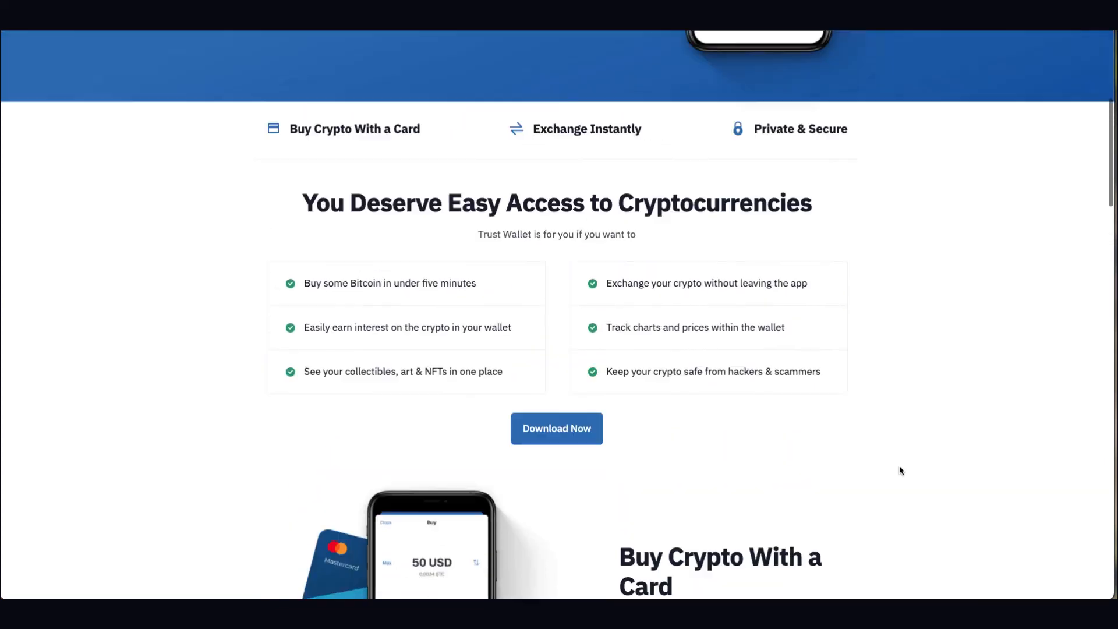
pyautogui.scroll(3)
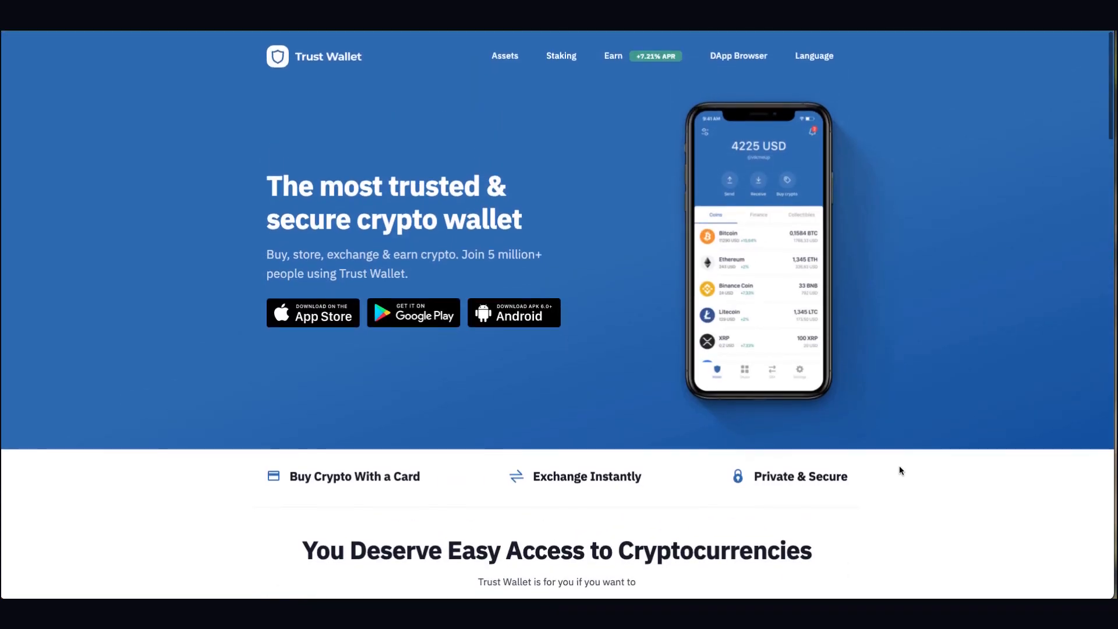
pyautogui.moveTo(857, 363)
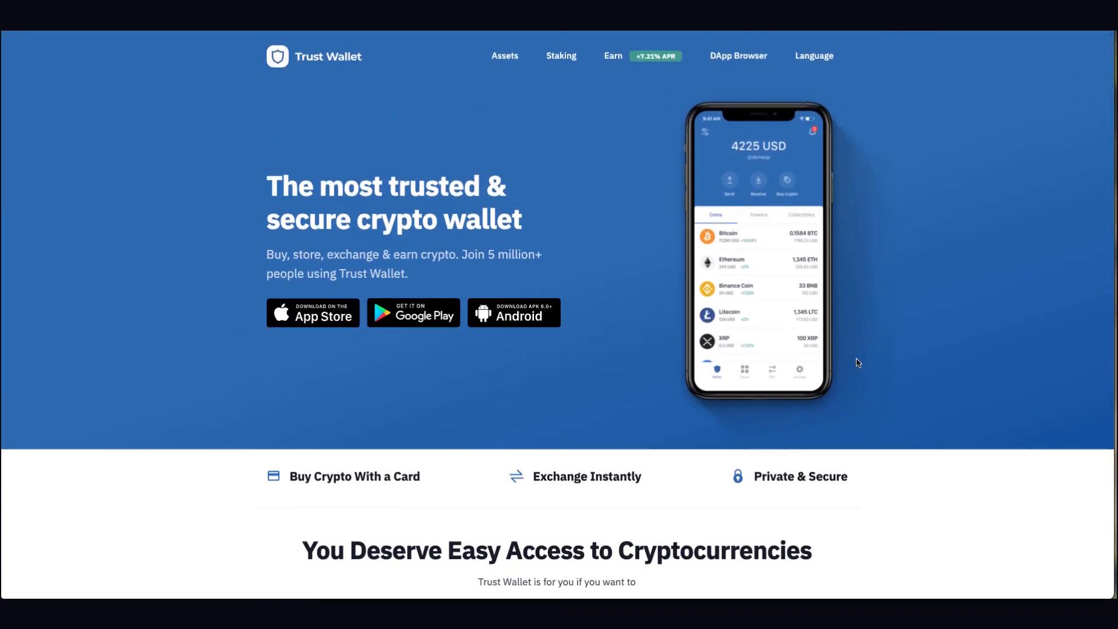
pyautogui.moveTo(814, 299)
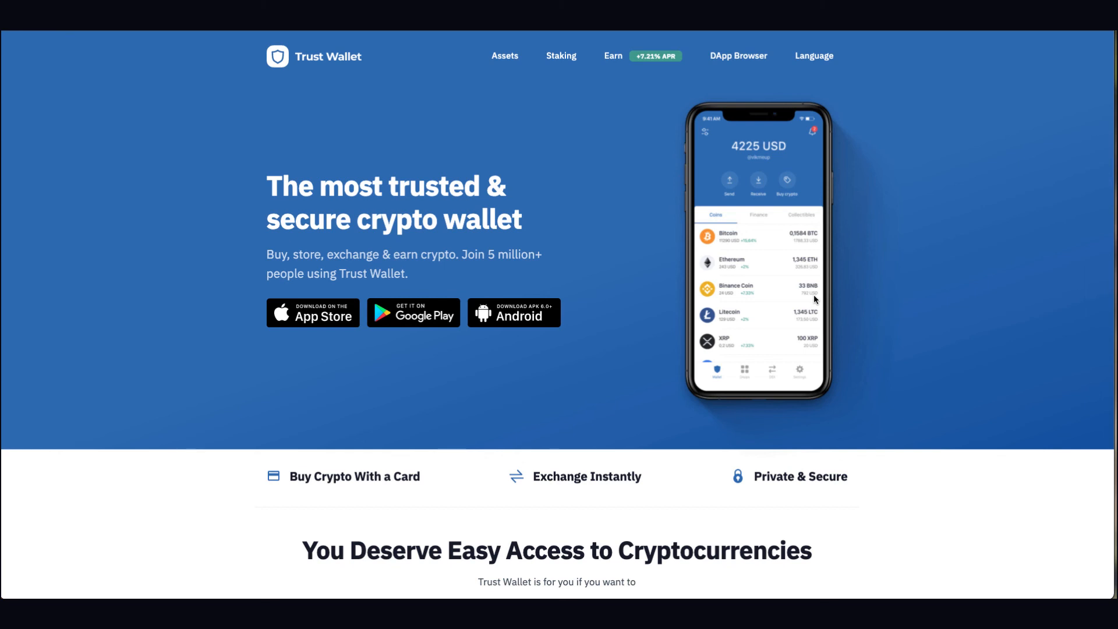
pyautogui.moveTo(562, 56)
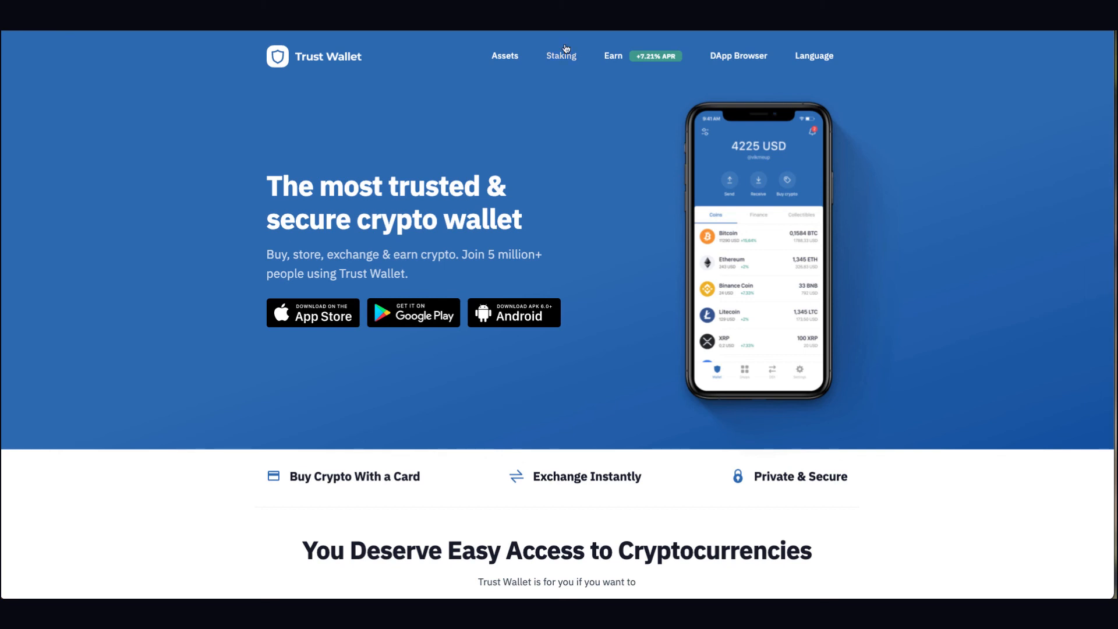